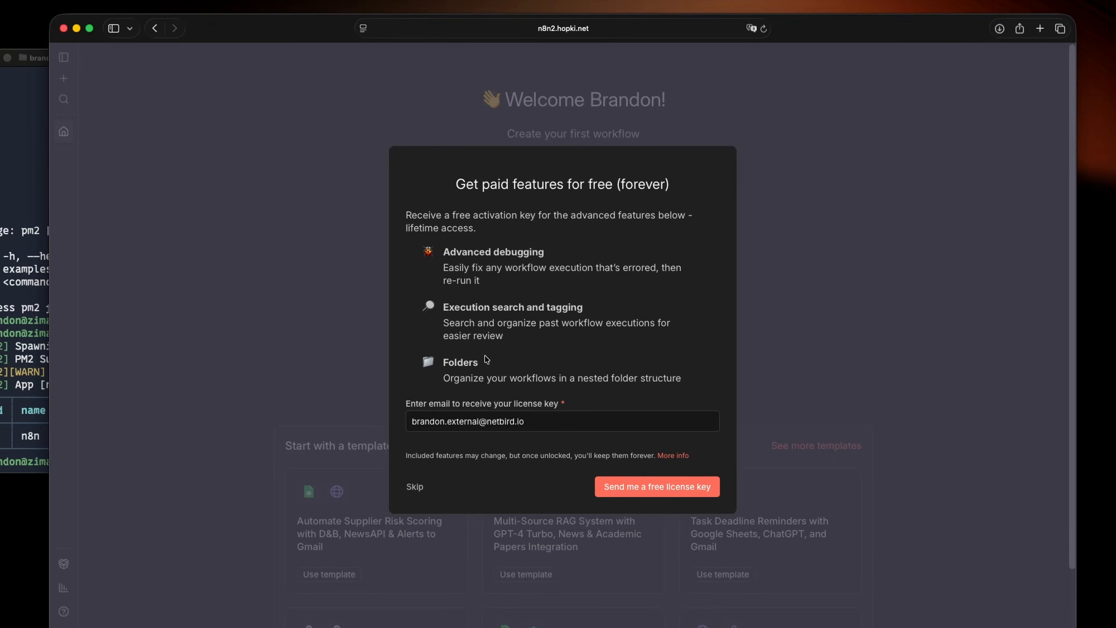
# Step: Skip the free license key offer and continue to the n8n welcome page
pyautogui.click(414, 486)
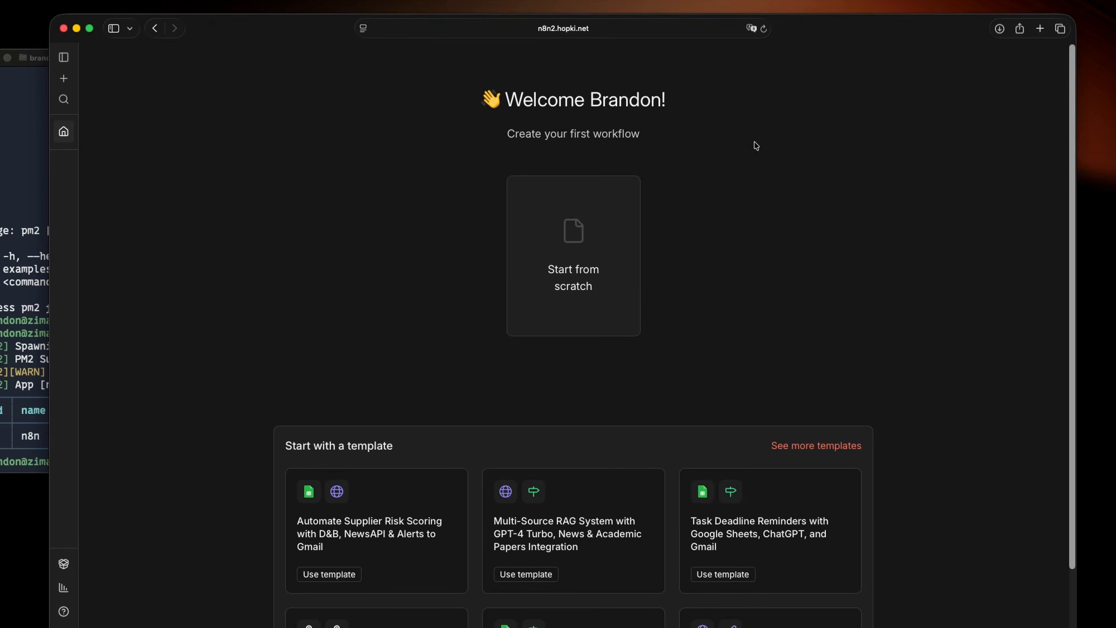
pyautogui.click(572, 254)
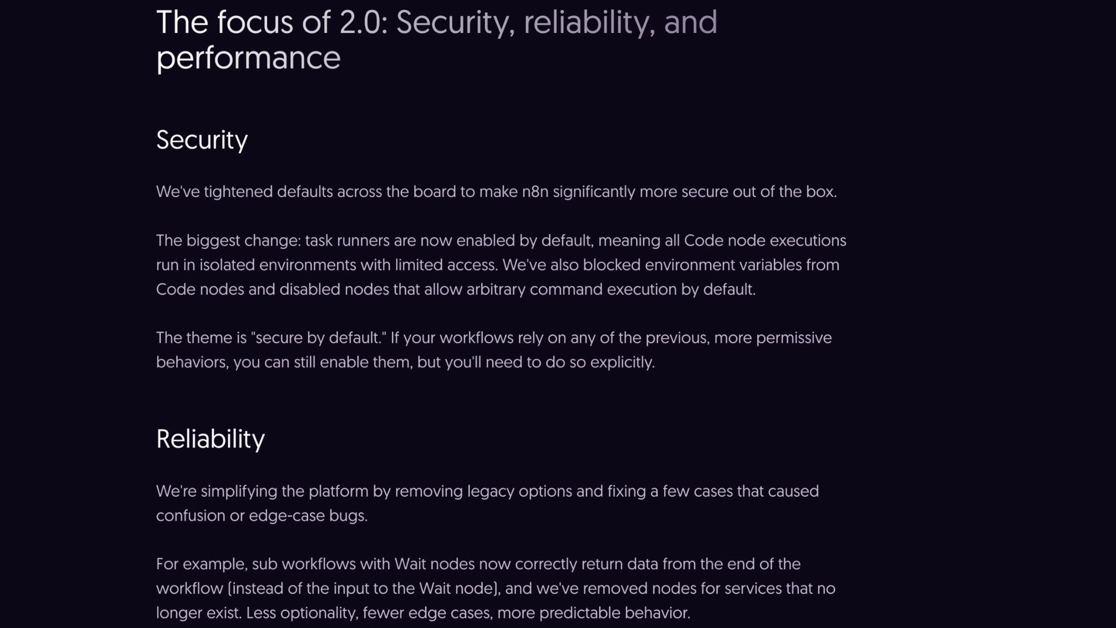
pyautogui.scroll(-3)
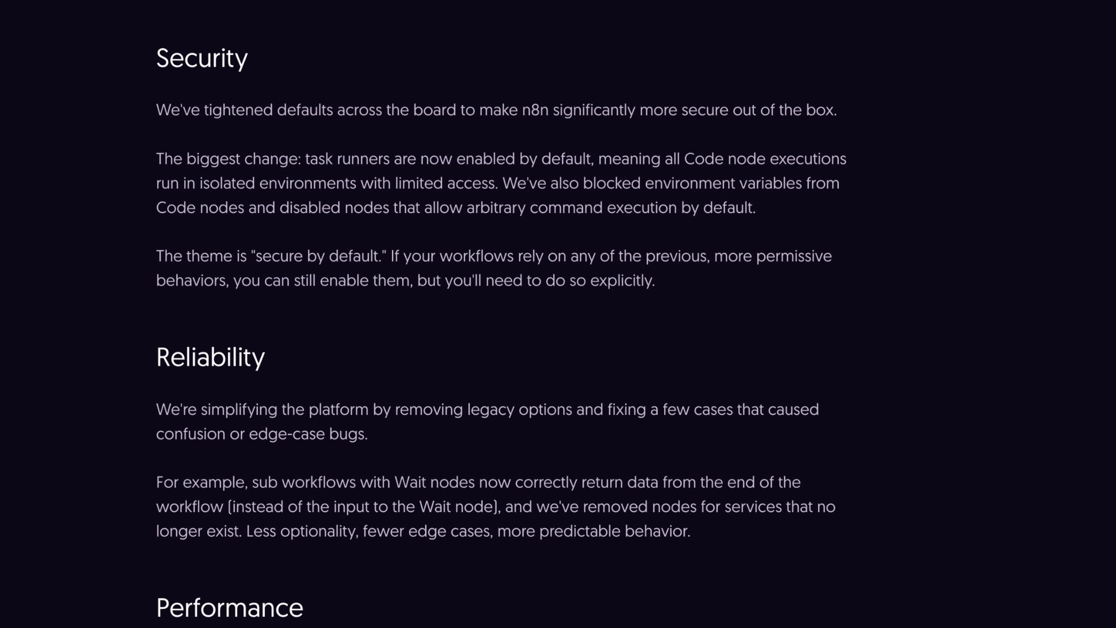
pyautogui.scroll(-3)
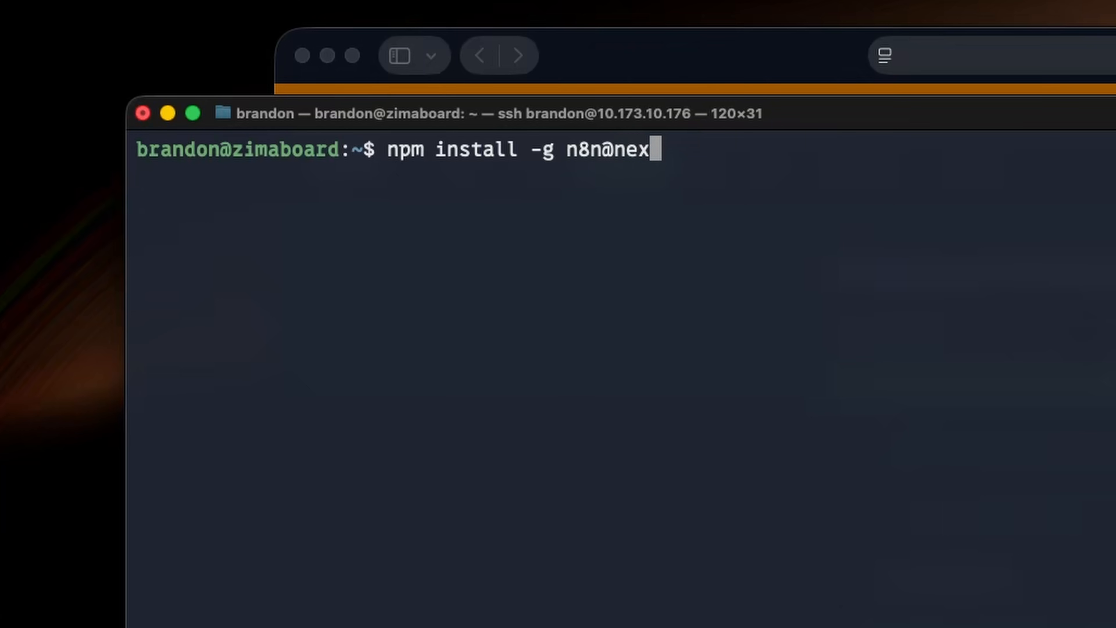
# Step: Run 'npm install -g n8n@next' on the server over SSH
pyautogui.write('t')
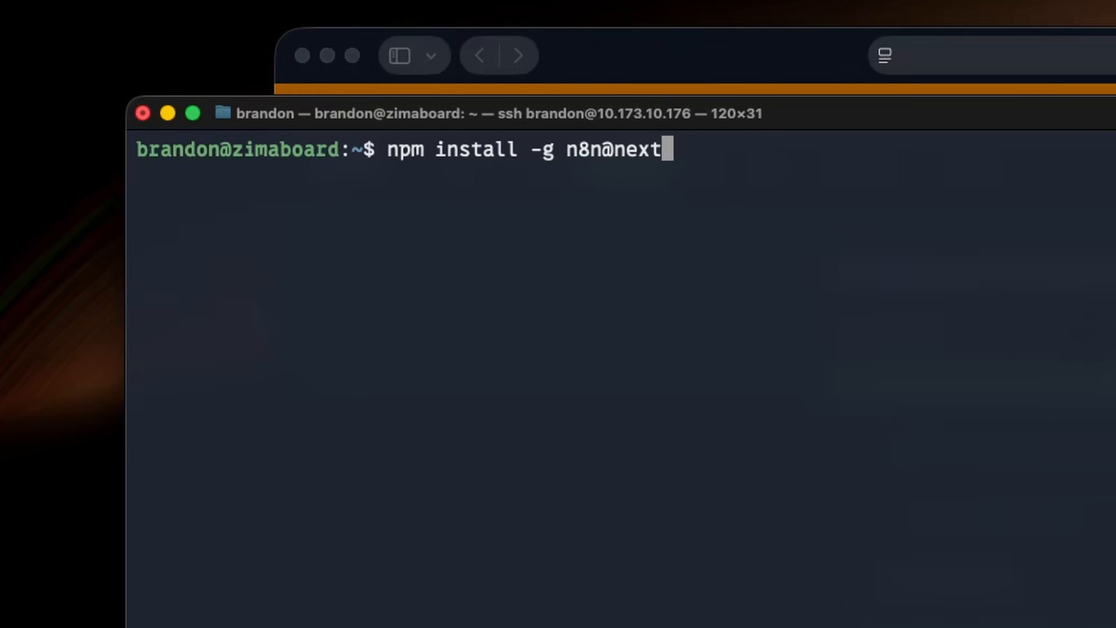
pyautogui.press('Return')
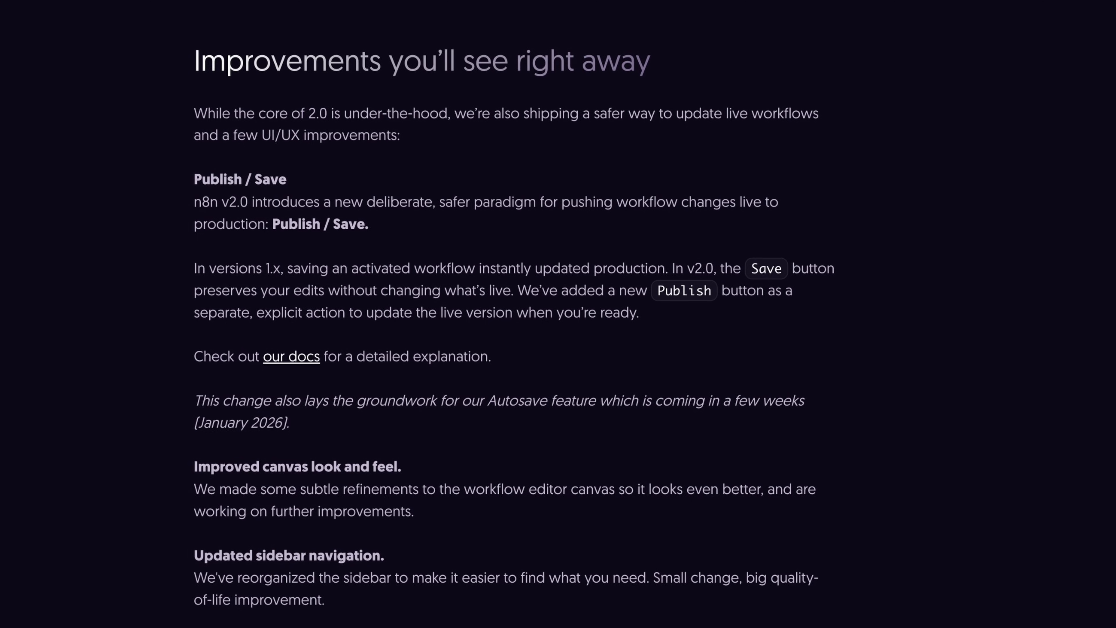
pyautogui.scroll(3)
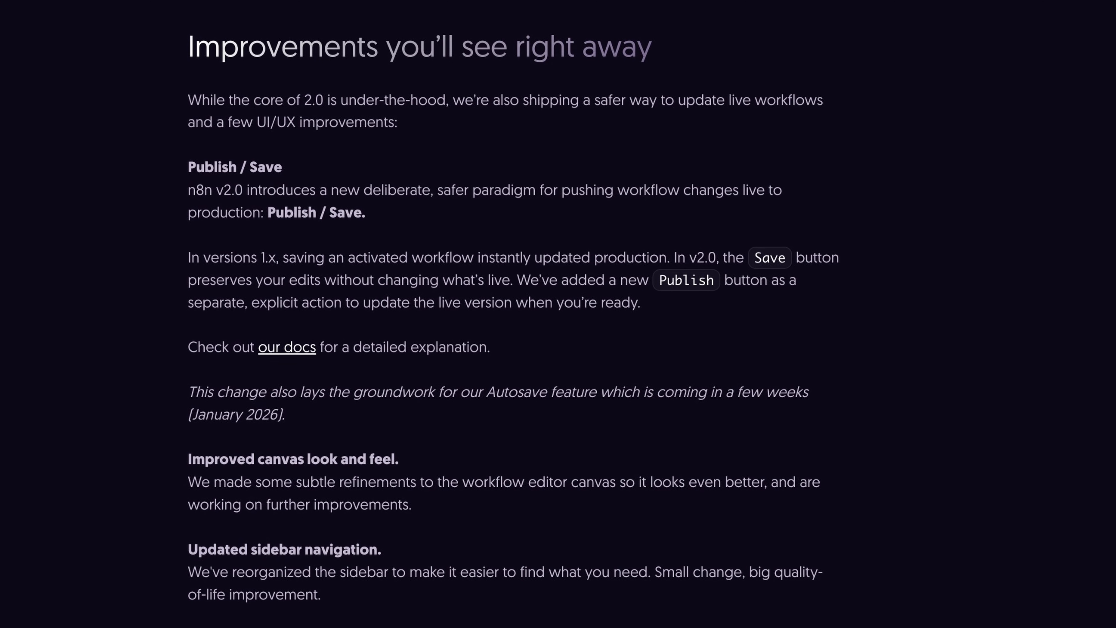
pyautogui.scroll(3)
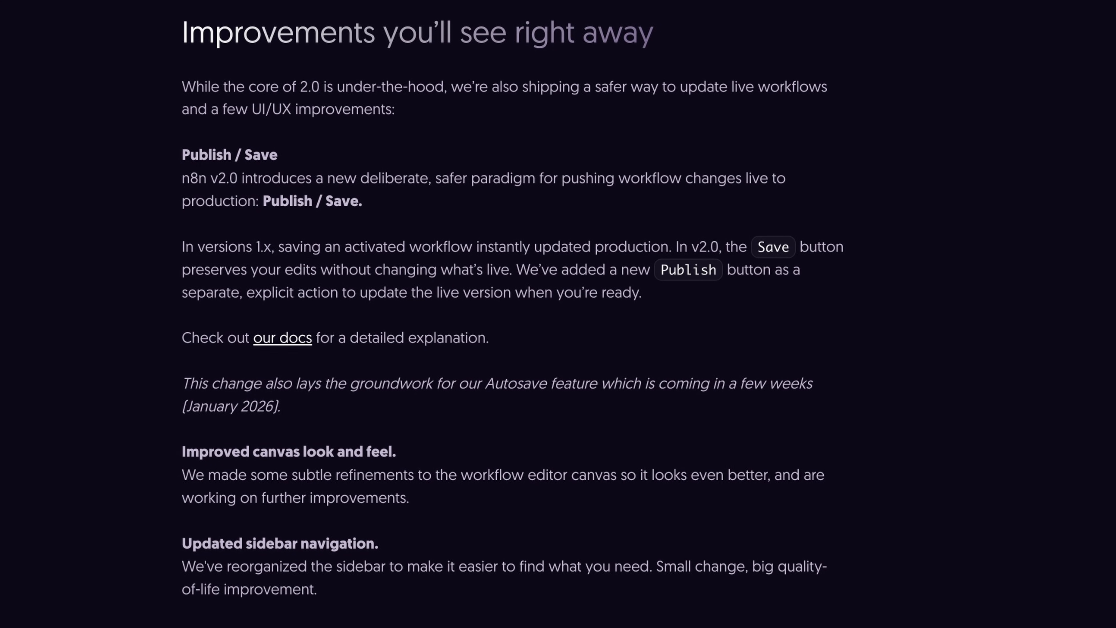
pyautogui.scroll(-3)
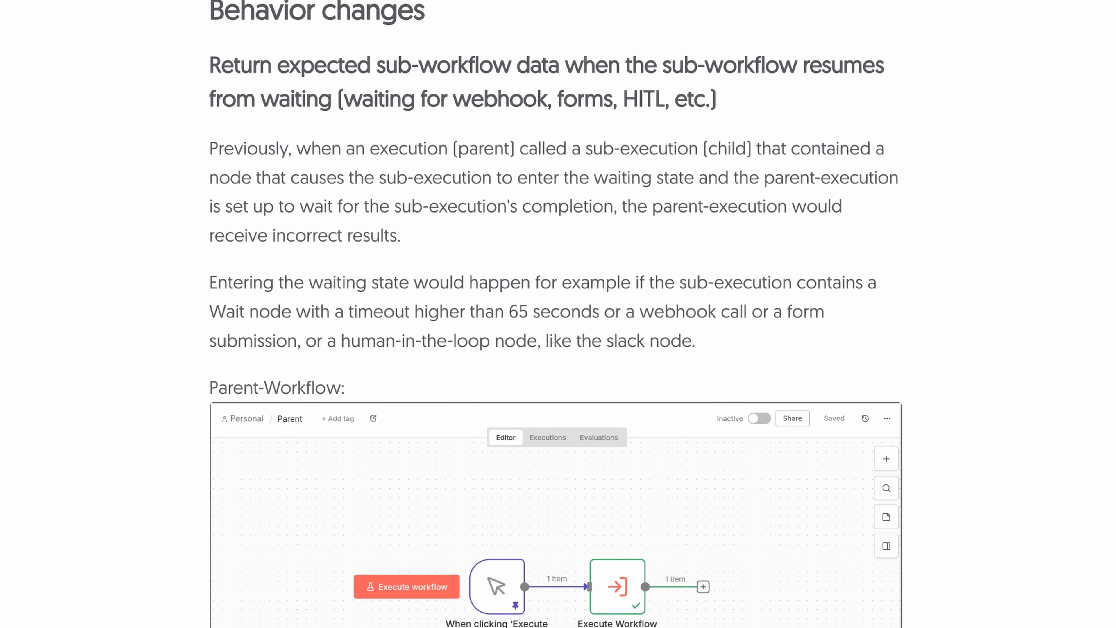
pyautogui.scroll(-3)
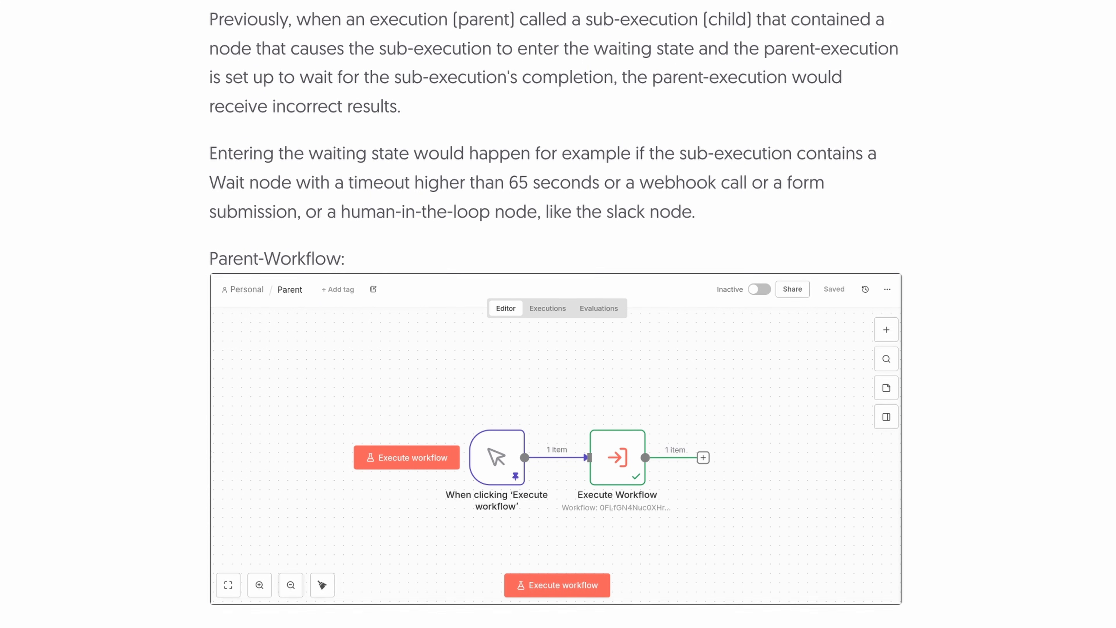
pyautogui.scroll(-3)
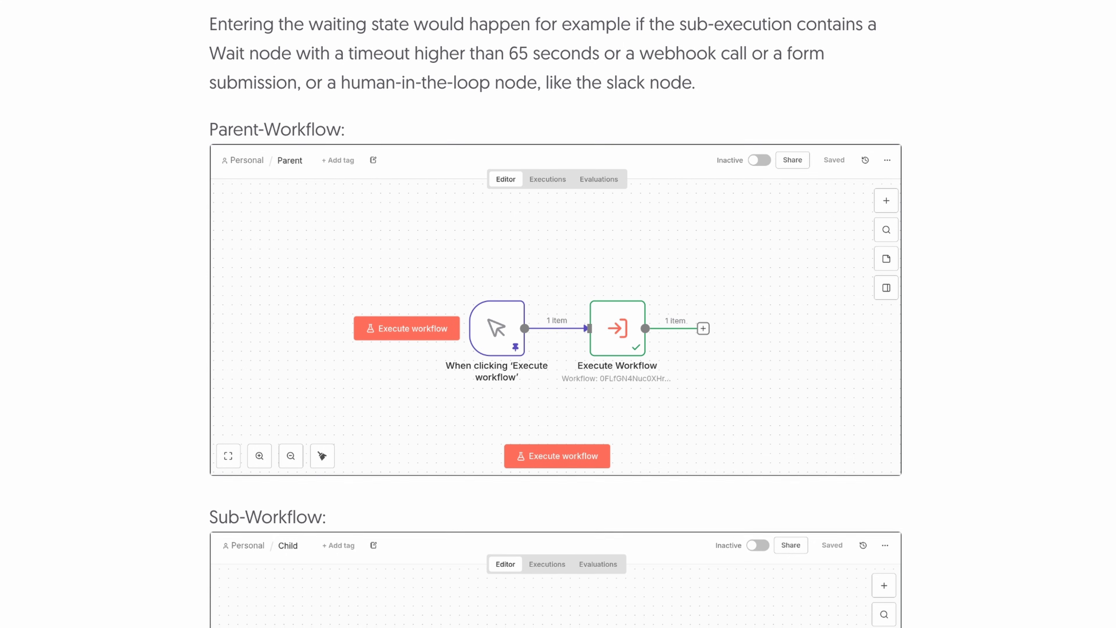
pyautogui.scroll(-3)
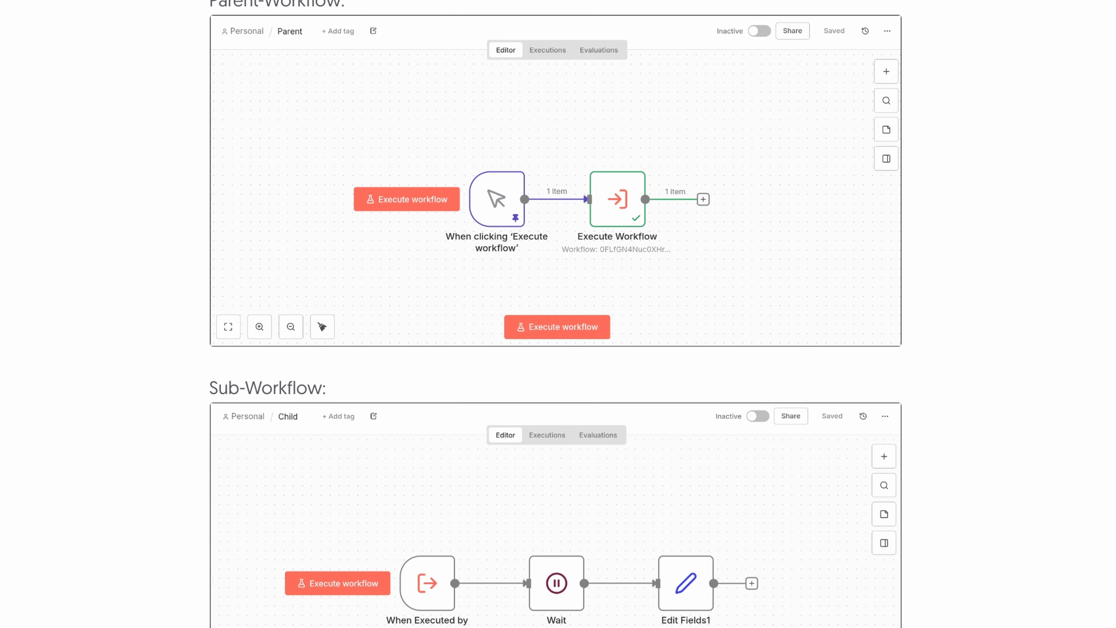
pyautogui.scroll(-3)
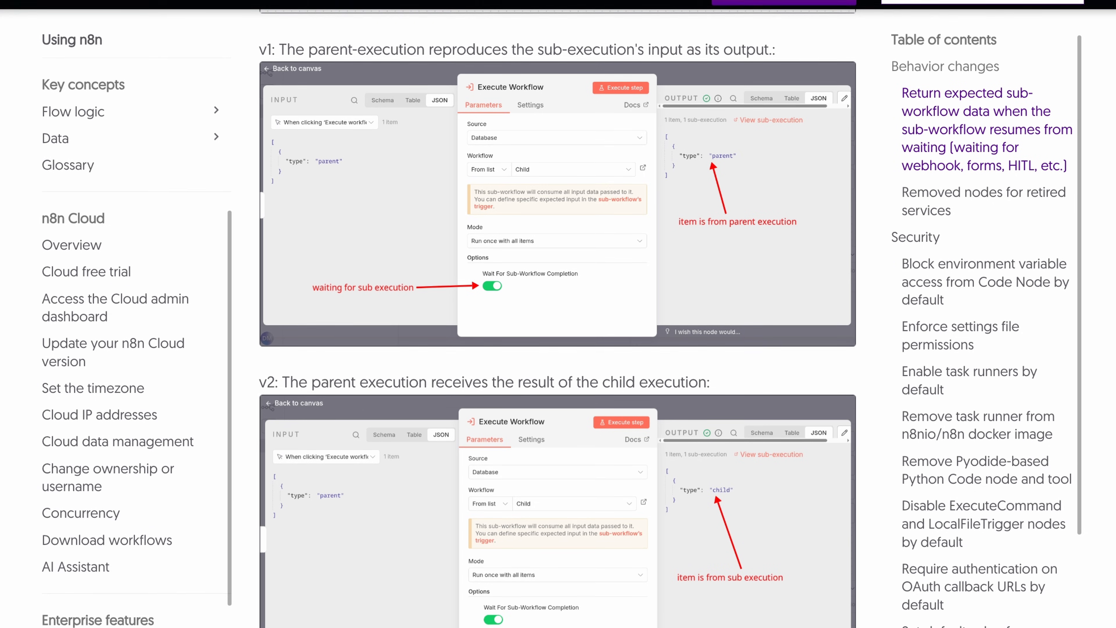
pyautogui.scroll(-3)
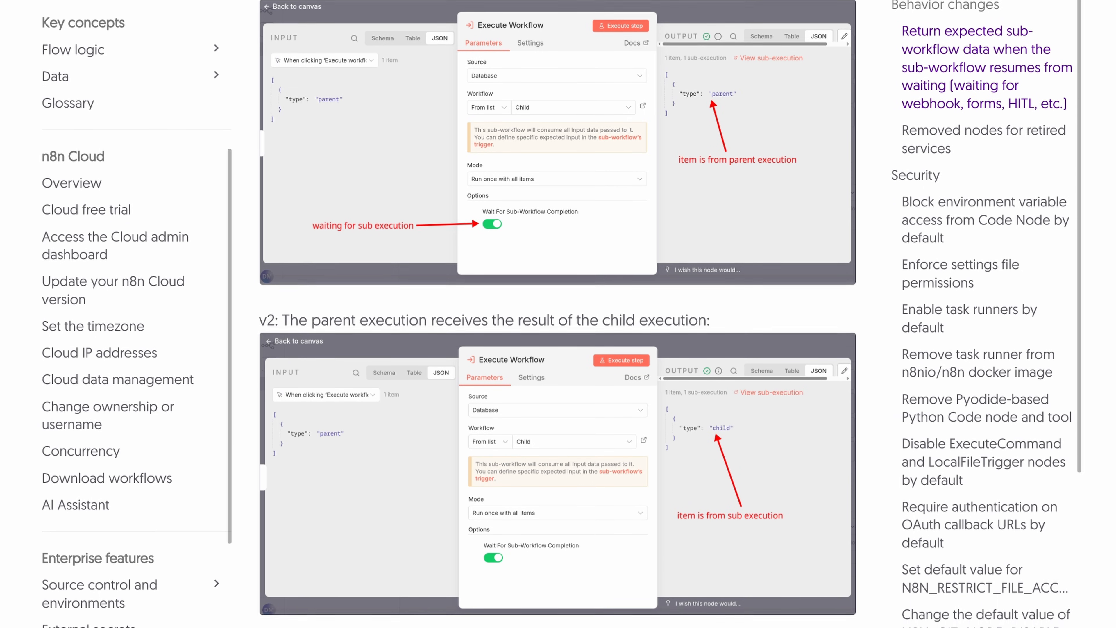
pyautogui.scroll(-3)
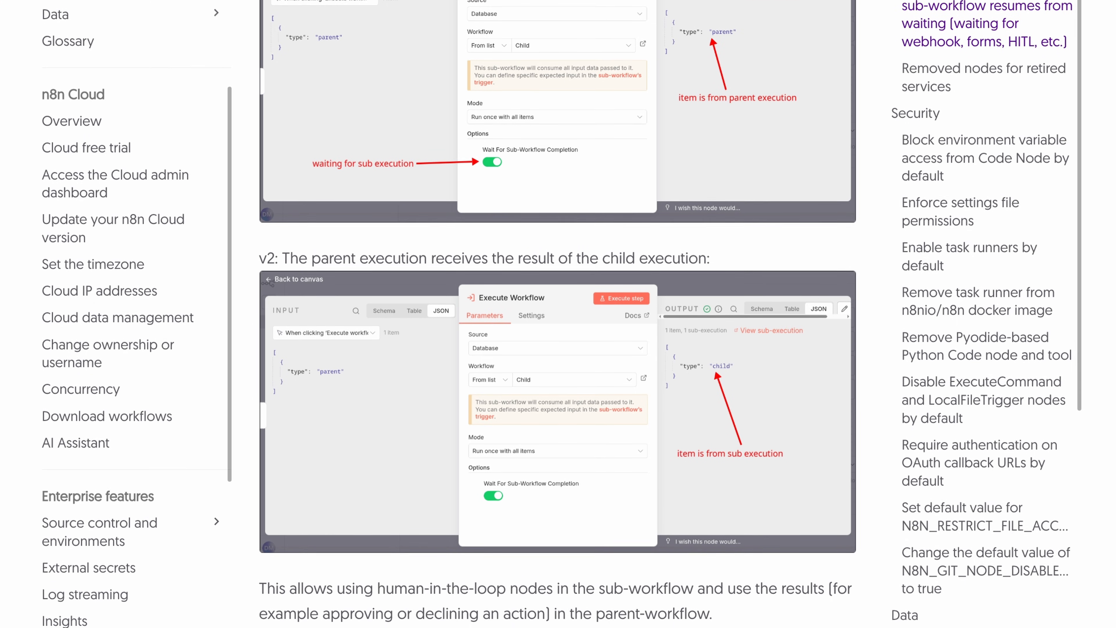
pyautogui.scroll(-3)
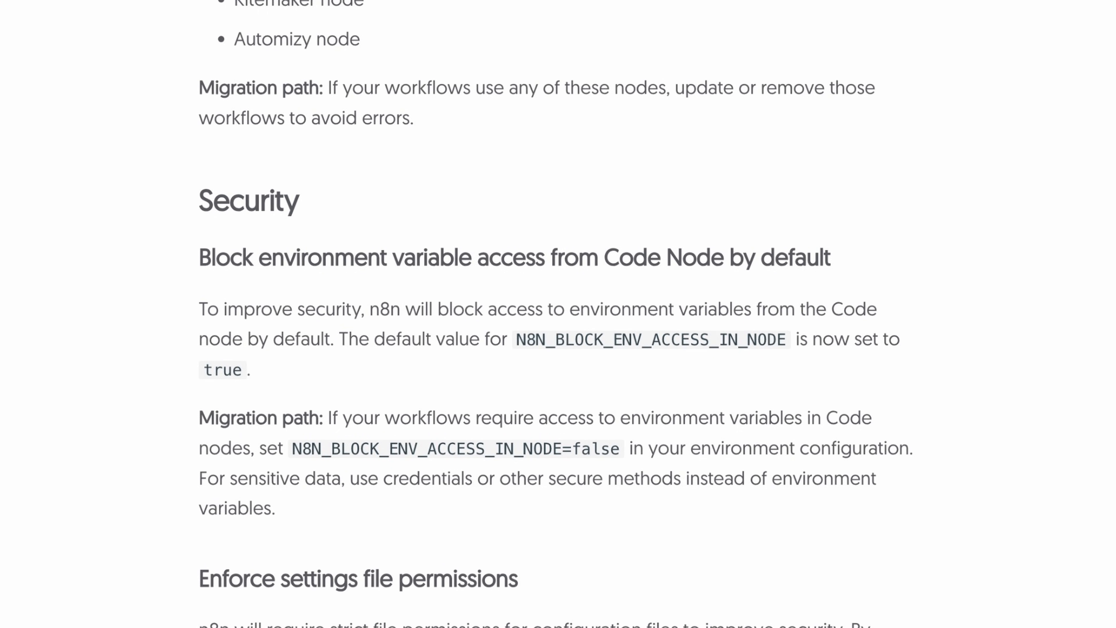
pyautogui.scroll(-3)
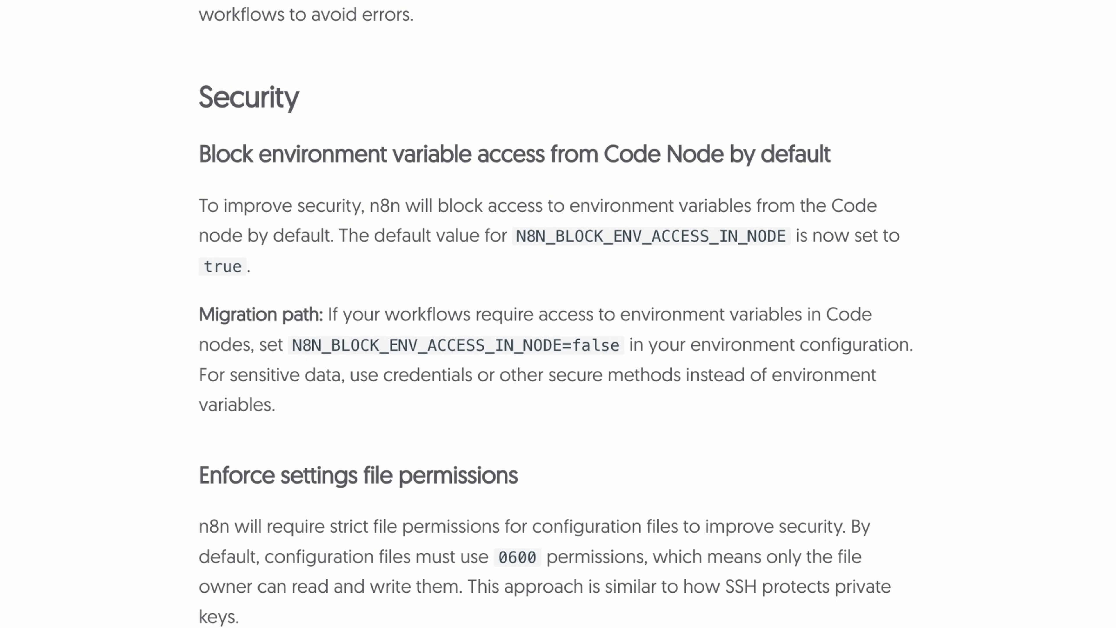
pyautogui.scroll(-3)
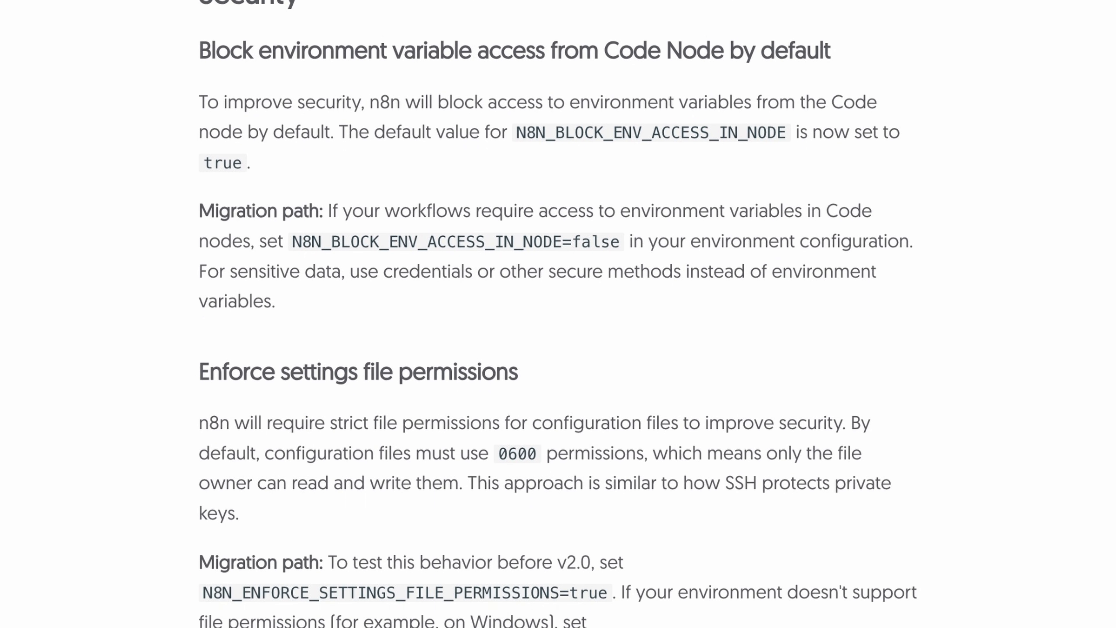
pyautogui.scroll(-3)
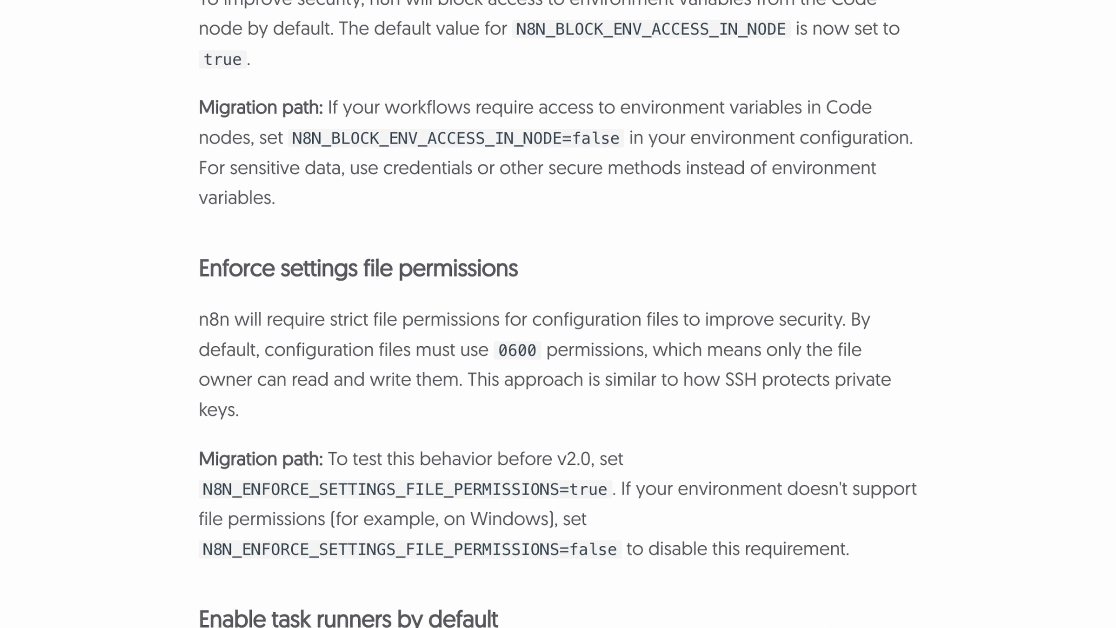
pyautogui.scroll(-3)
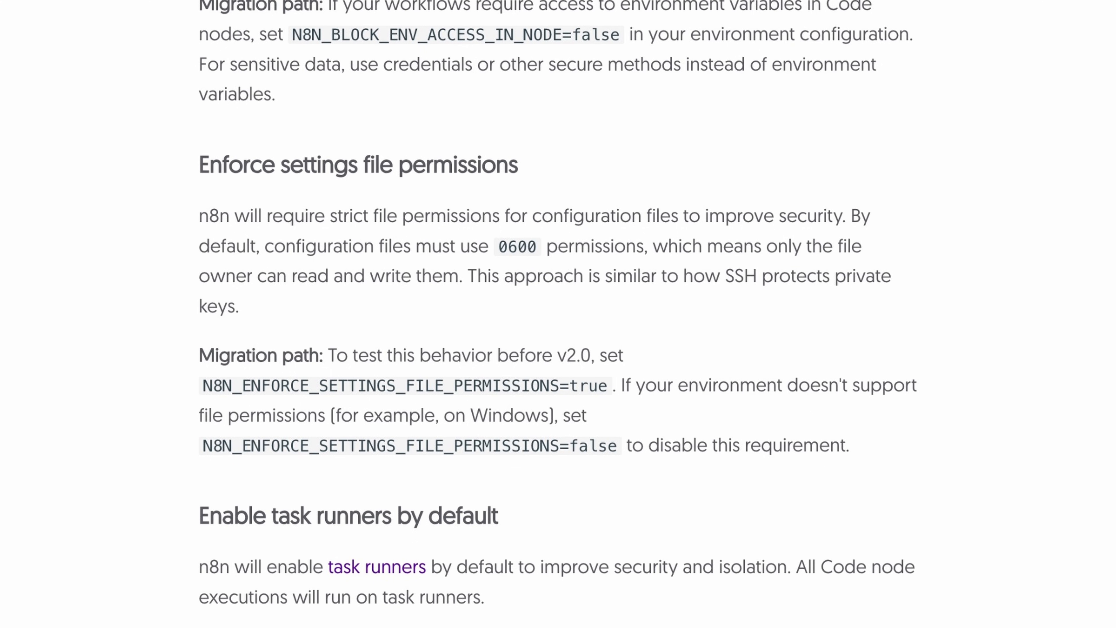
pyautogui.scroll(-3)
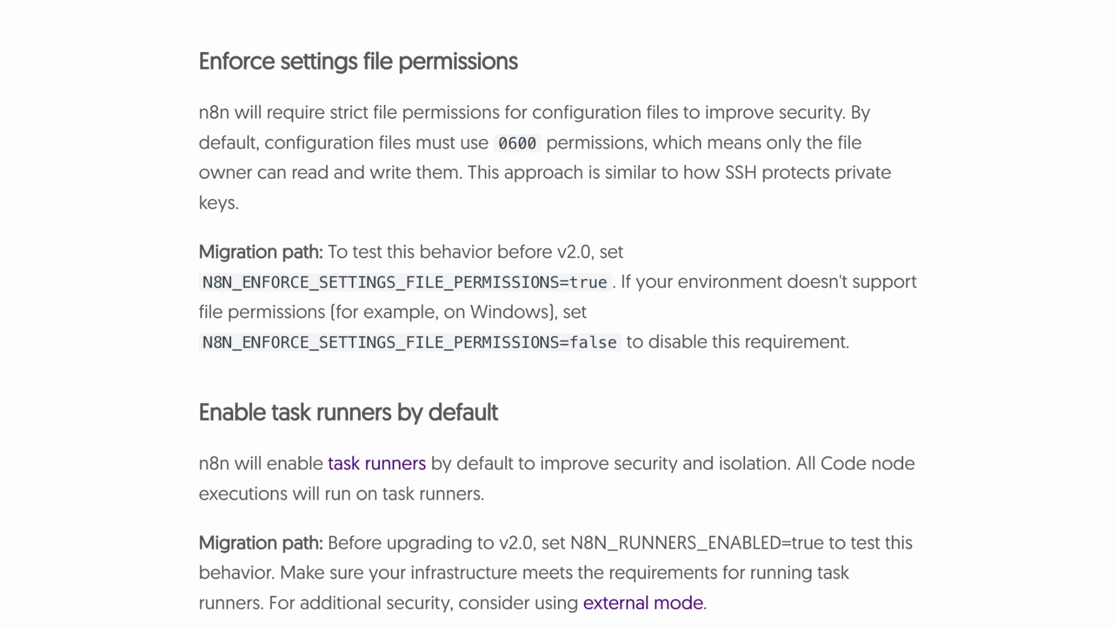
pyautogui.scroll(-3)
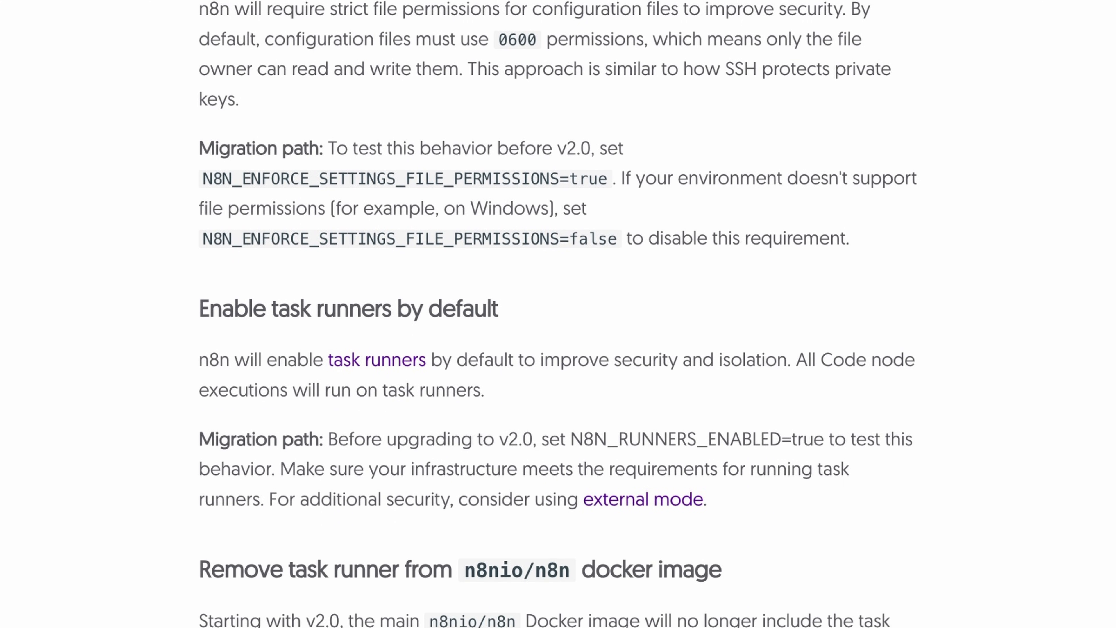
pyautogui.scroll(-3)
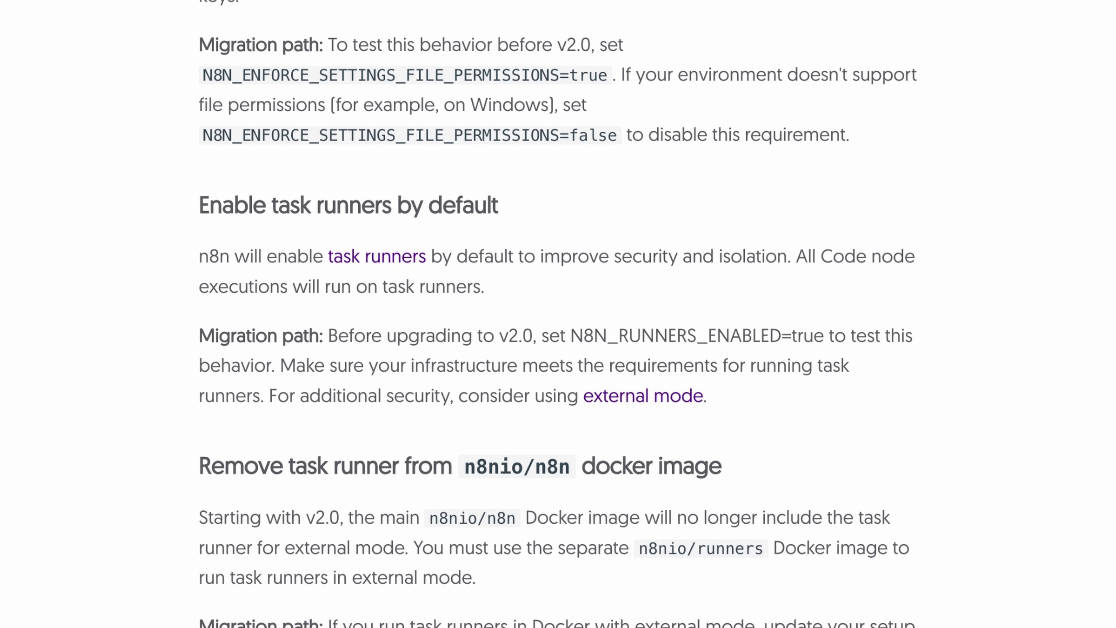
pyautogui.scroll(-3)
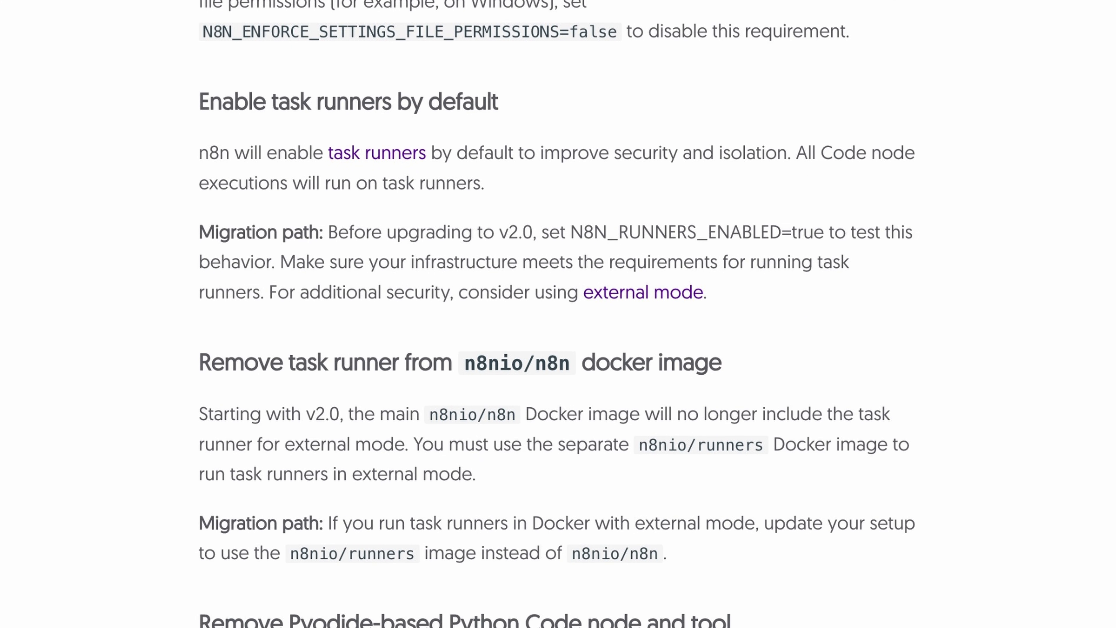
pyautogui.scroll(-3)
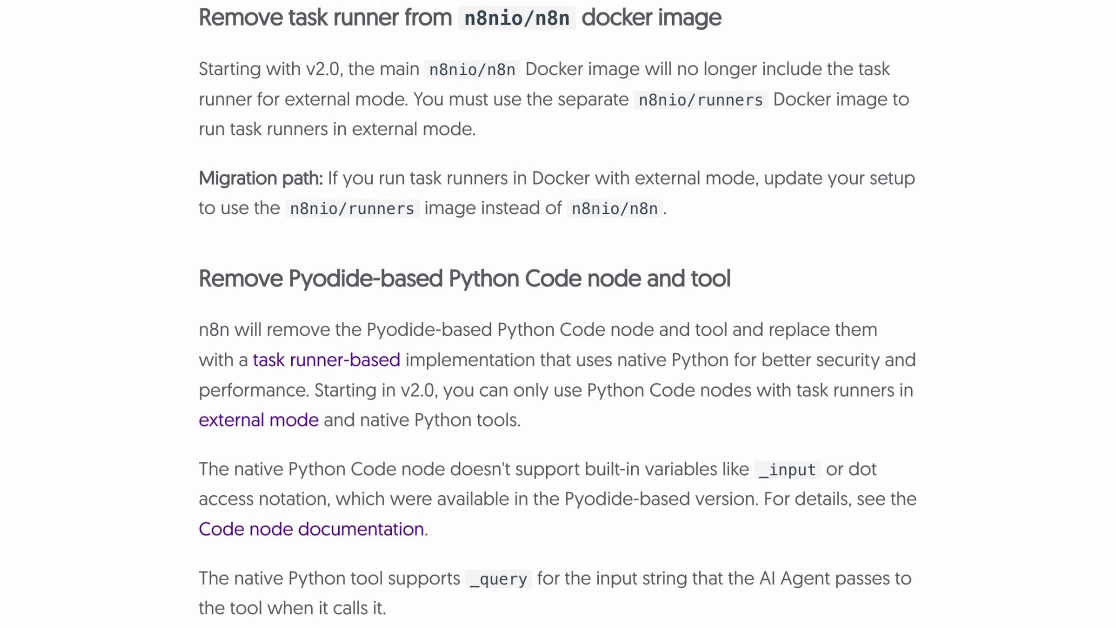
pyautogui.scroll(-3)
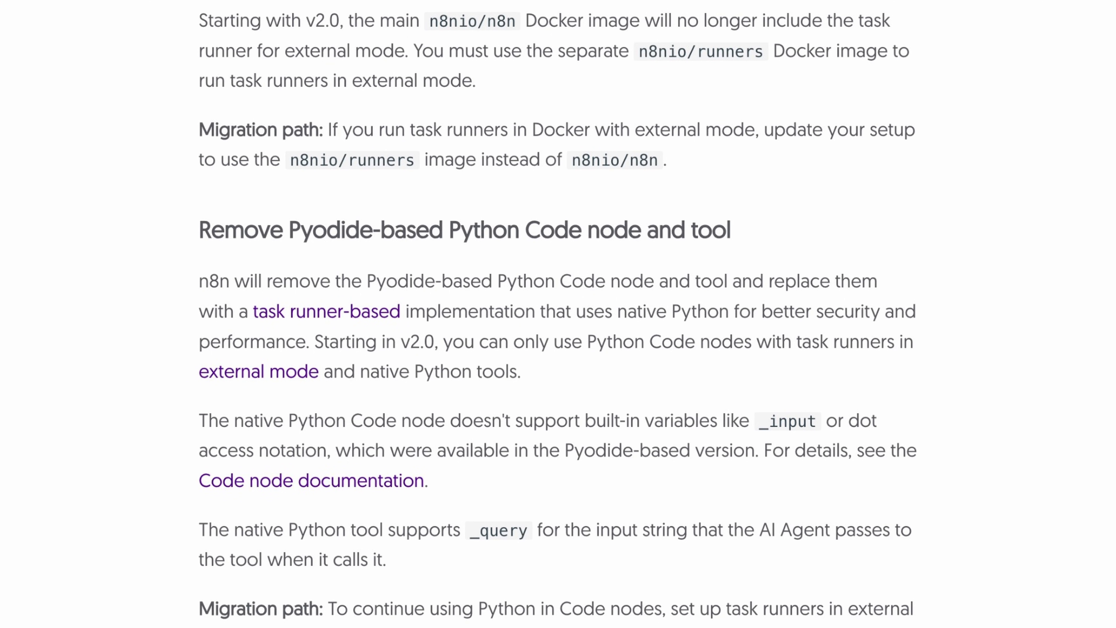
pyautogui.scroll(-3)
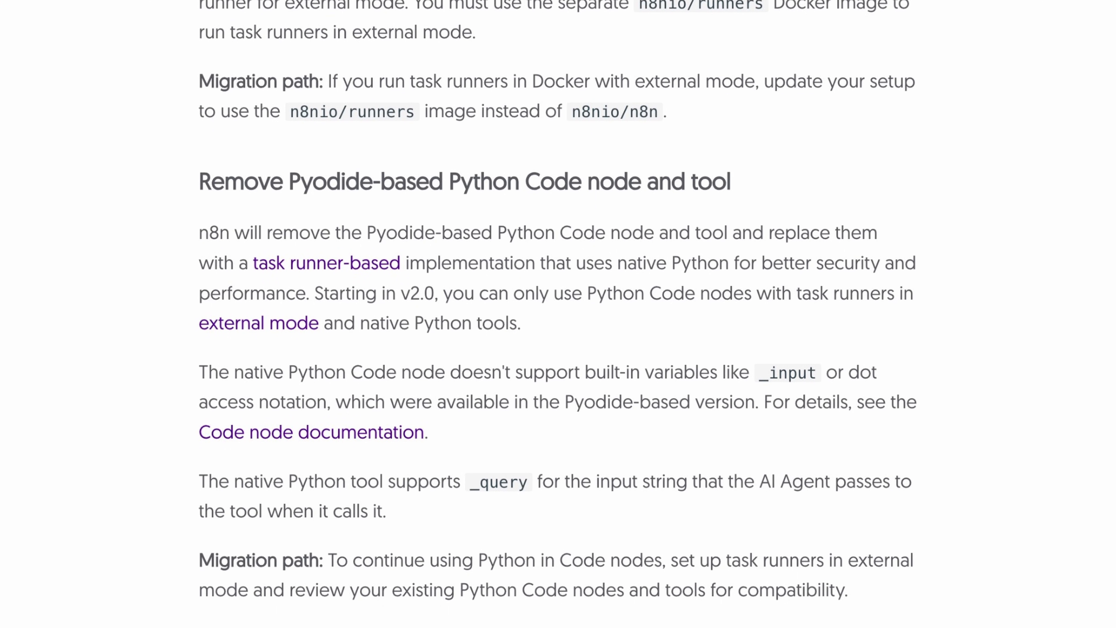
pyautogui.scroll(-3)
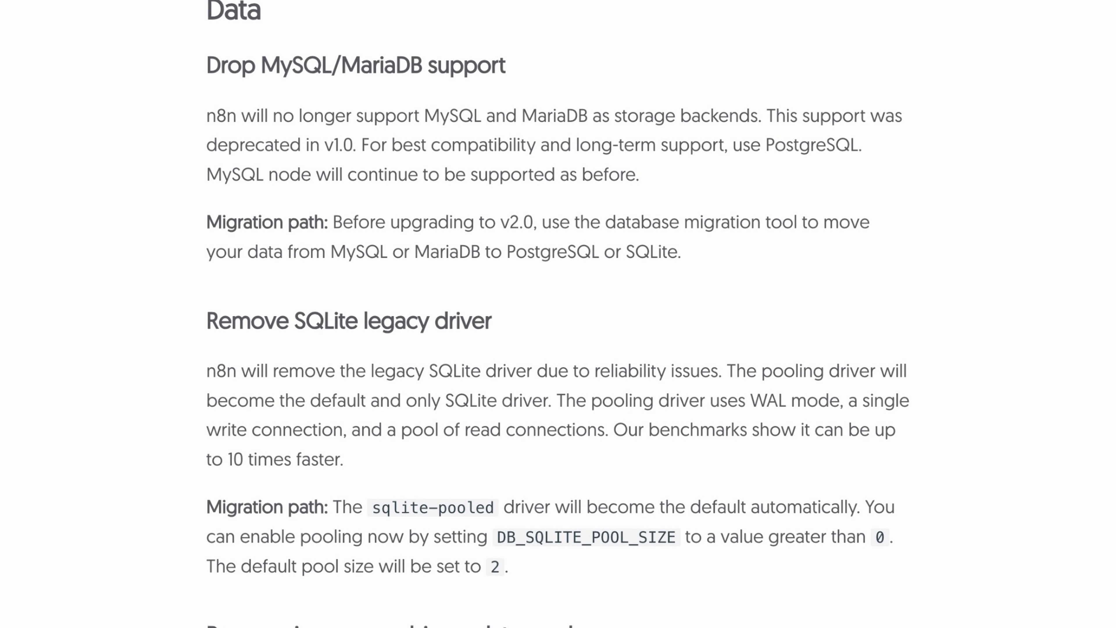
pyautogui.scroll(-3)
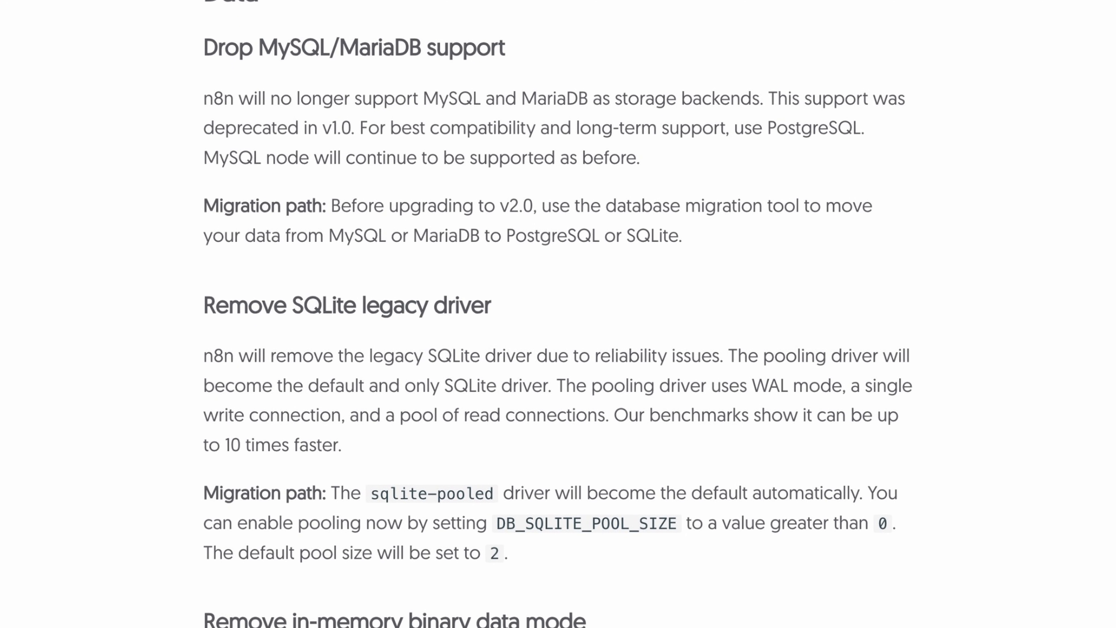
pyautogui.scroll(3)
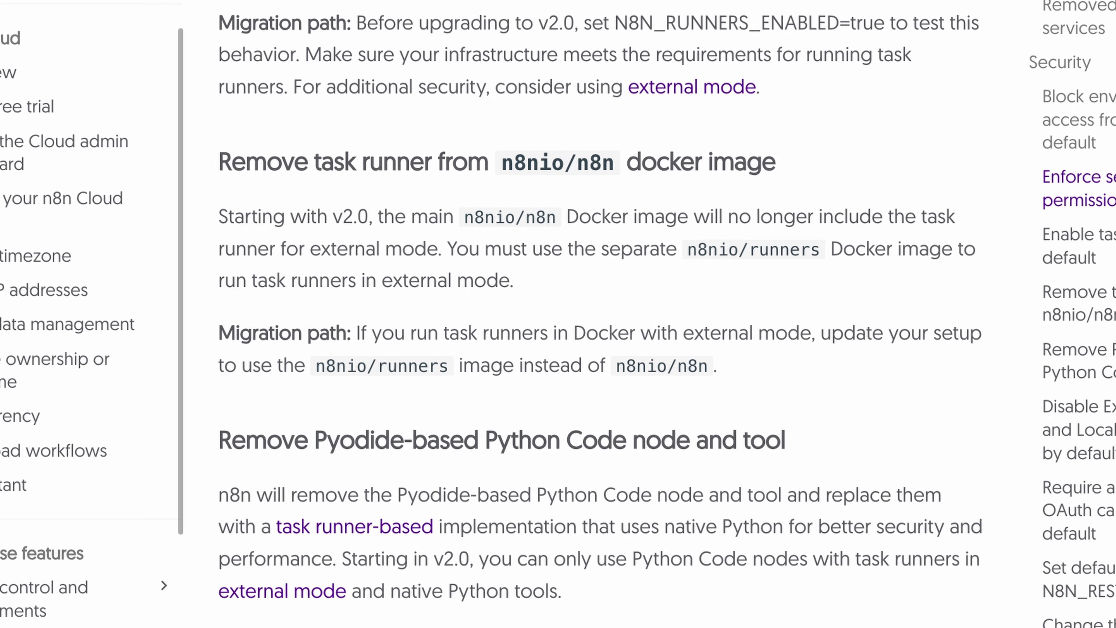
pyautogui.scroll(3)
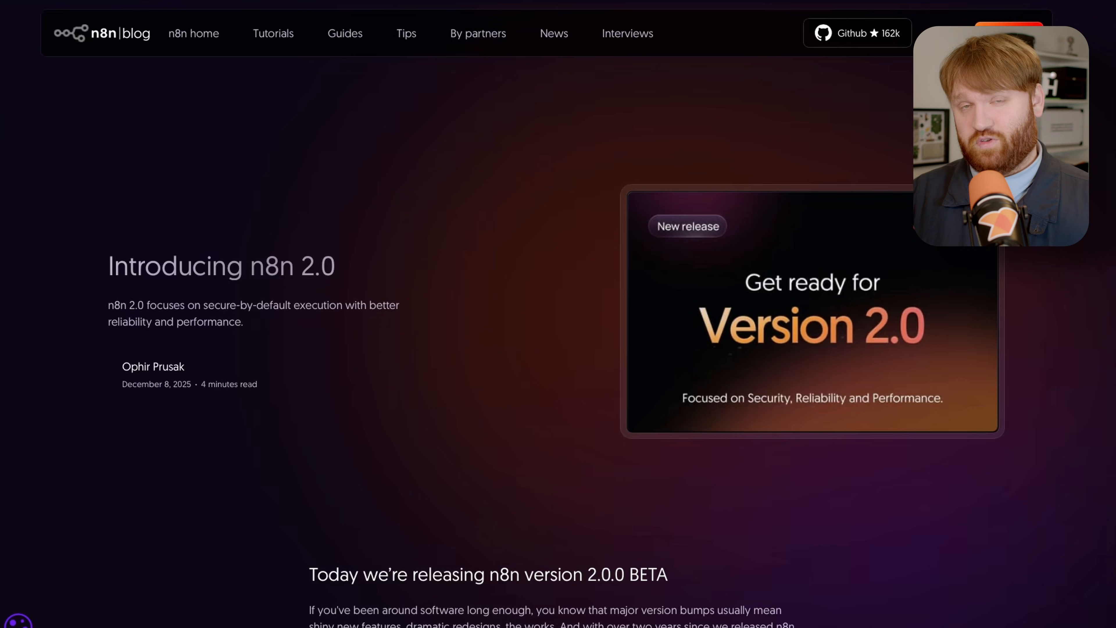
pyautogui.moveTo(512, 301)
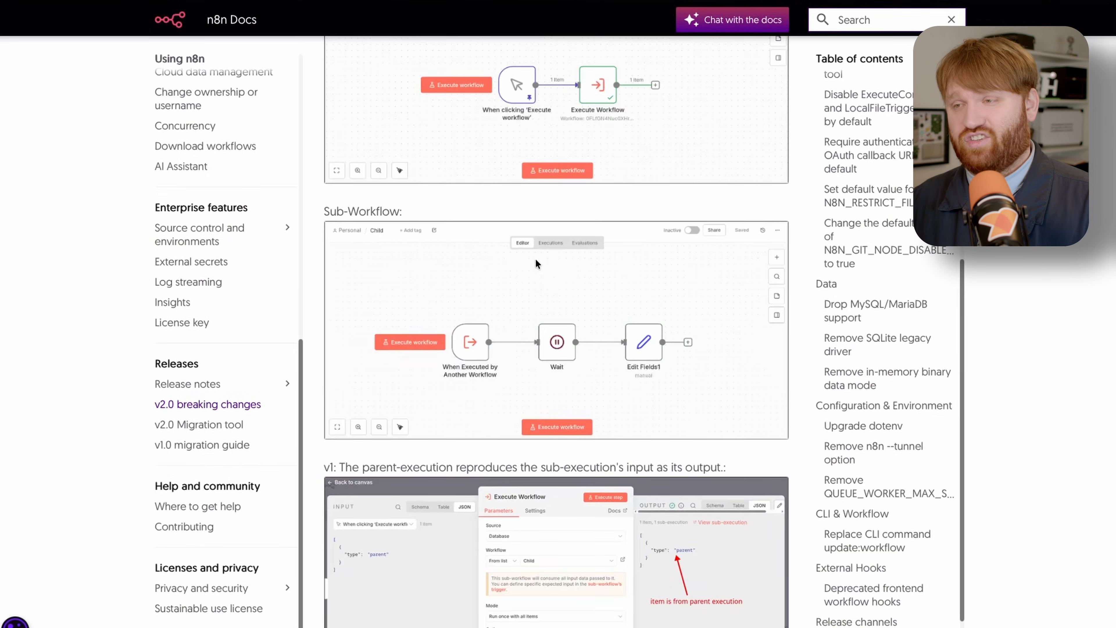
# Step: Scroll through the n8n docs toward the npm installation page
pyautogui.scroll(-3)
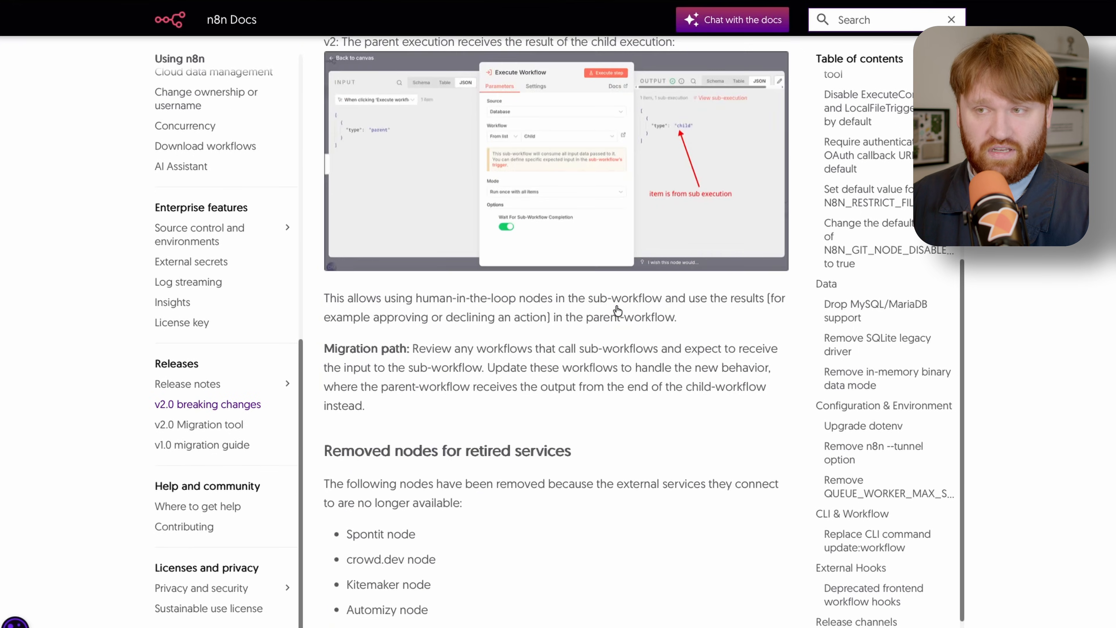
pyautogui.scroll(-3)
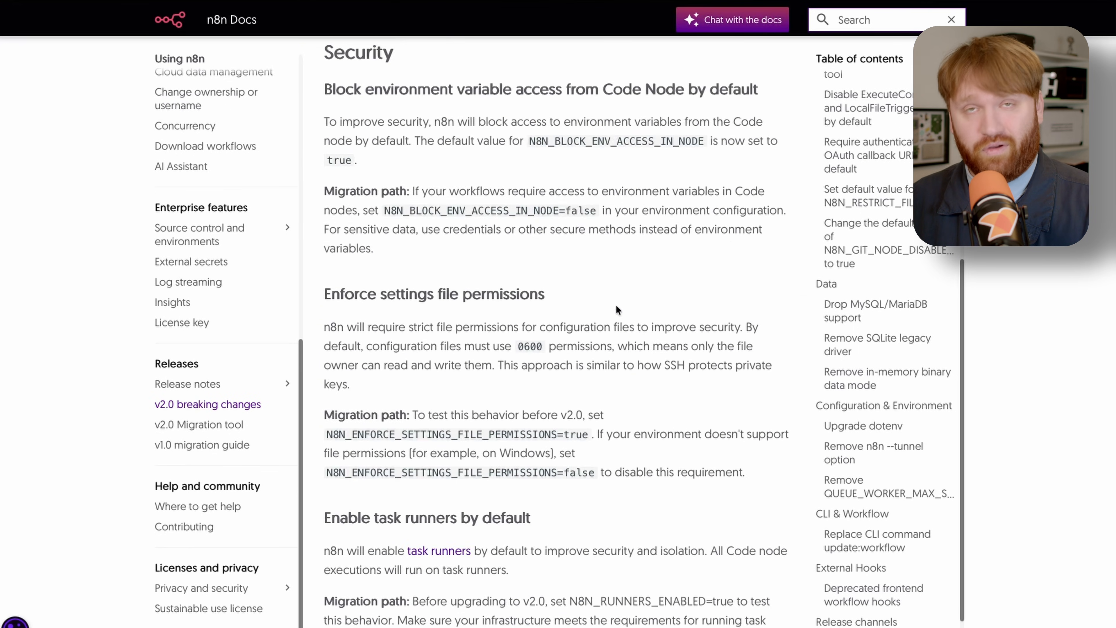
pyautogui.scroll(-3)
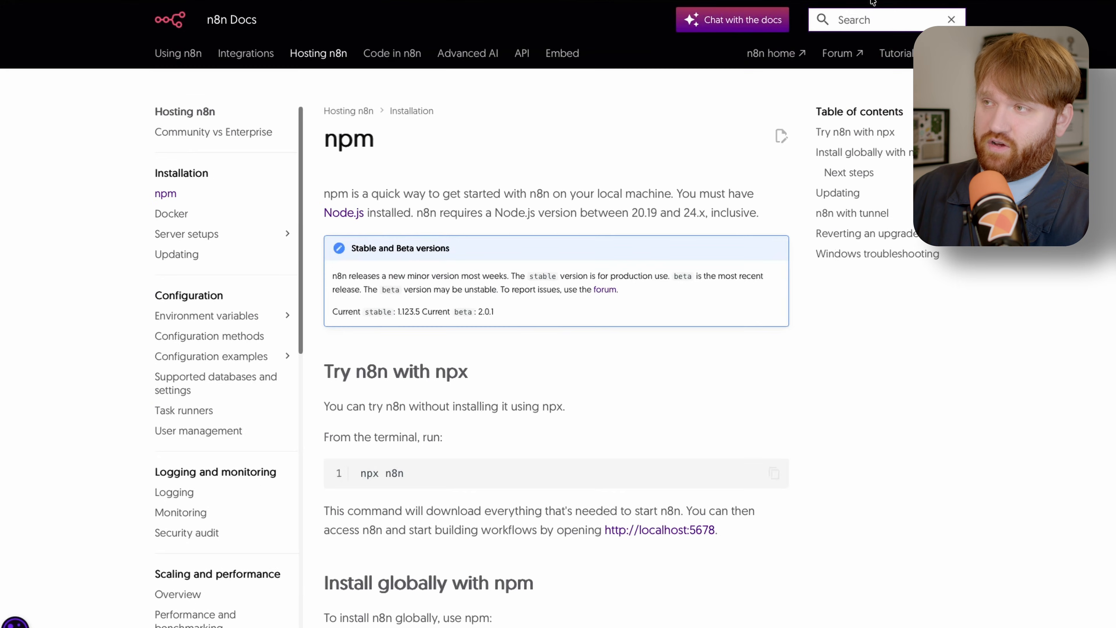
pyautogui.moveTo(600, 335)
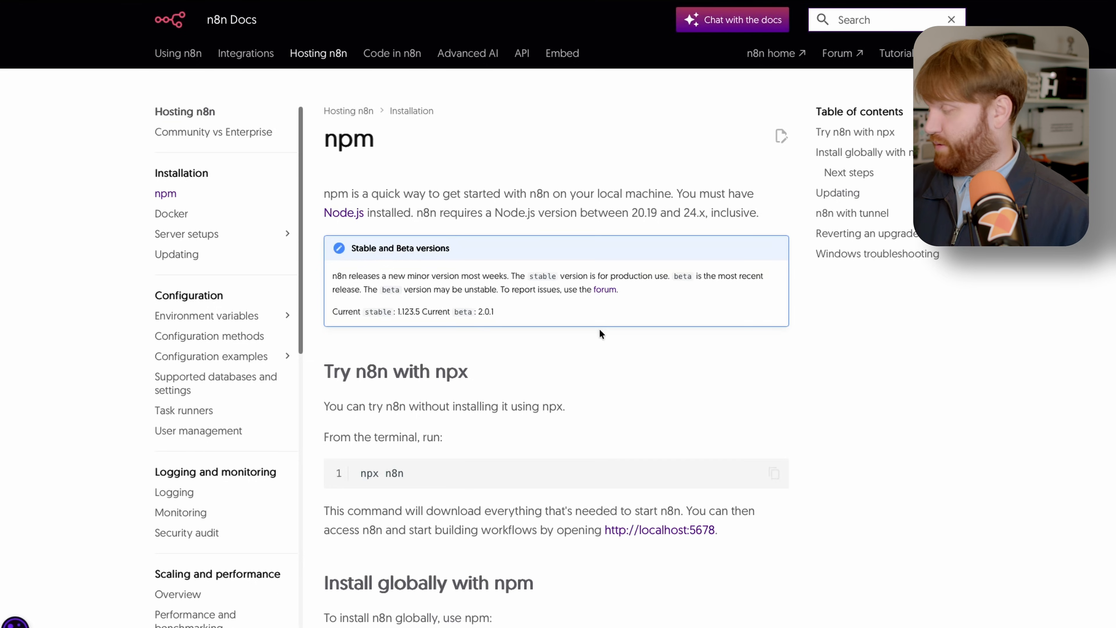
pyautogui.scroll(-3)
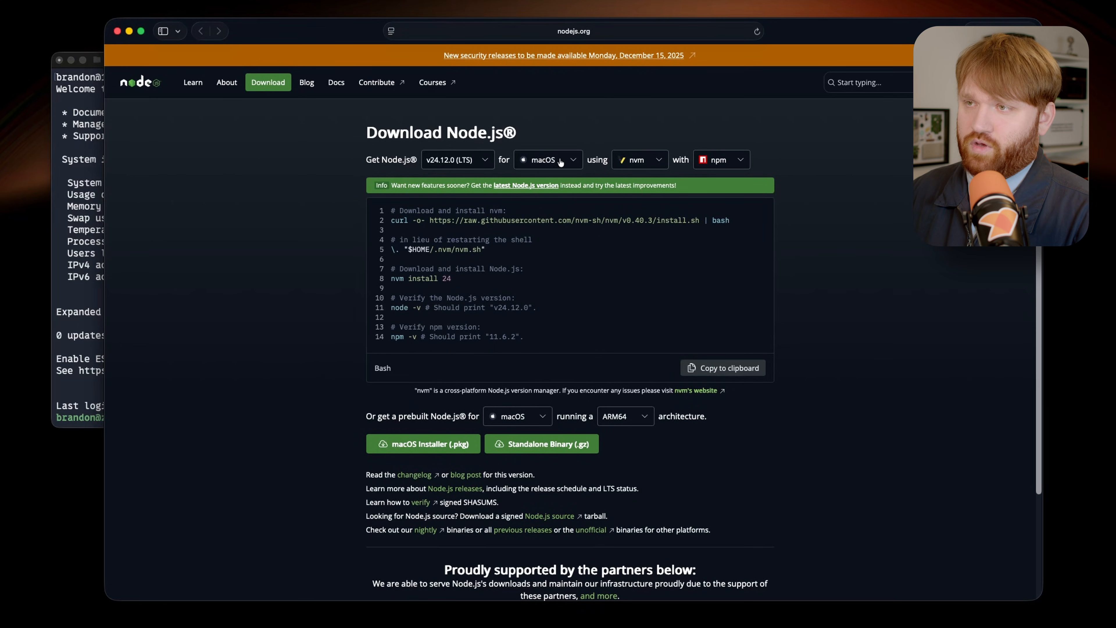
# Step: Show the Node.js install steps for Linux using nvm on nodejs.org
pyautogui.click(639, 159)
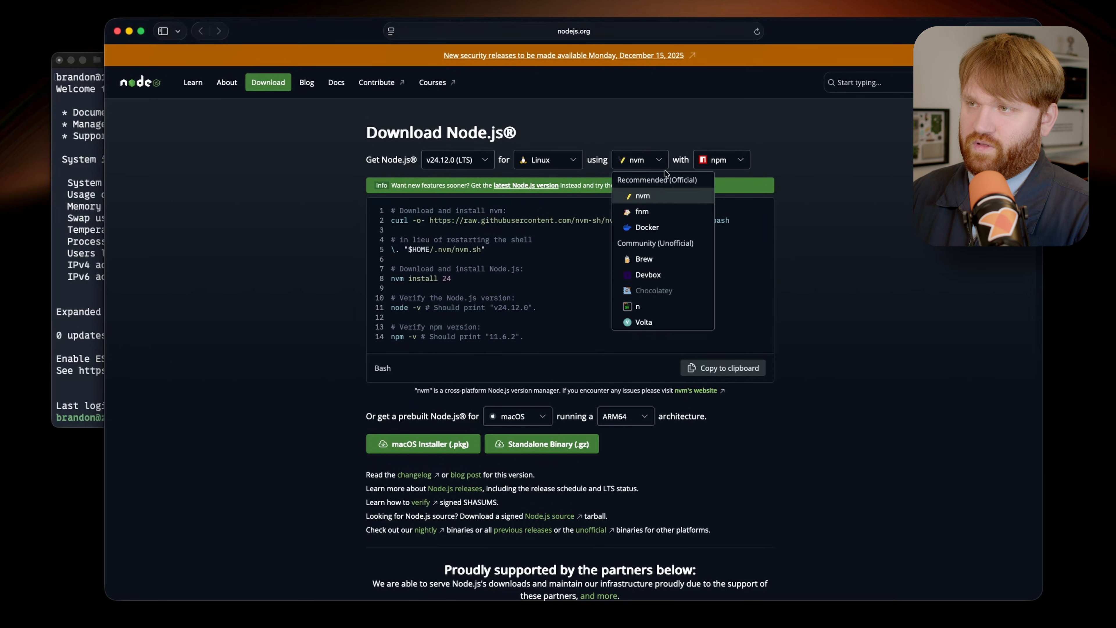
pyautogui.click(641, 196)
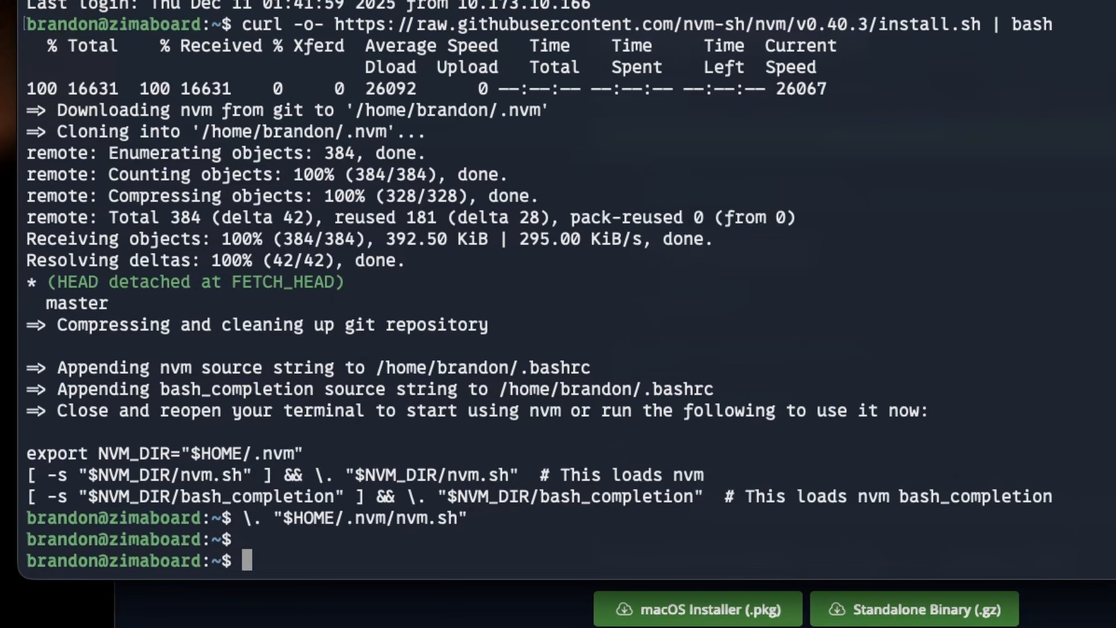
pyautogui.moveTo(359, 263)
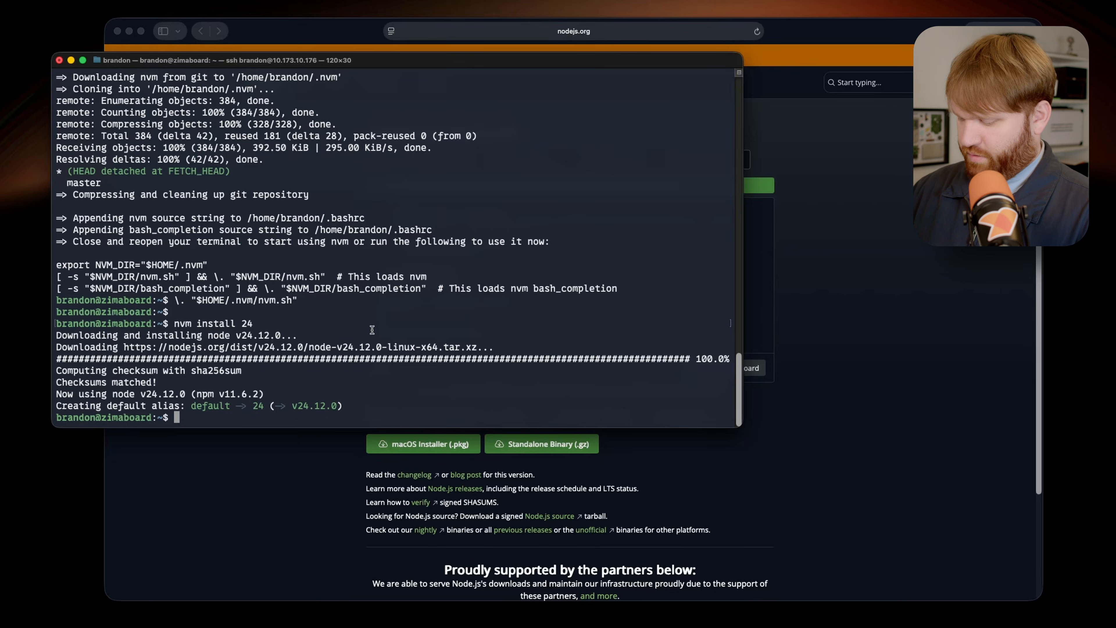
# Step: Check the installed npm and node versions on the server
pyautogui.write('n8')
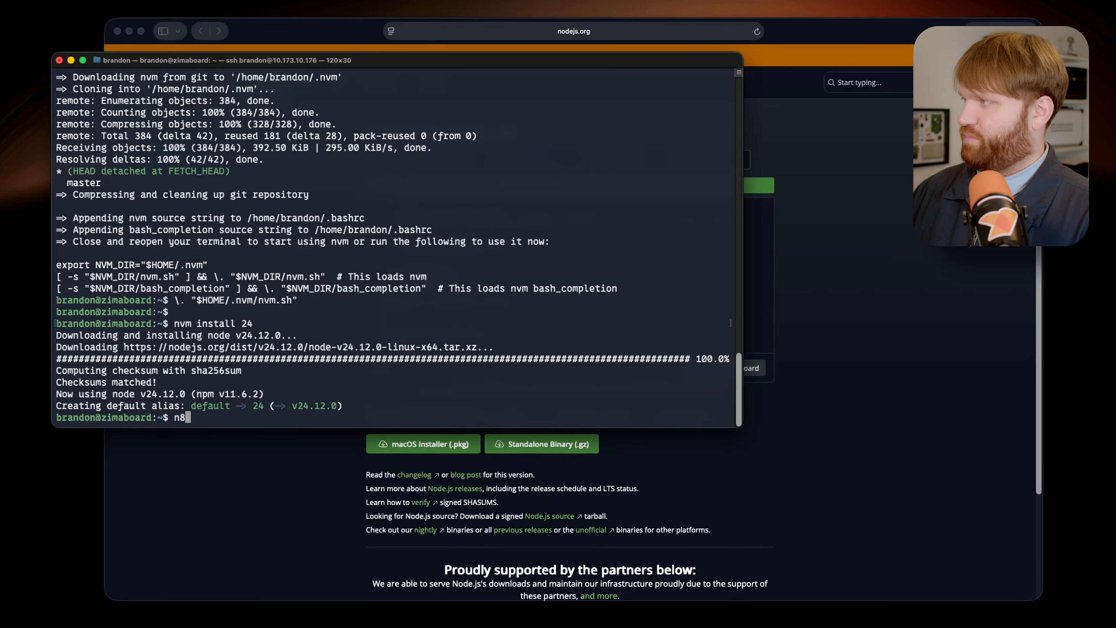
pyautogui.write('npm -v')
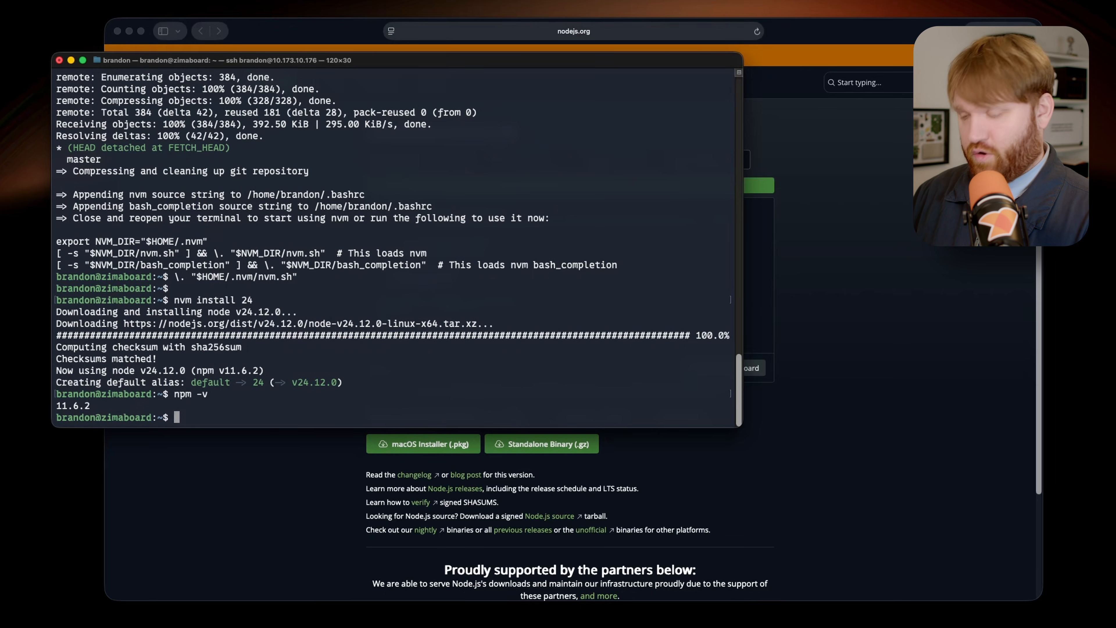
pyautogui.write('node -')
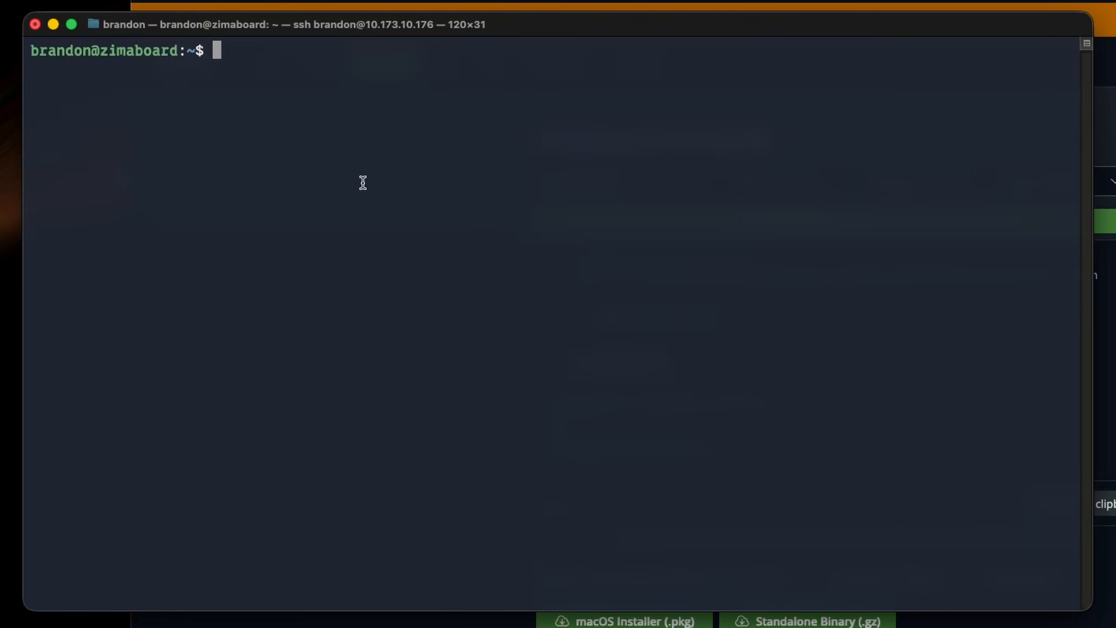
pyautogui.moveTo(625, 260)
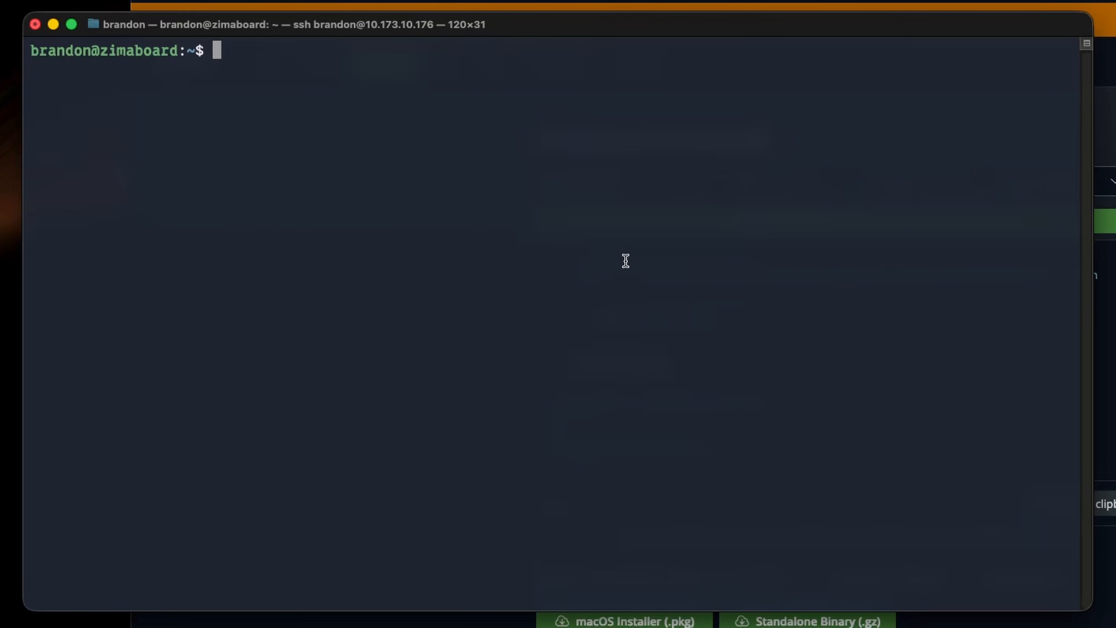
# Step: Run 'npm install -g n8n@next' to install the n8n beta globally
pyautogui.write('npm ins')
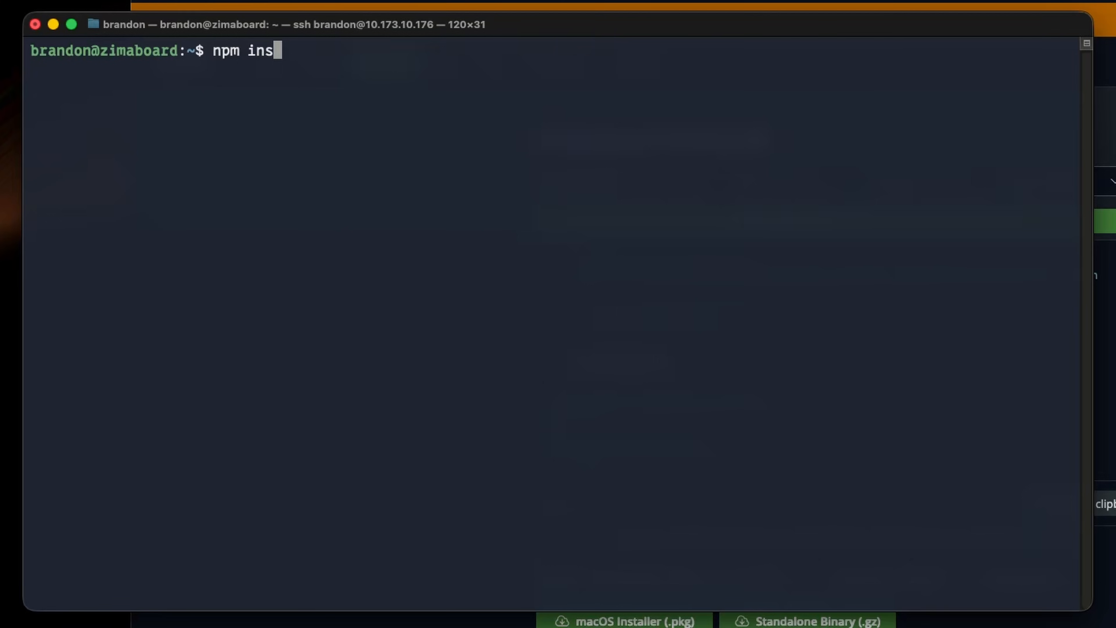
pyautogui.write('tall n8n')
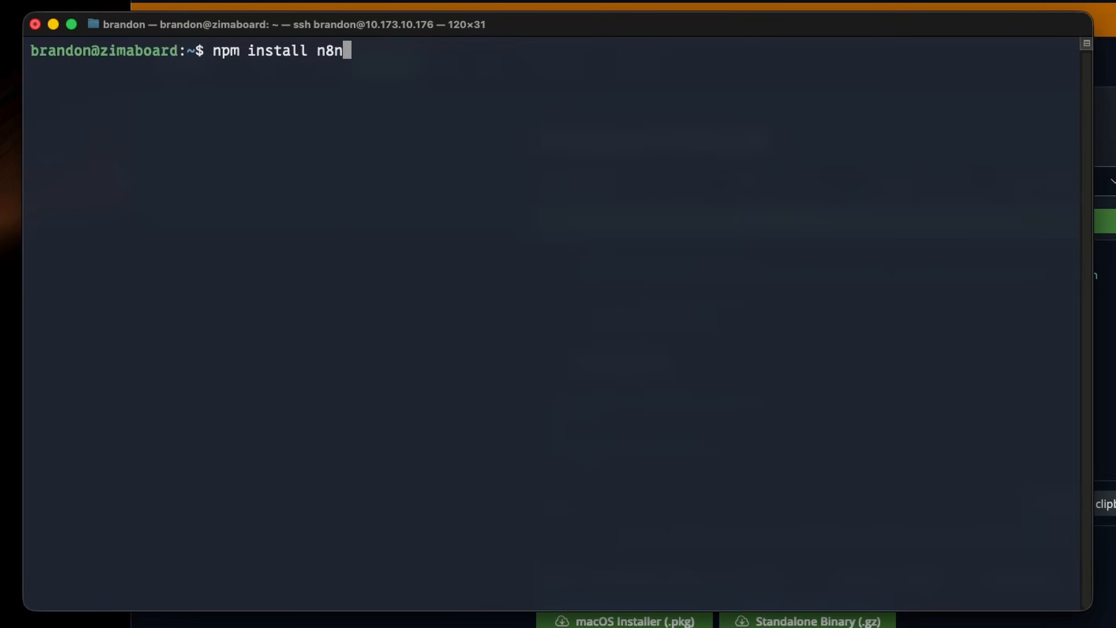
pyautogui.write('-g')
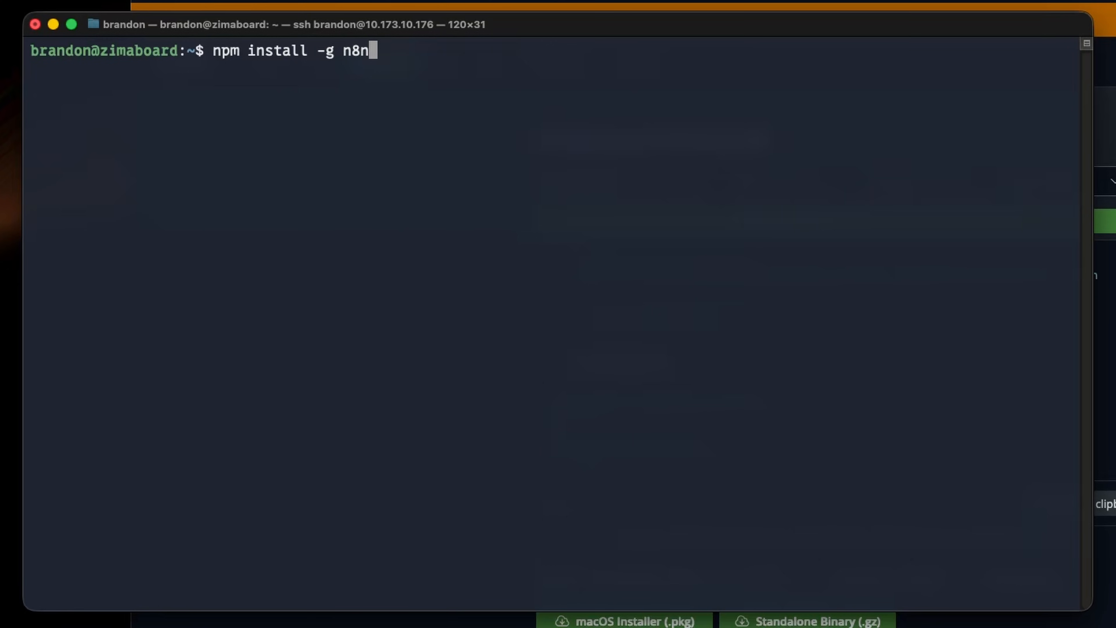
pyautogui.write('@')
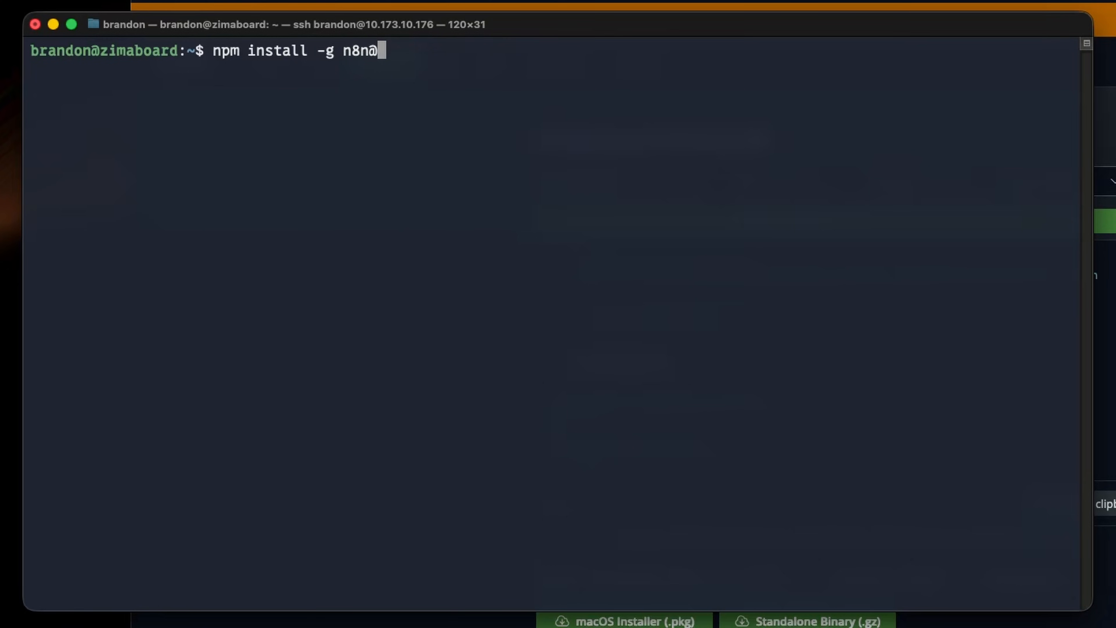
pyautogui.write('next')
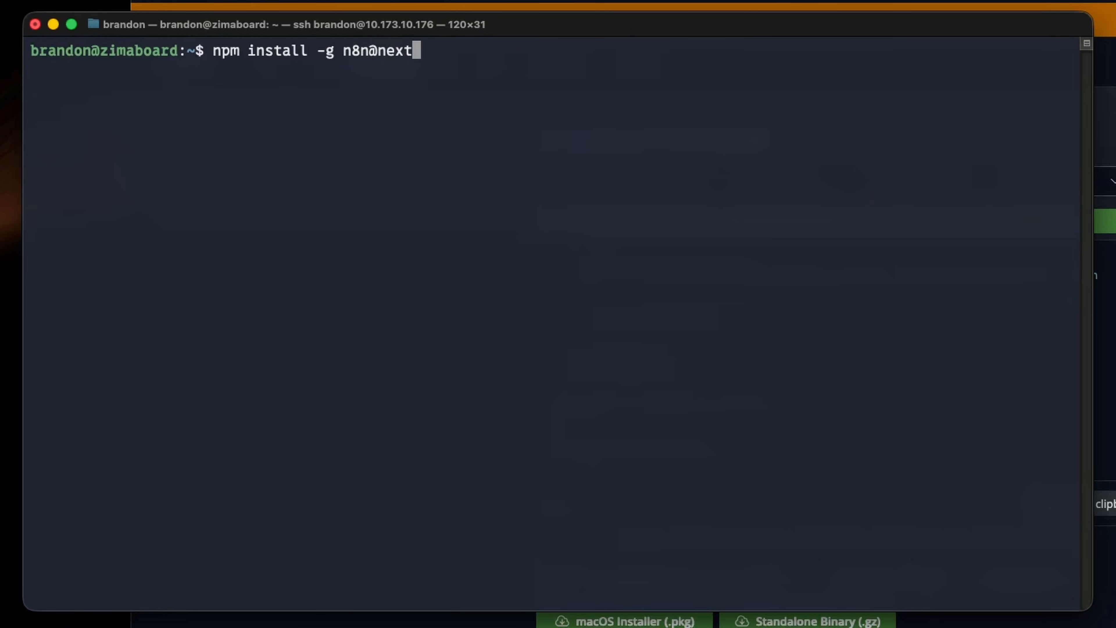
pyautogui.press('Return')
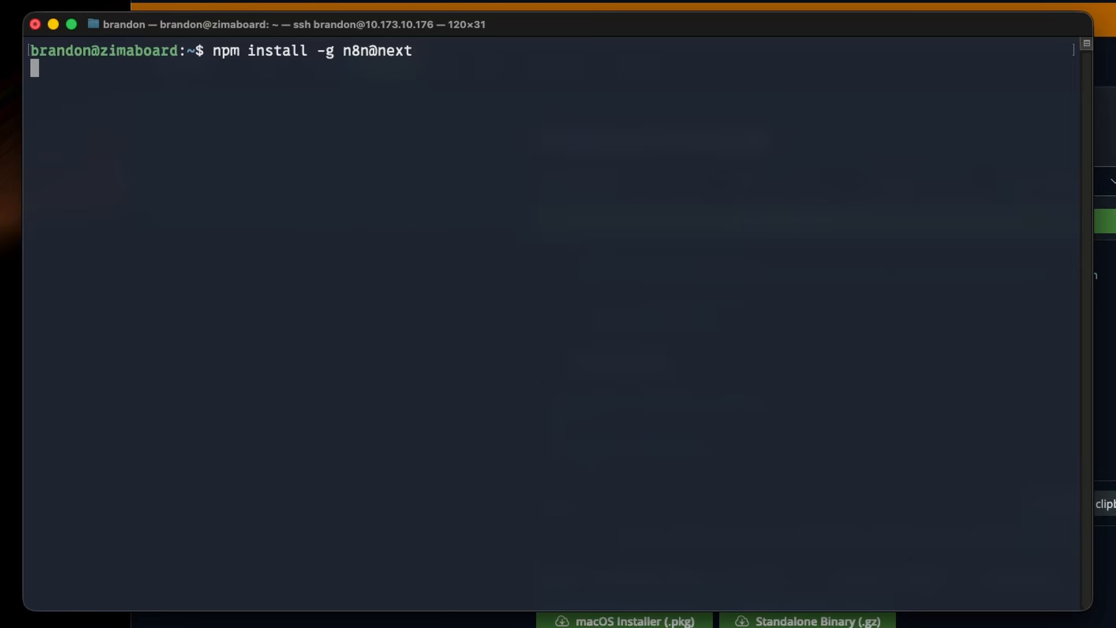
pyautogui.press('Return')
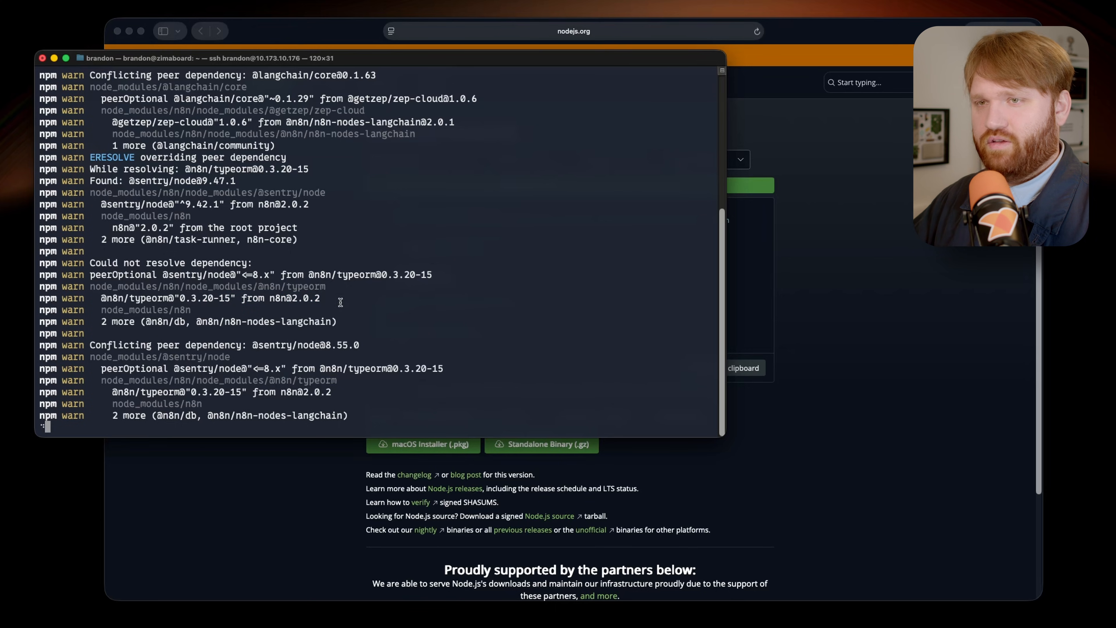
pyautogui.moveTo(374, 272)
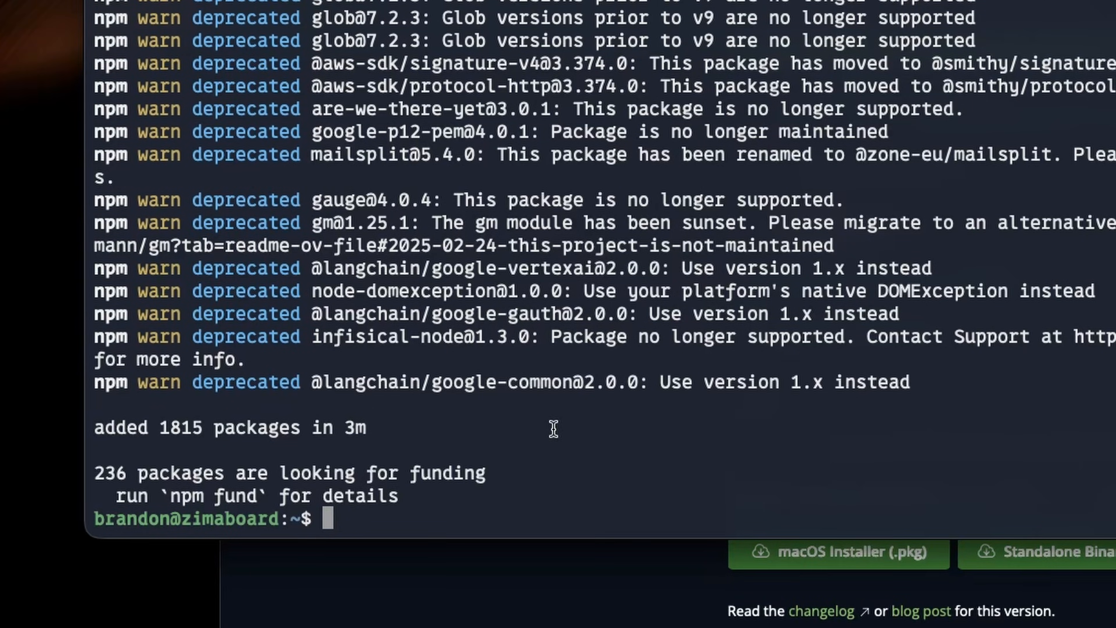
# Step: Confirm the installed n8n version reports 2.0.2
pyautogui.write('n8n --version')
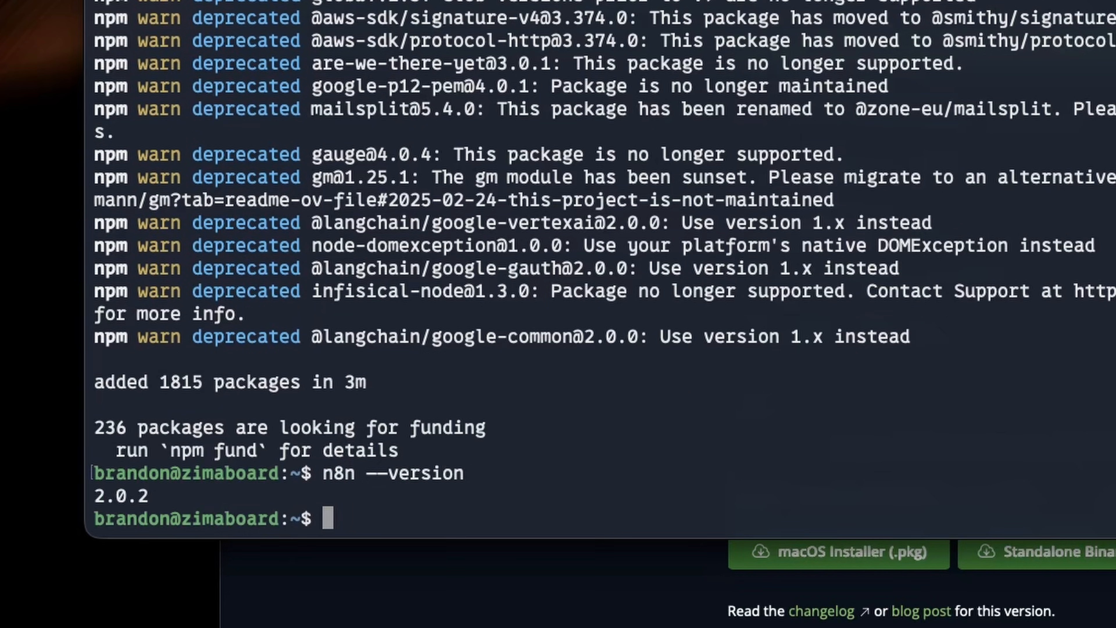
pyautogui.moveTo(165, 508)
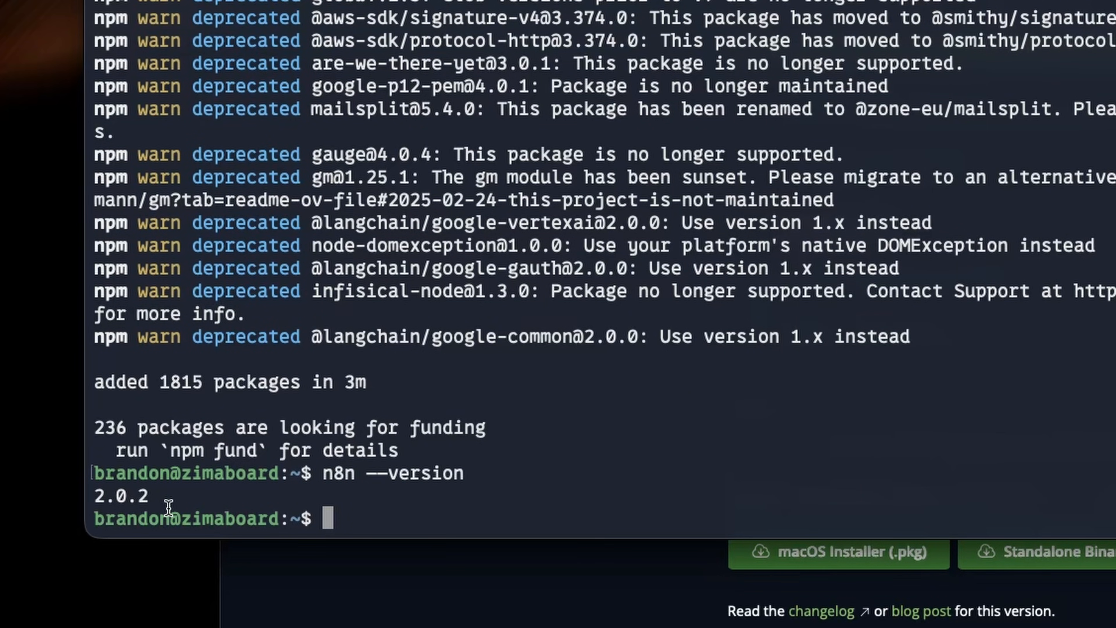
pyautogui.moveTo(452, 422)
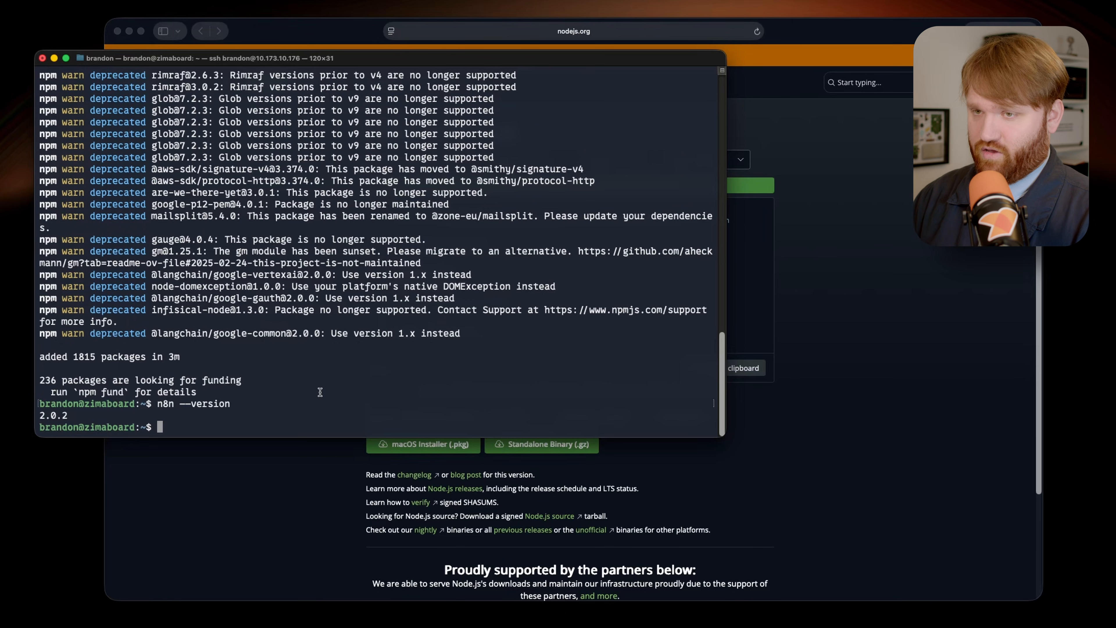
# Step: Start n8n, then load the server's address on port 5678 in Safari
pyautogui.write('n8n sta')
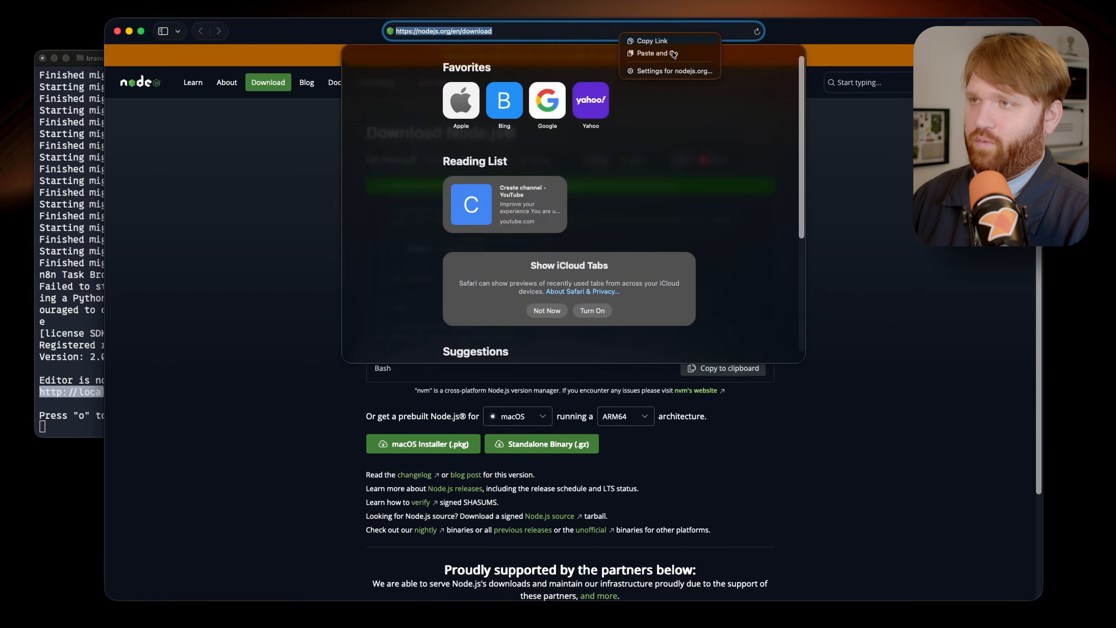
pyautogui.click(655, 53)
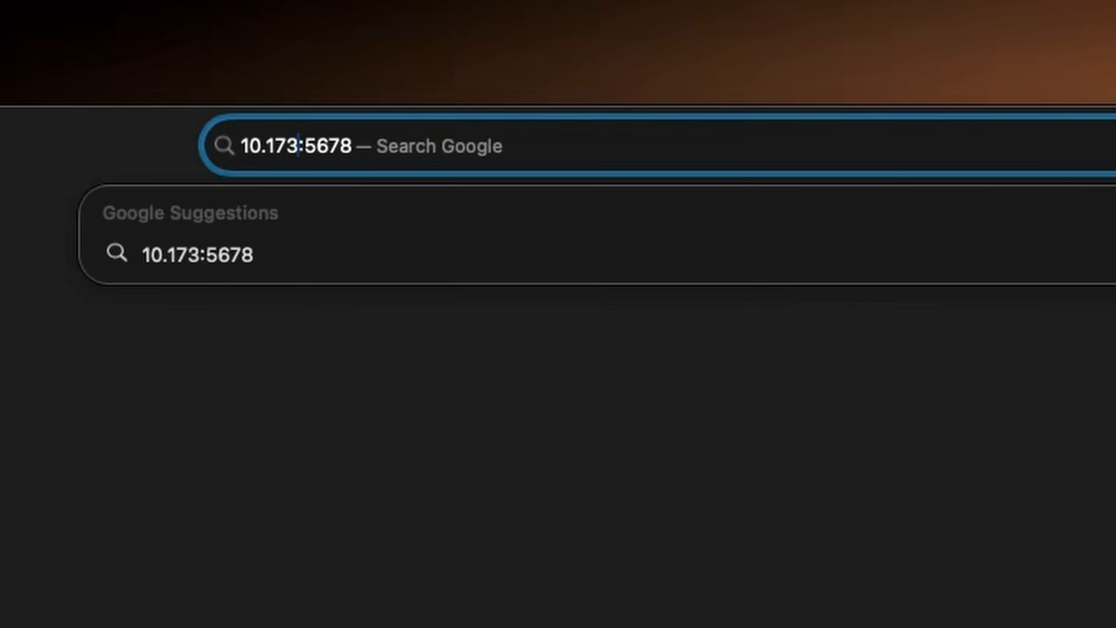
pyautogui.press('Return')
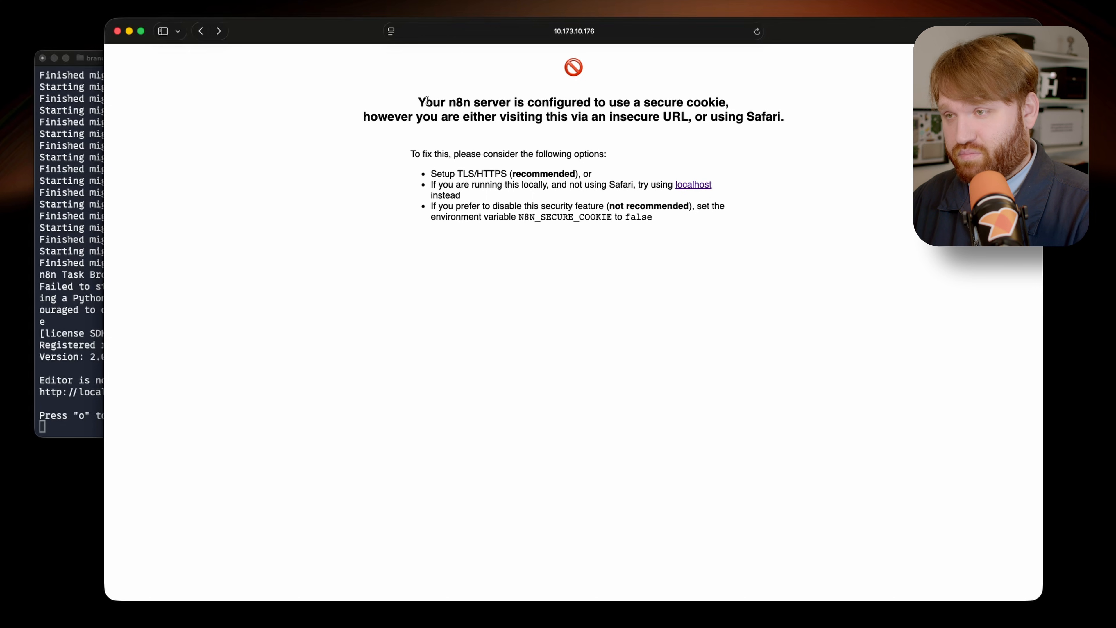
pyautogui.moveTo(10, 310)
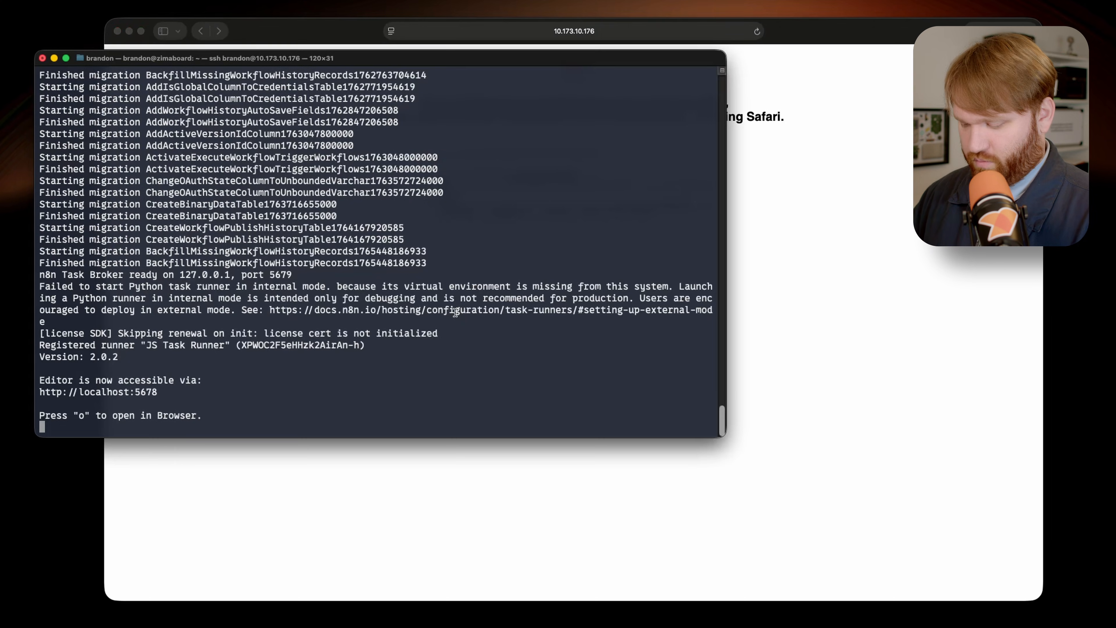
# Step: Stop n8n with Ctrl+C, install pm2 globally and confirm it runs
pyautogui.press('ctrl+c')
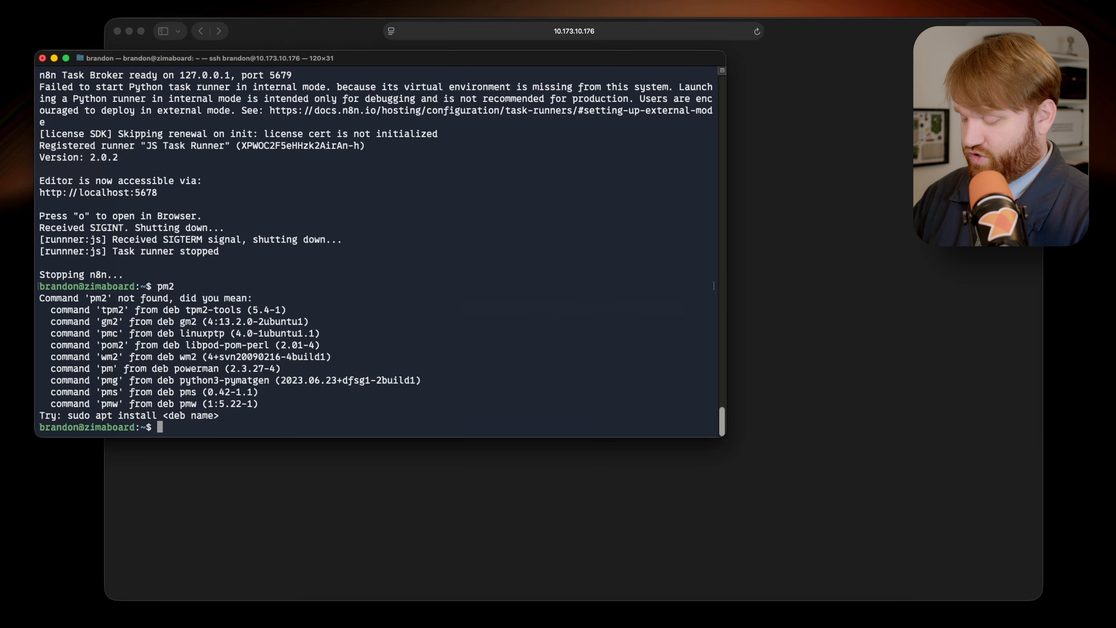
pyautogui.write('npm ins')
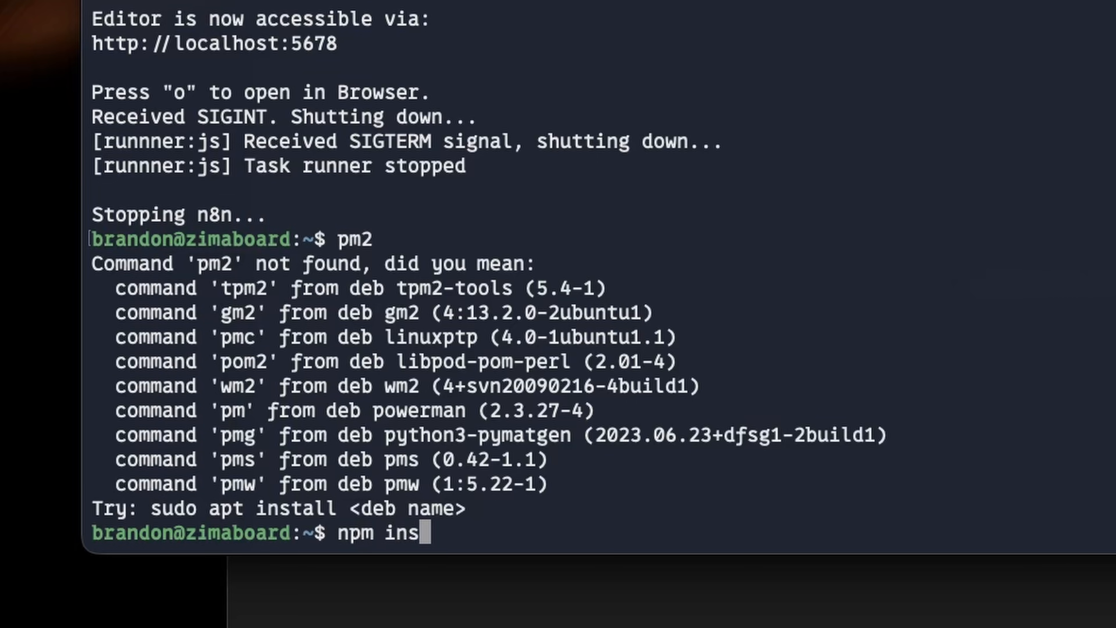
pyautogui.write('tall -g')
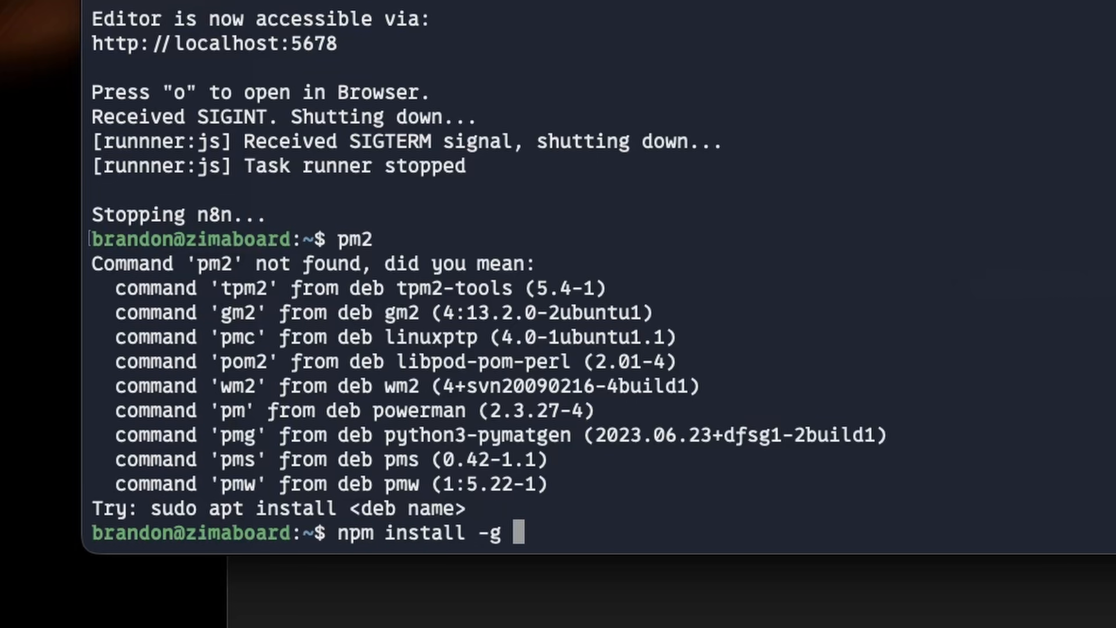
pyautogui.write('pm2')
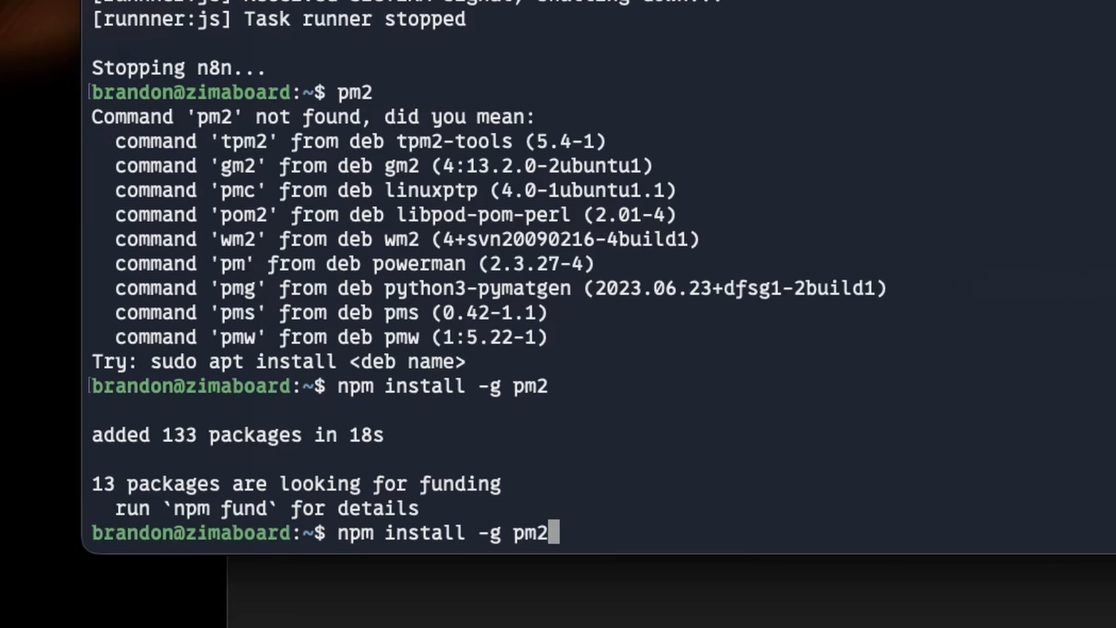
pyautogui.press('Return')
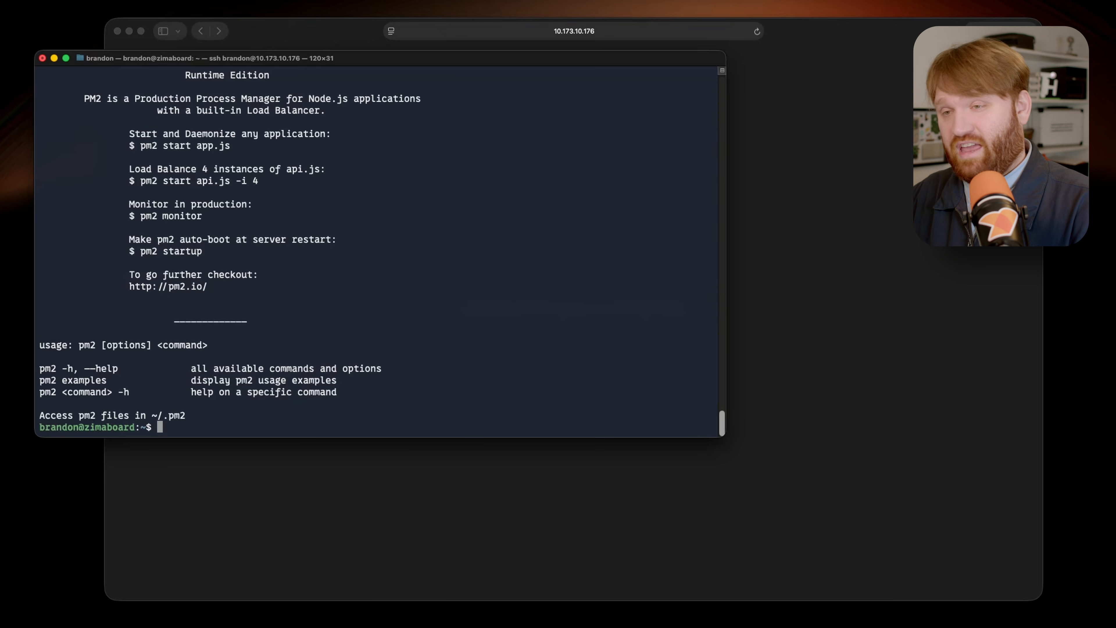
pyautogui.moveTo(926, 347)
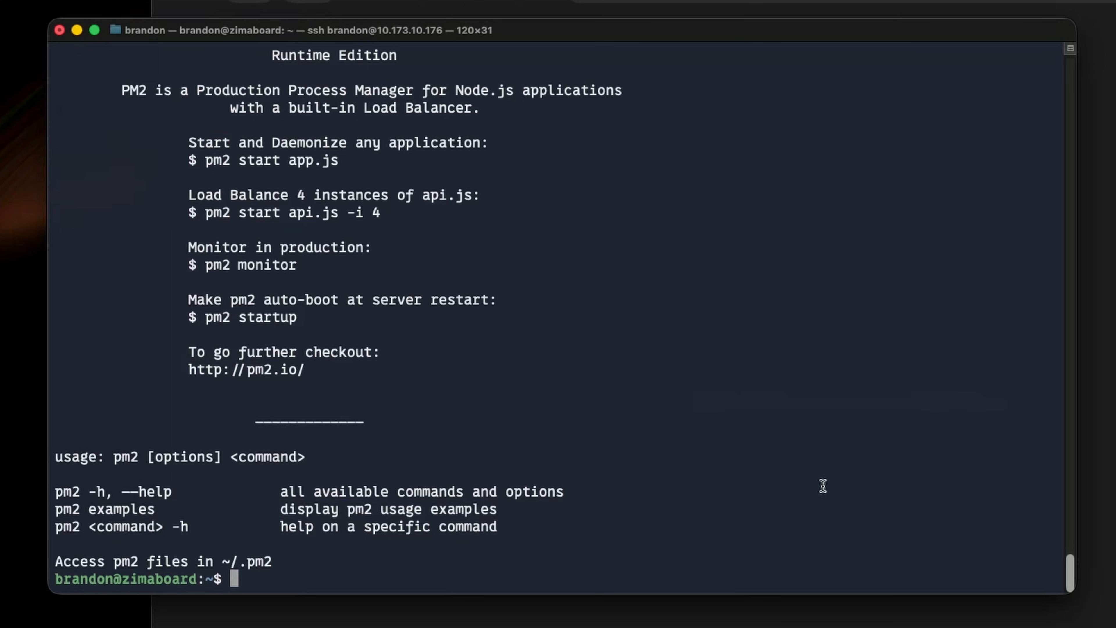
# Step: Start editing ~/n8n.config.js in nano
pyautogui.write('nano ~/n8n.config.js')
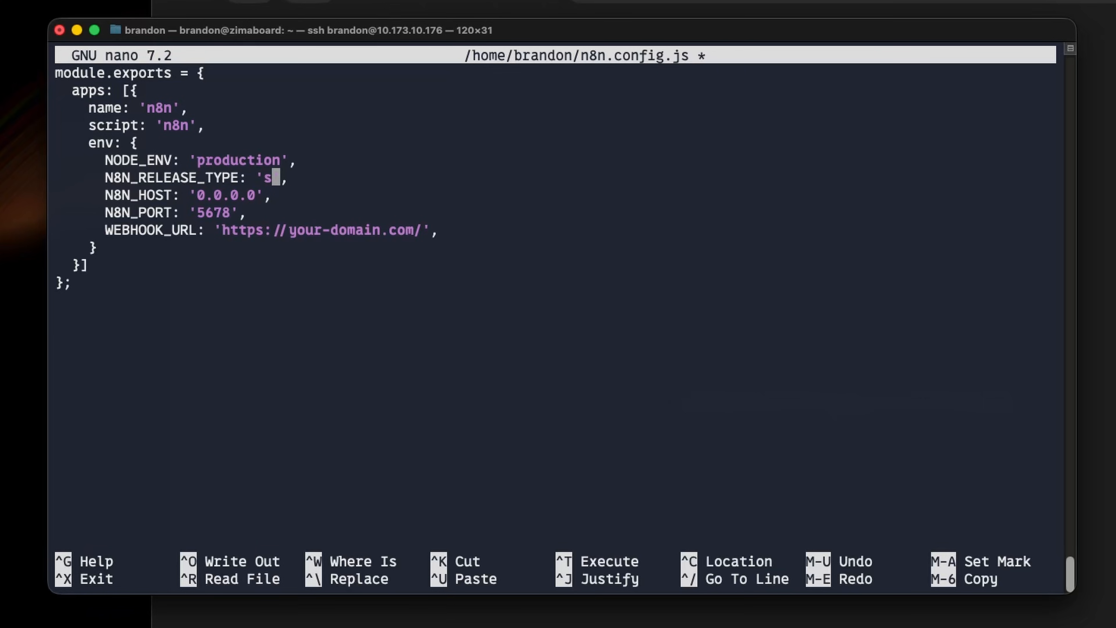
pyautogui.write('ext')
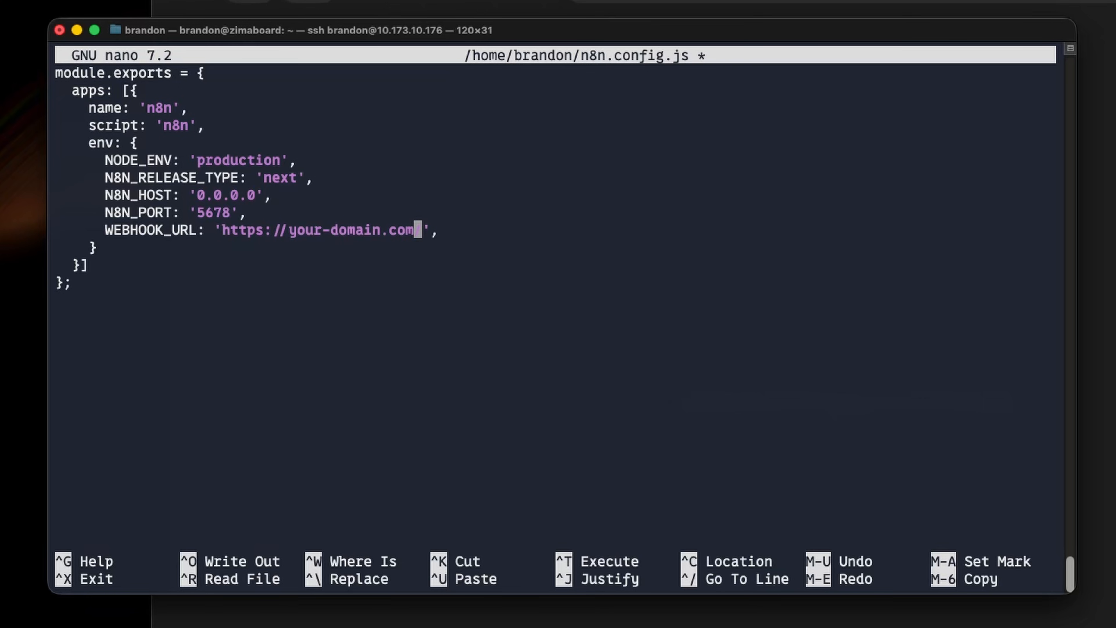
pyautogui.press('Backspace')
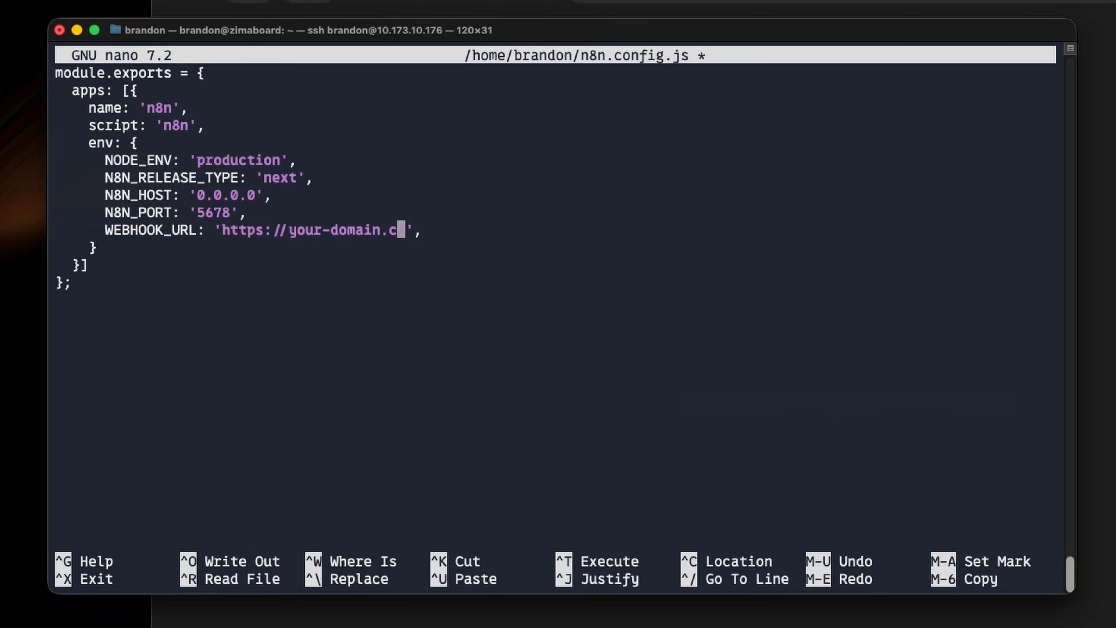
pyautogui.press('Backspace')
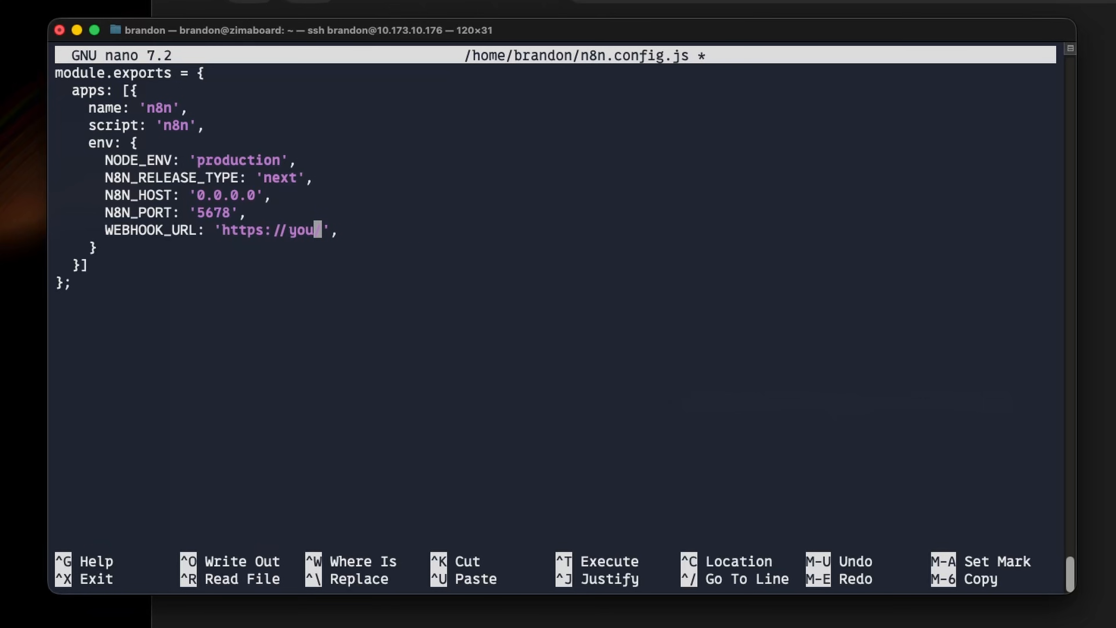
pyautogui.press('Backspace')
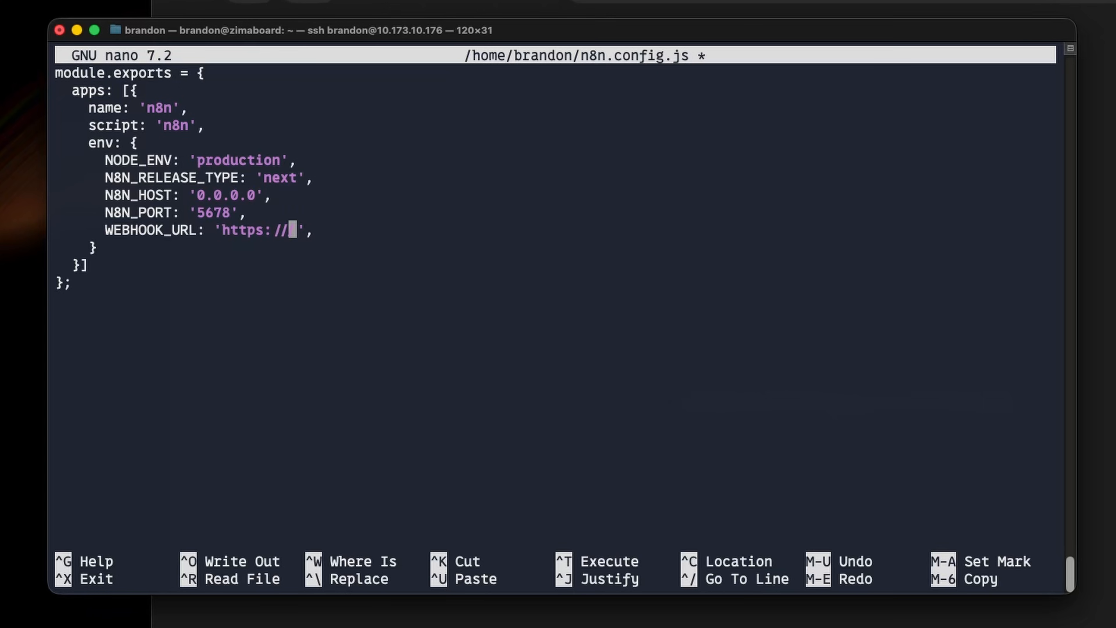
pyautogui.write('n8')
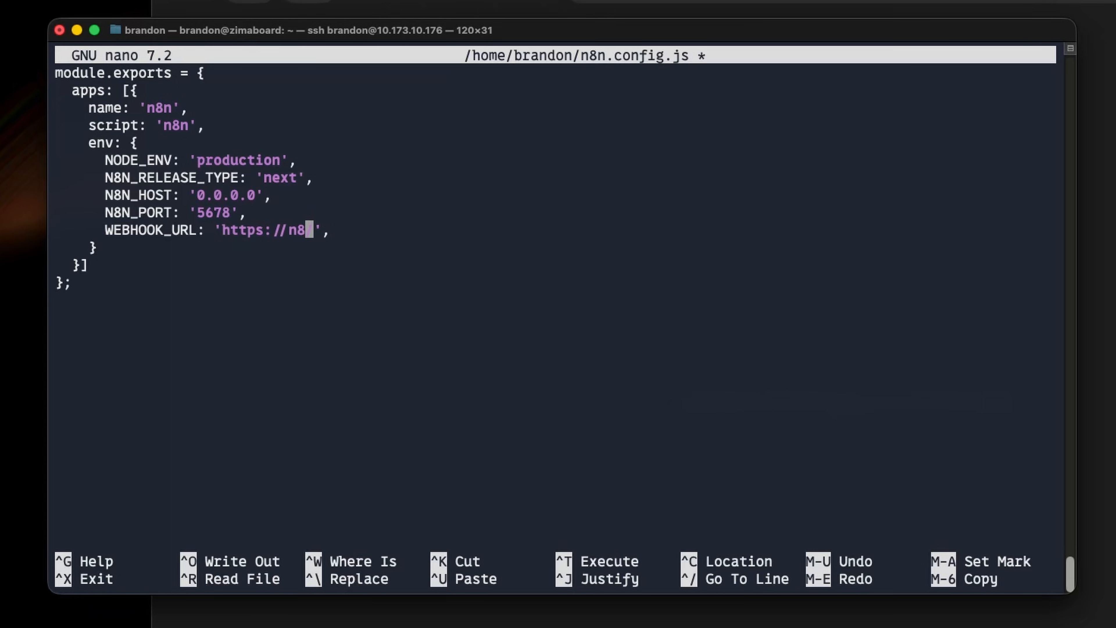
pyautogui.write('2.hopk')
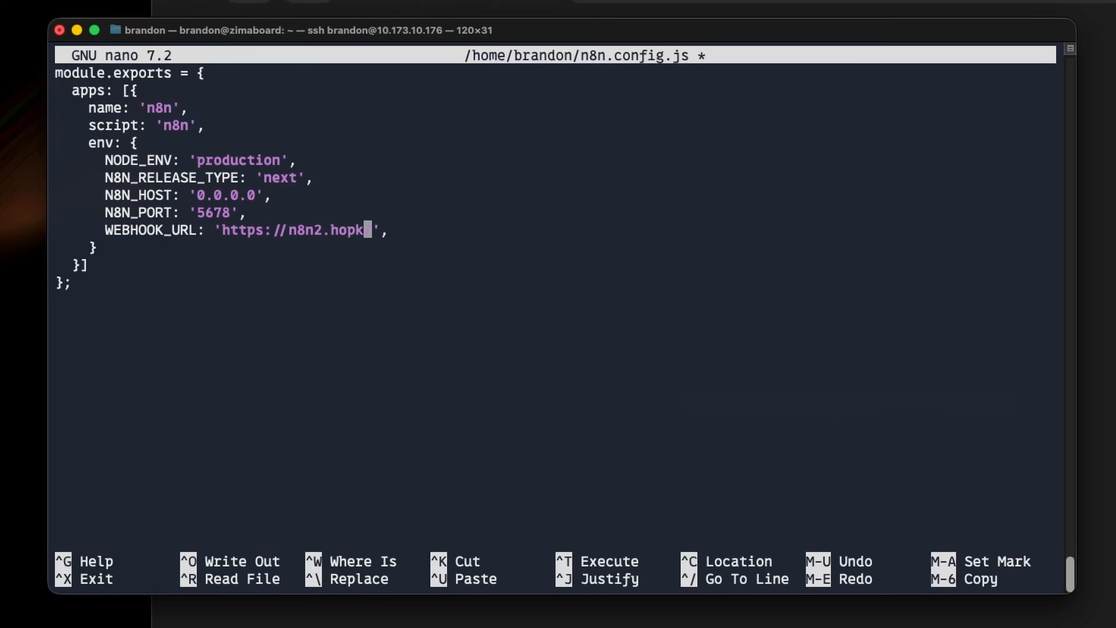
pyautogui.write('i.net')
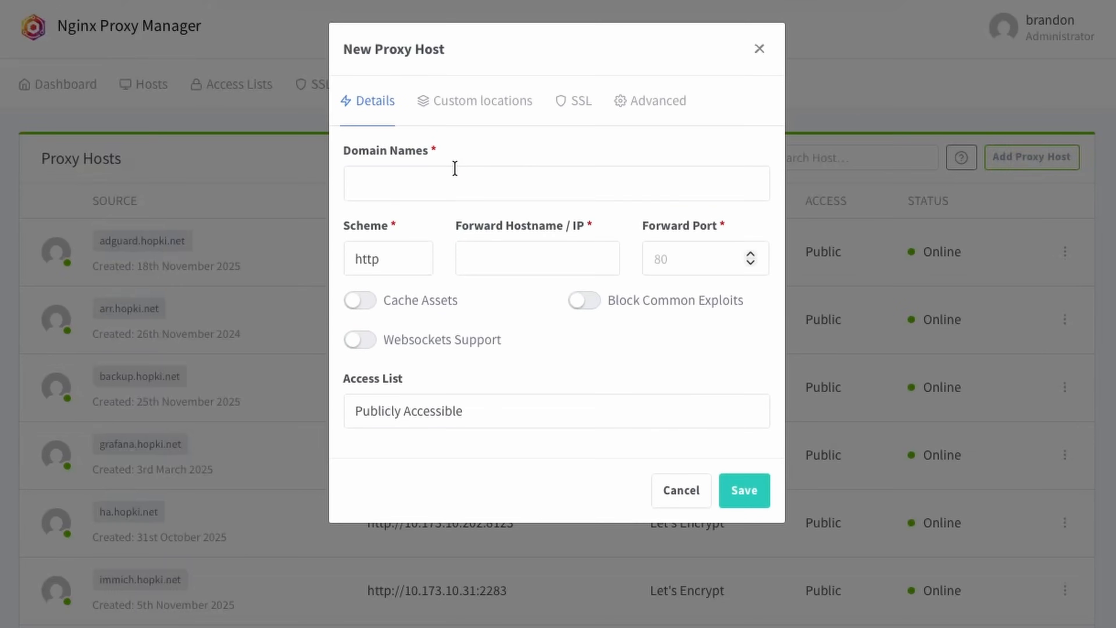
# Step: Route n8n2.hopki.net to 10.173.10.176 port 5678 with websockets support
pyautogui.write('n8n')
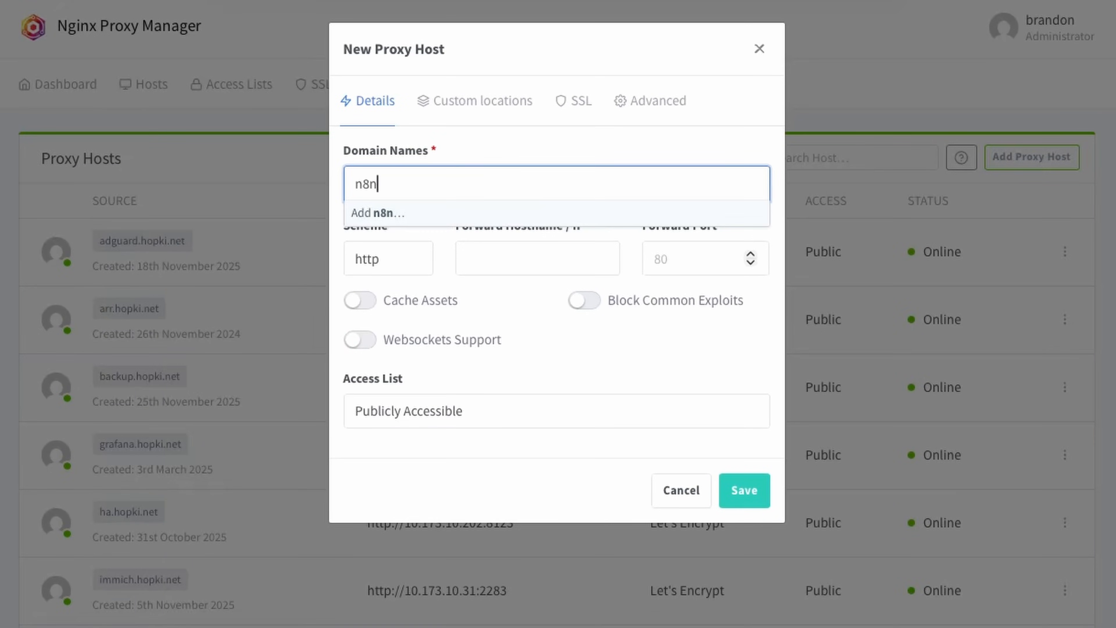
pyautogui.write('2.hopki.net')
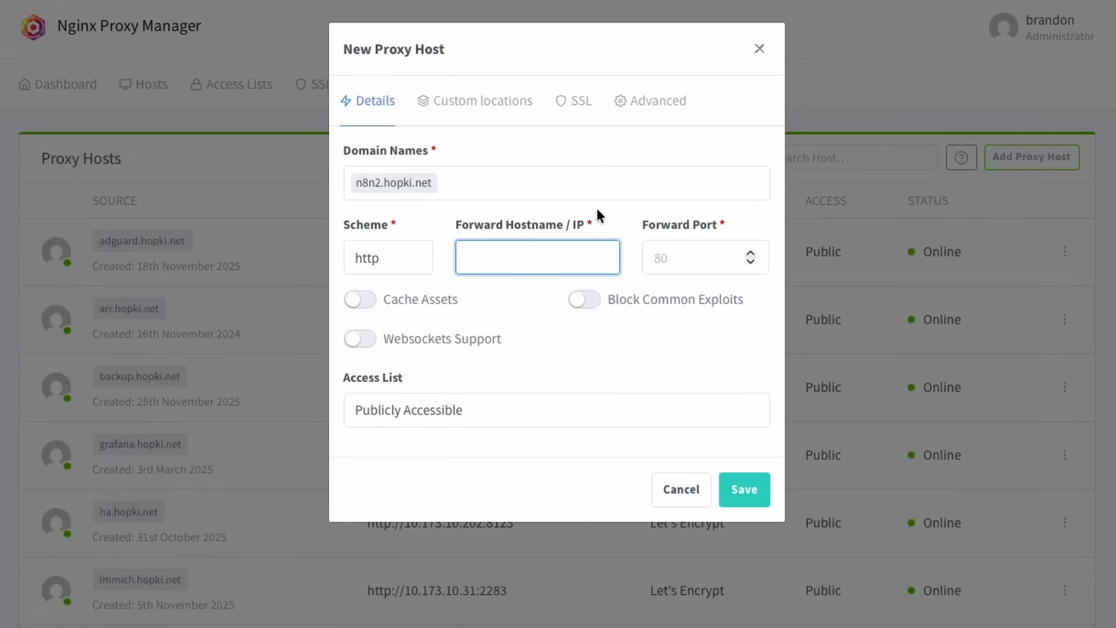
pyautogui.write('10.173.10.176')
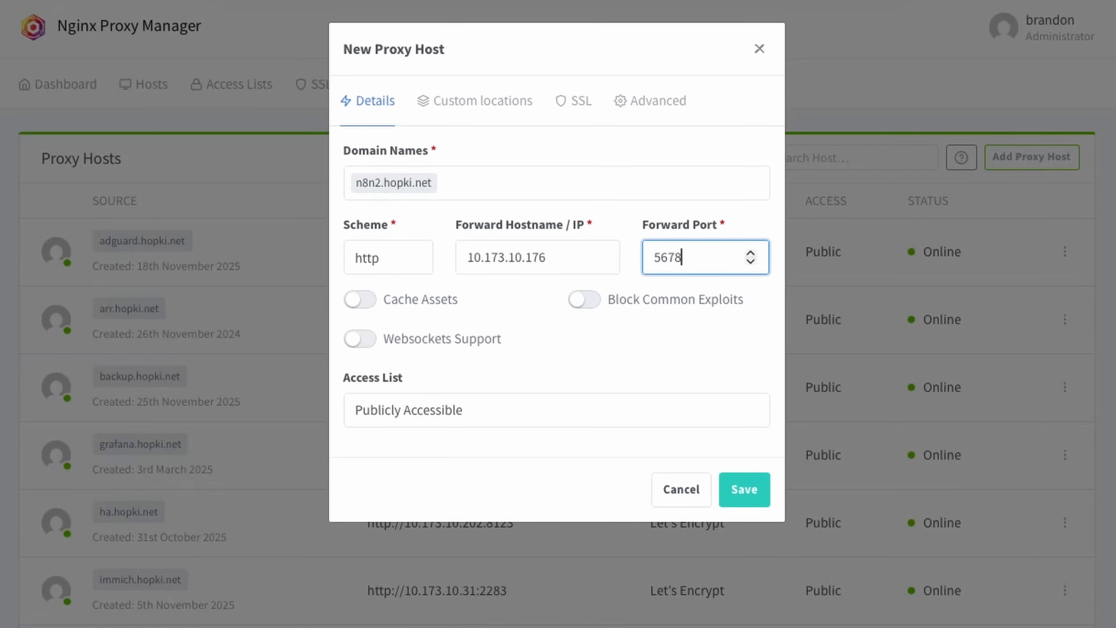
pyautogui.click(360, 338)
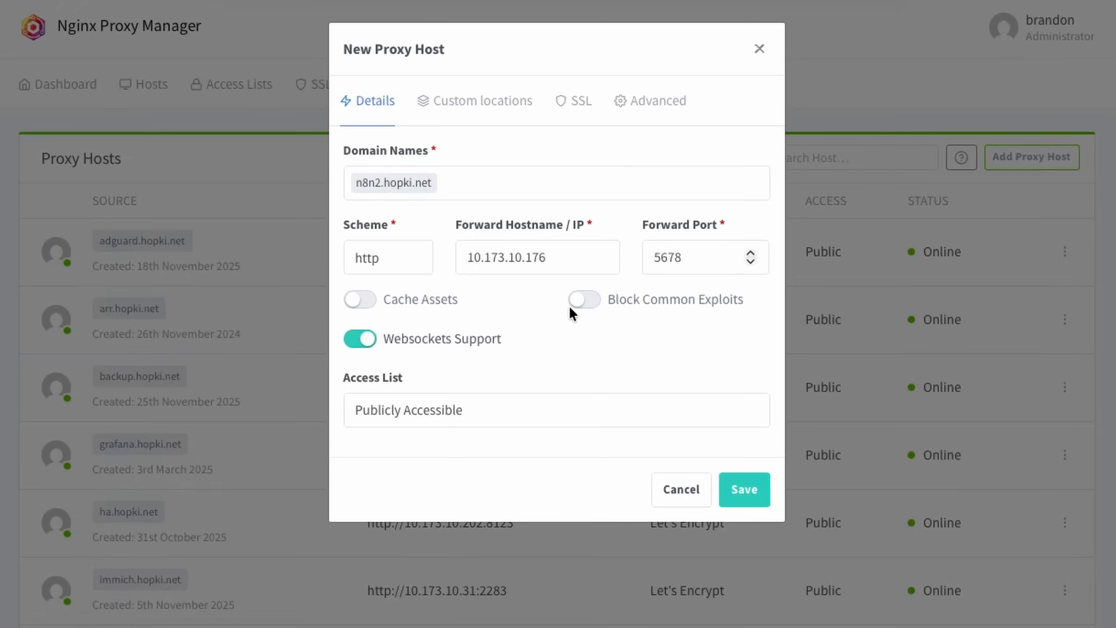
# Step: Review the SSL and custom nginx settings for the new proxy host
pyautogui.click(580, 101)
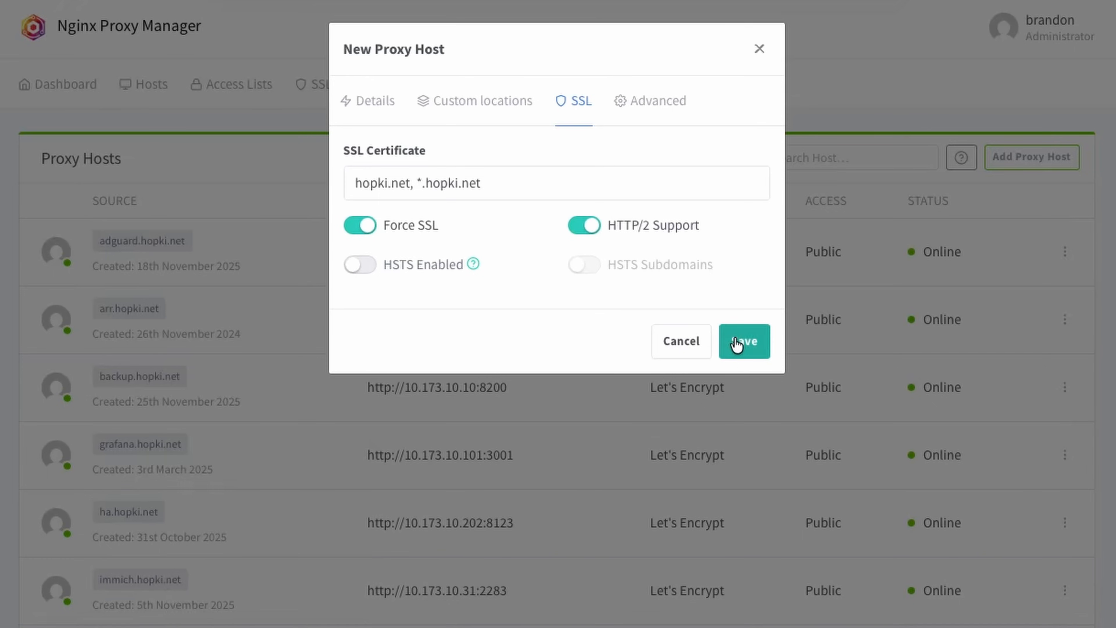
pyautogui.click(650, 101)
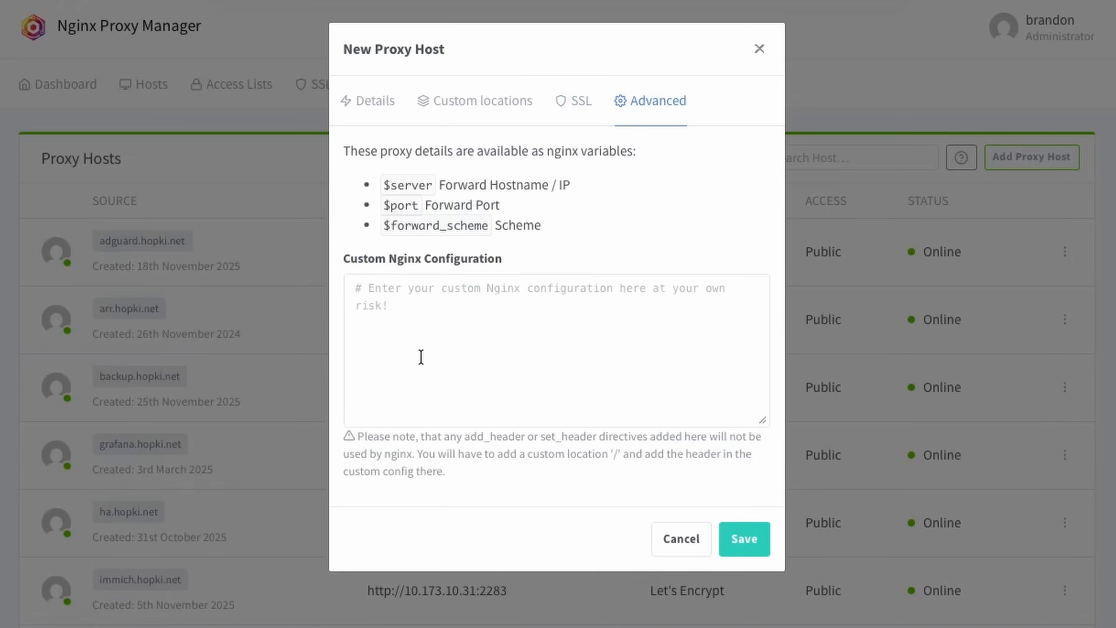
pyautogui.click(580, 101)
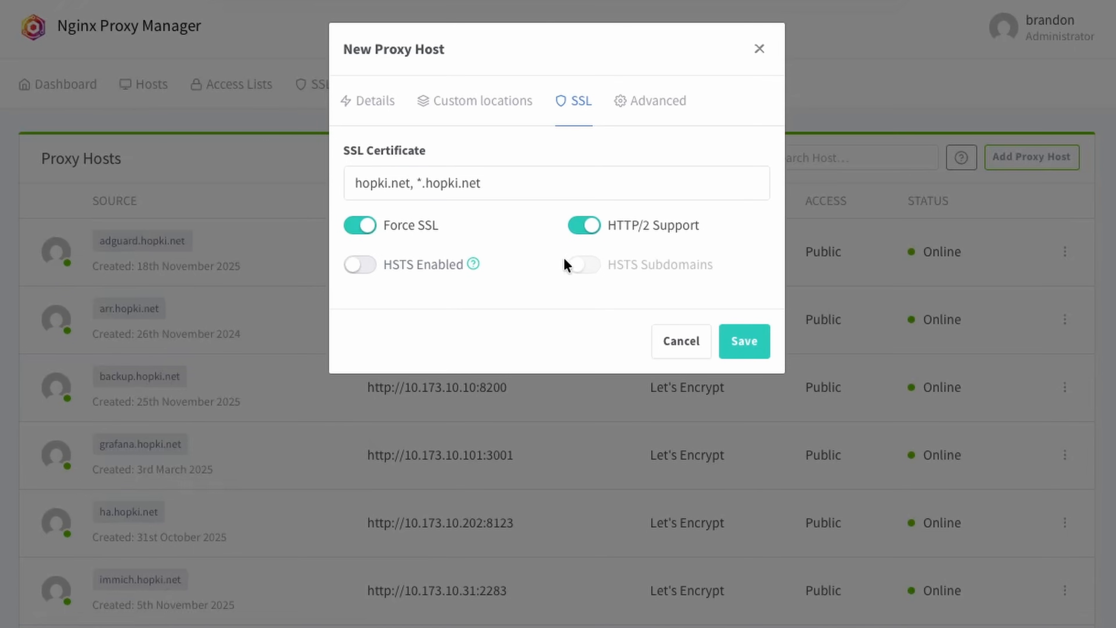
pyautogui.moveTo(537, 364)
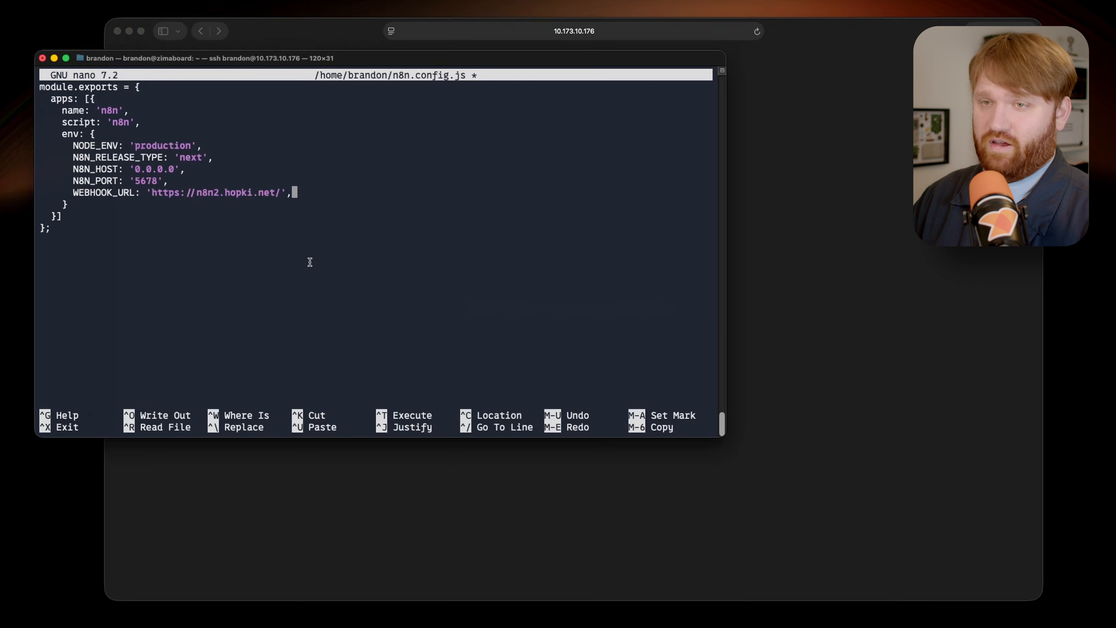
pyautogui.moveTo(401, 212)
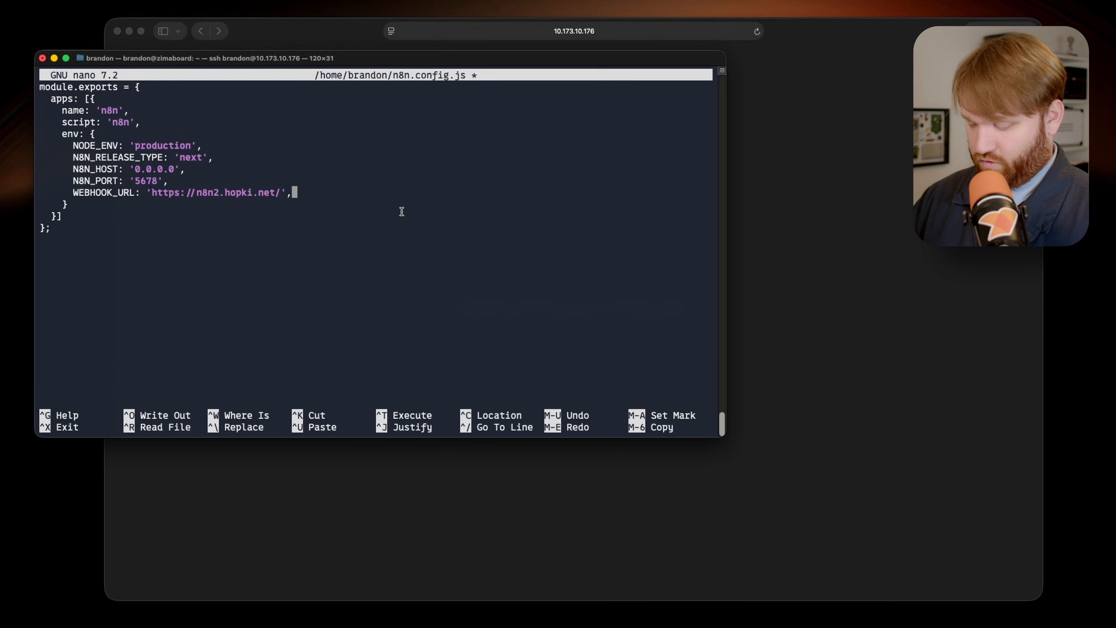
# Step: Save n8n.config.js, exit nano, and run 'pm2 start n8n.config.js'
pyautogui.press('ctrl+o')
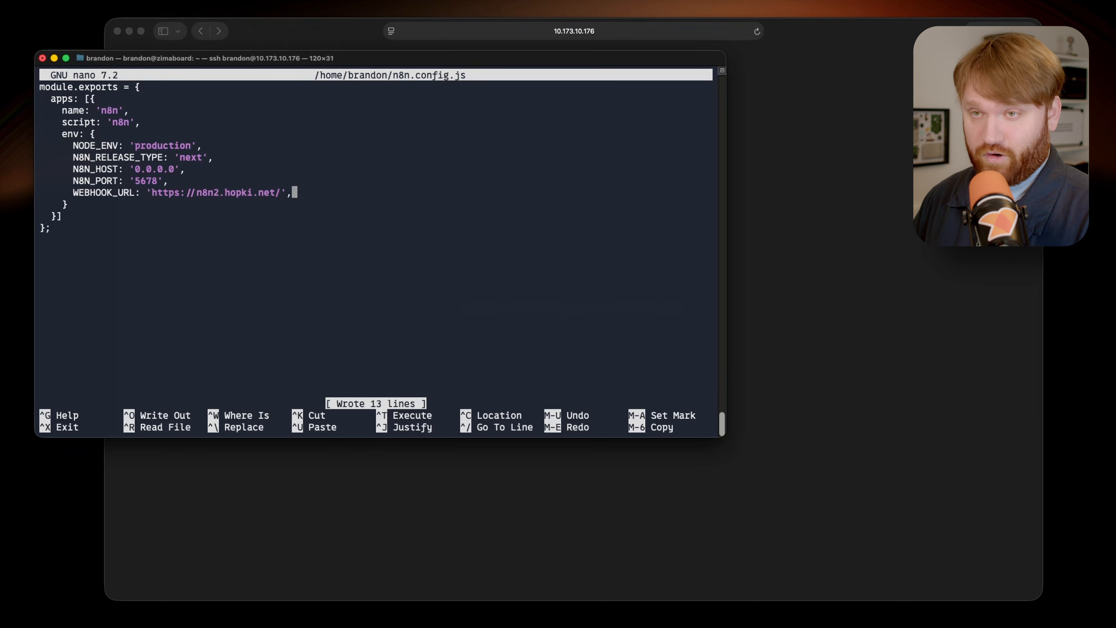
pyautogui.press('ctrl+x')
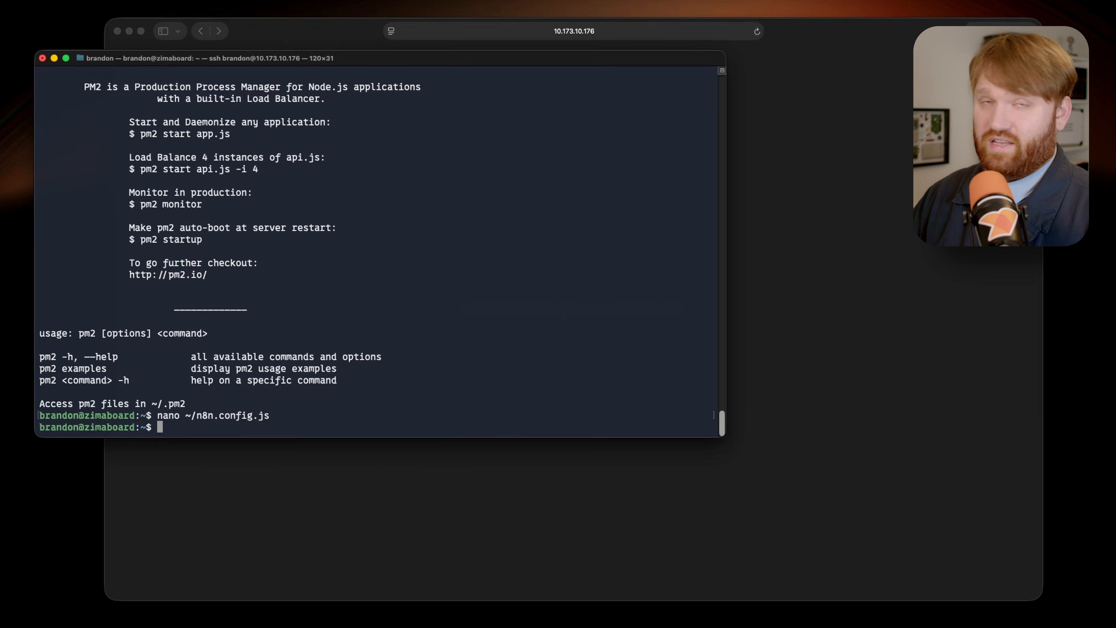
pyautogui.write('pm2 sta')
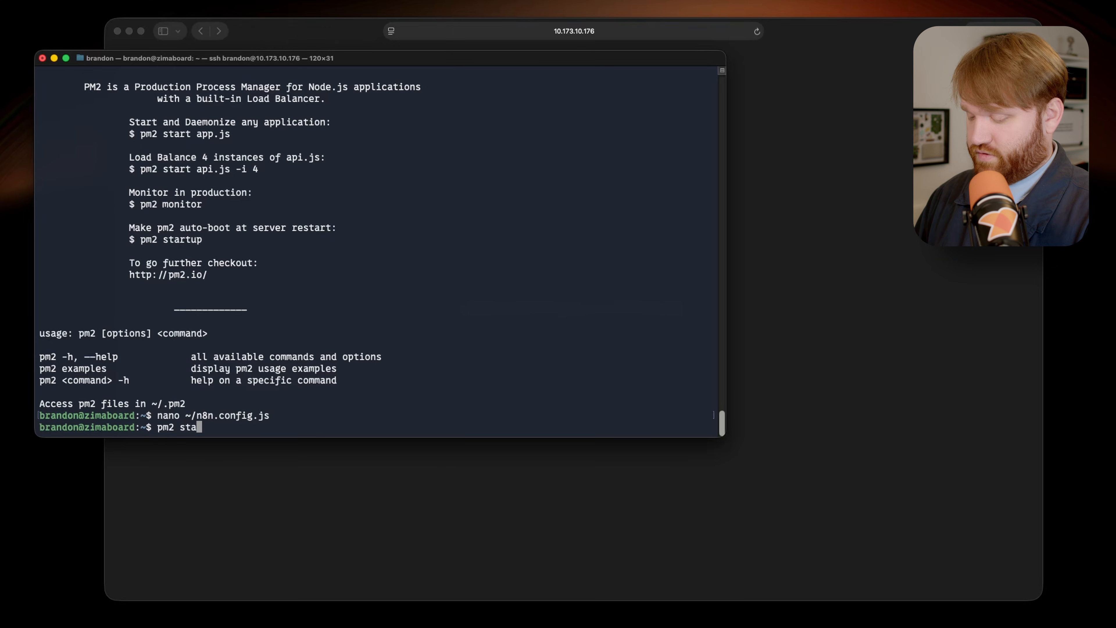
pyautogui.write('rt n8n.config.js')
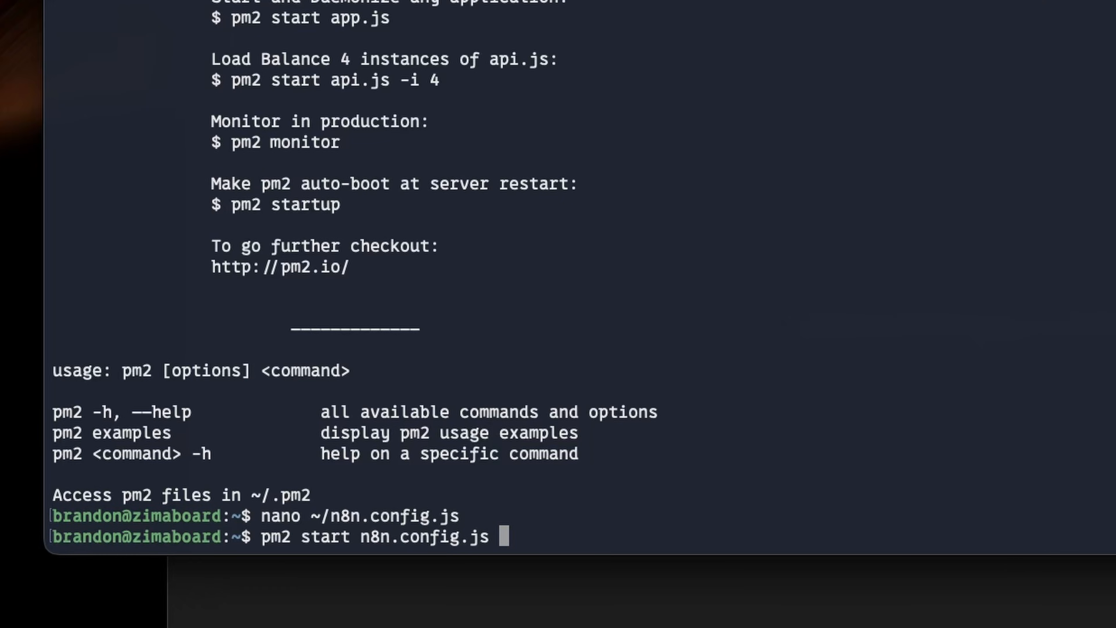
pyautogui.press('Return')
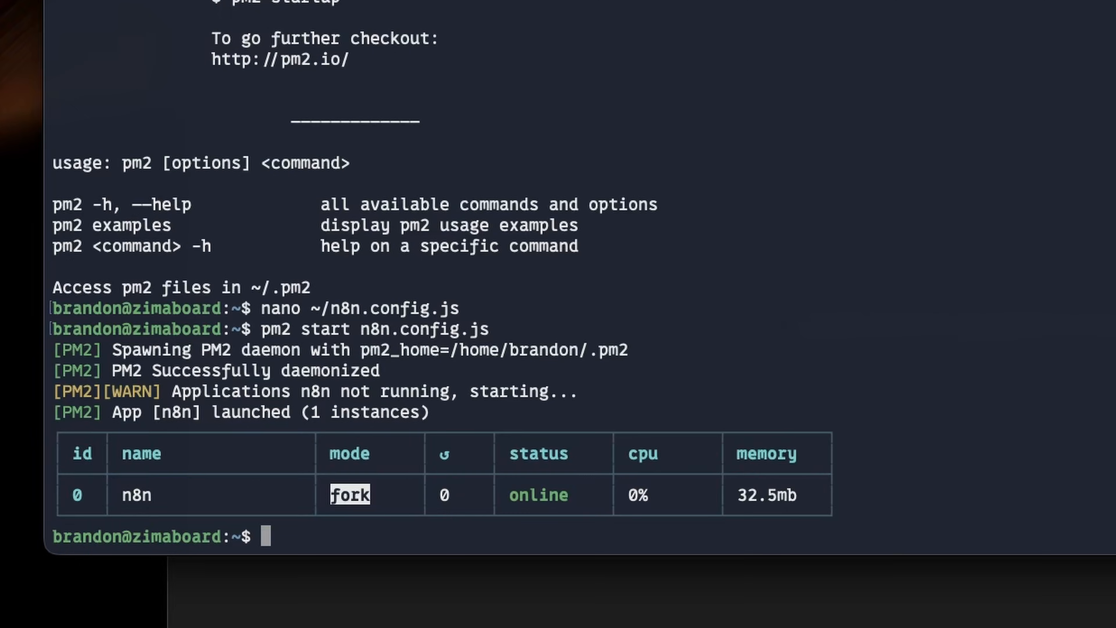
pyautogui.moveTo(825, 376)
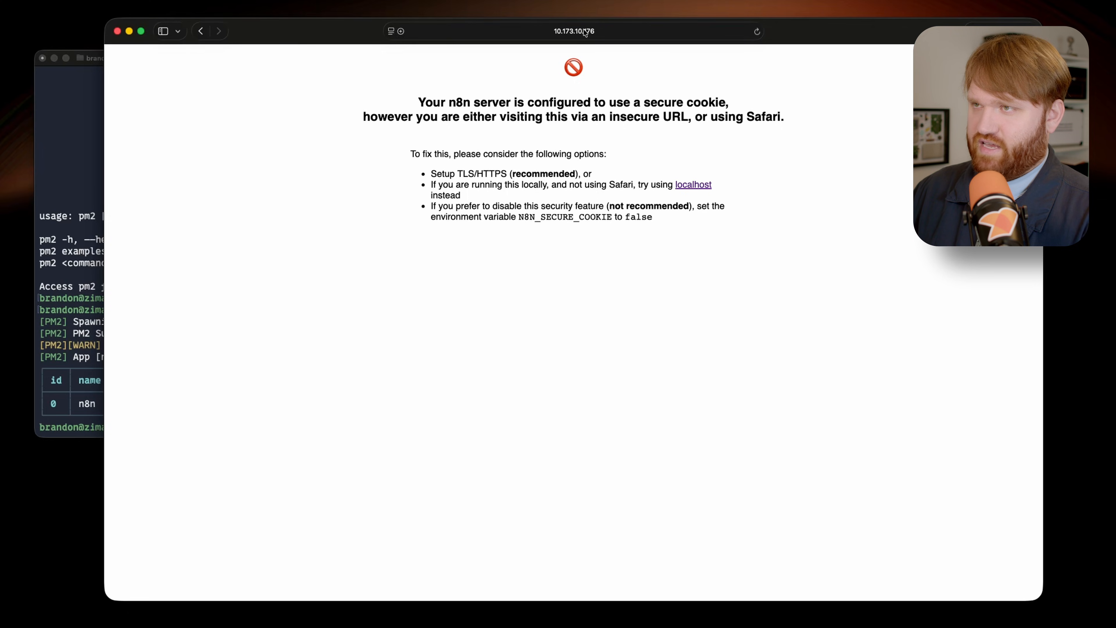
# Step: Set up the owner account at n8n2.hopki.net, skip the license offer and start a workflow from scratch
pyautogui.write('n8n2.hopki.net')
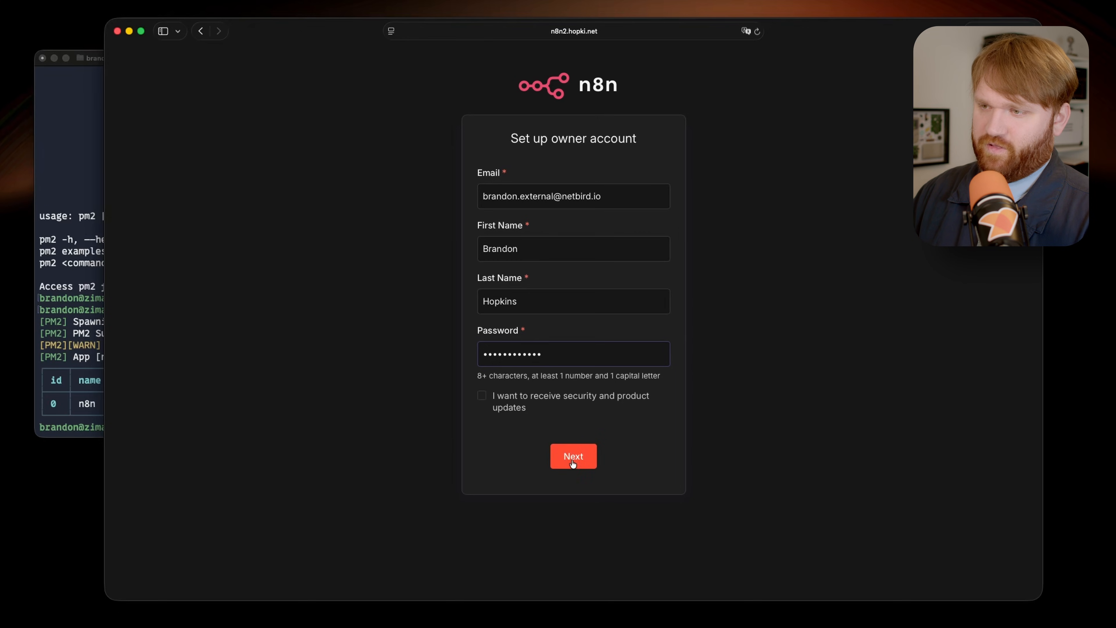
pyautogui.click(573, 457)
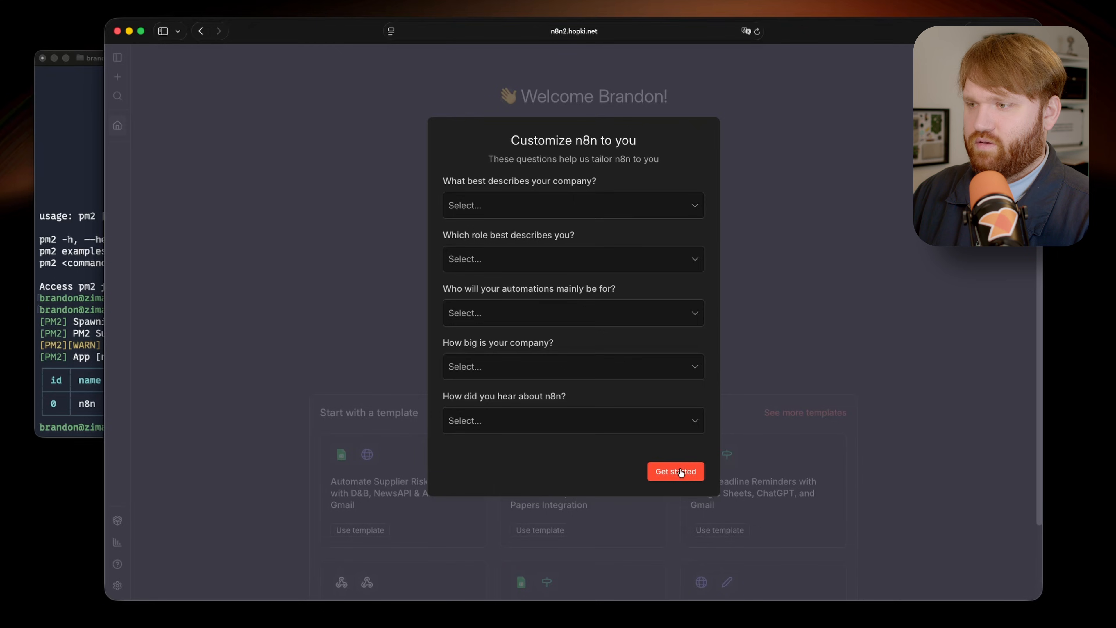
pyautogui.click(674, 471)
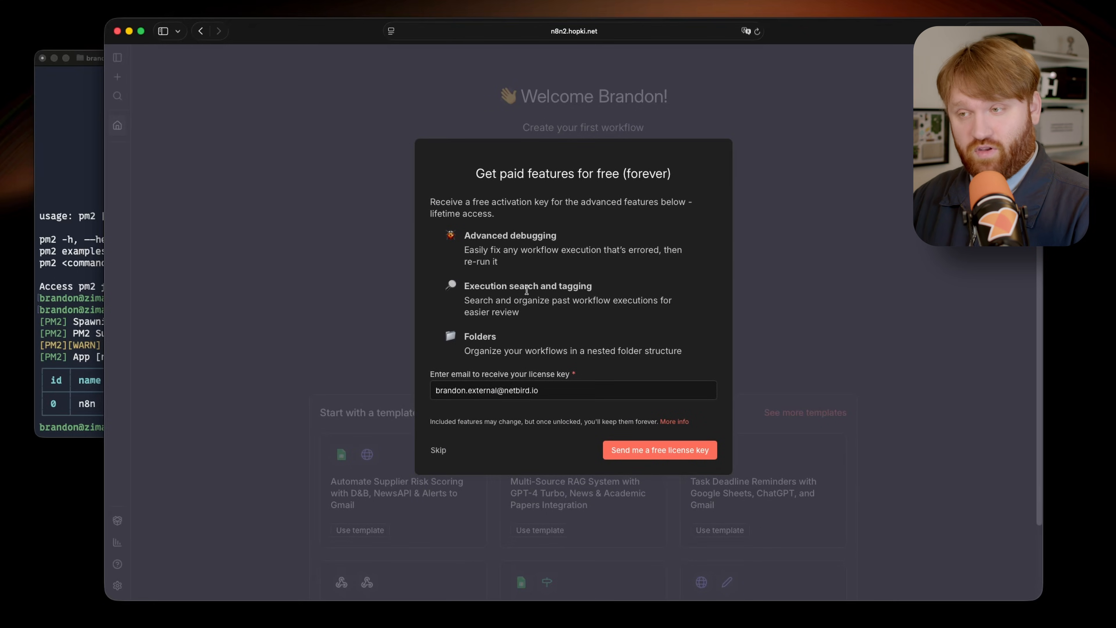
pyautogui.click(438, 450)
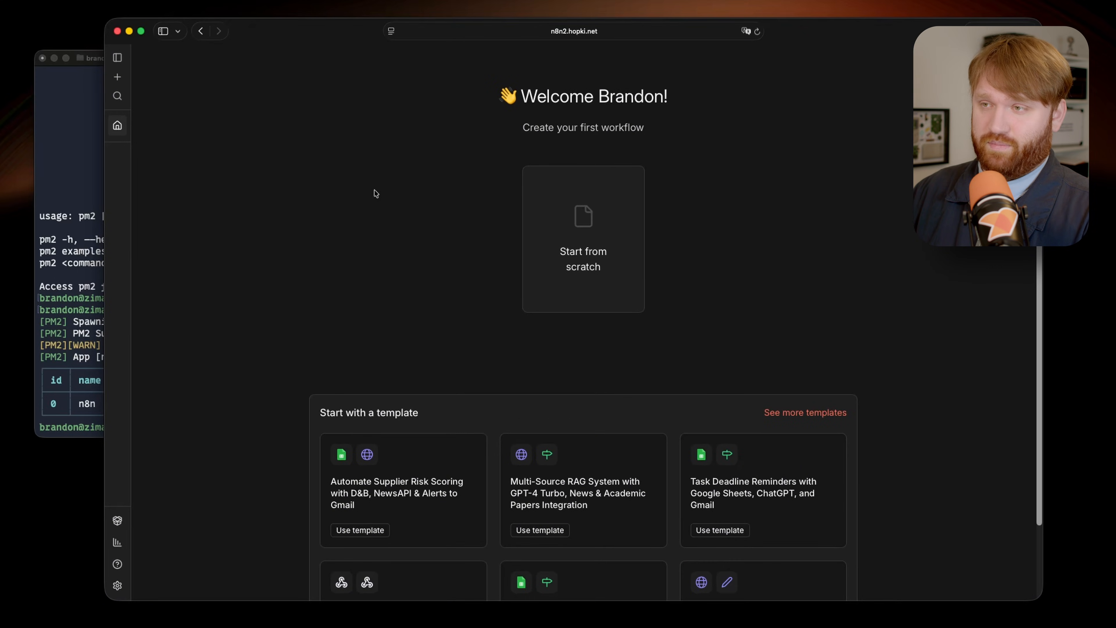
pyautogui.click(582, 238)
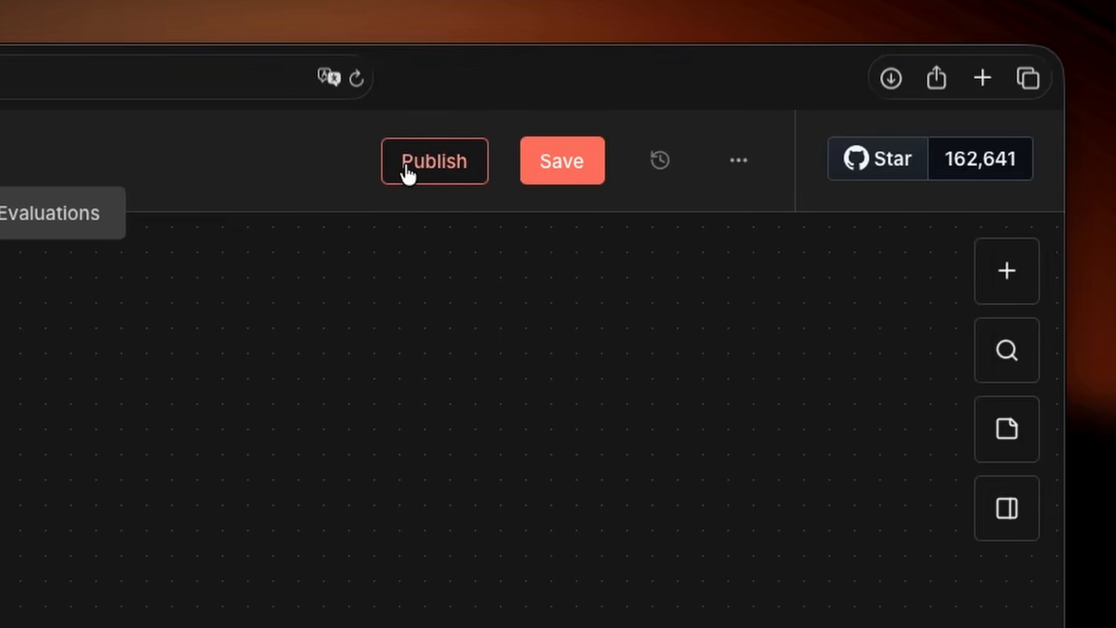
pyautogui.moveTo(447, 192)
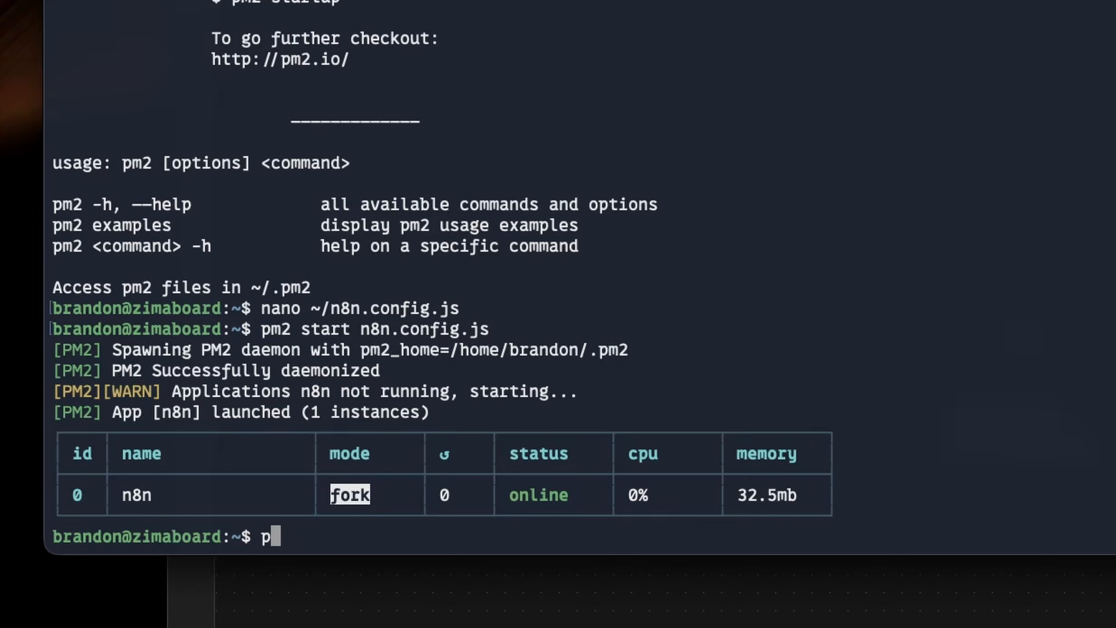
# Step: Run pm2 save to store the process list, then pm2 list to confirm n8n is online
pyautogui.write('m2 save')
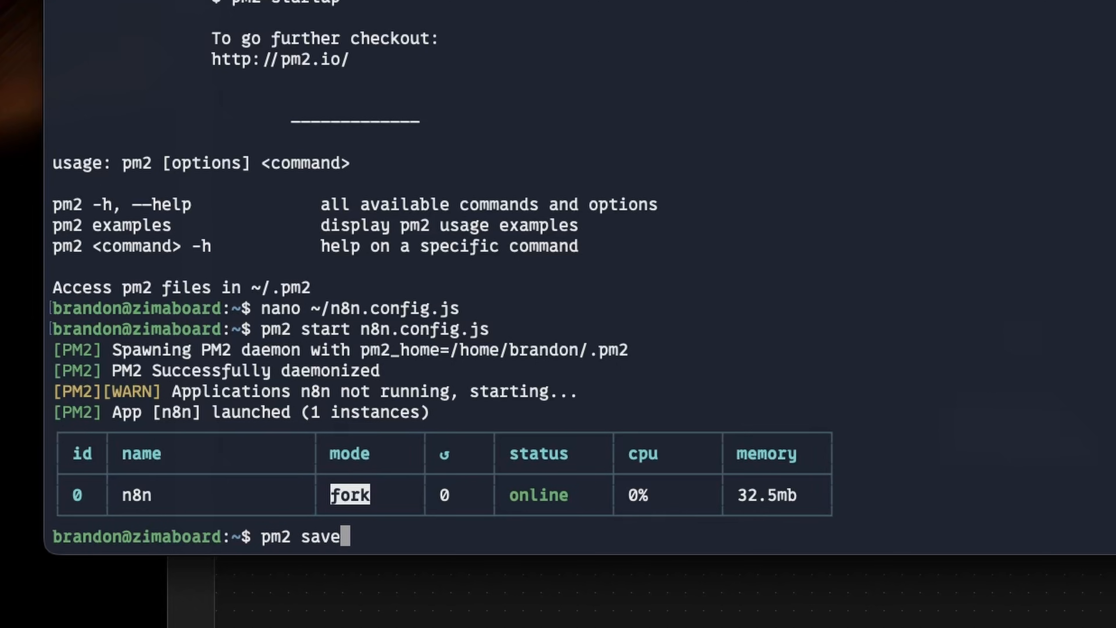
pyautogui.press('Return')
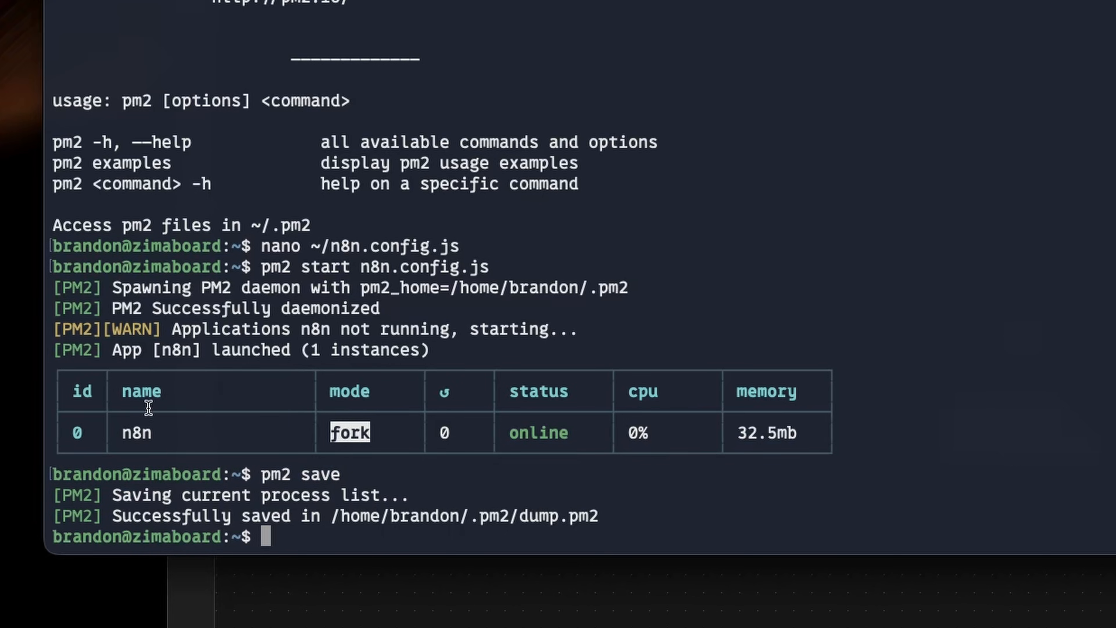
pyautogui.moveTo(240, 484)
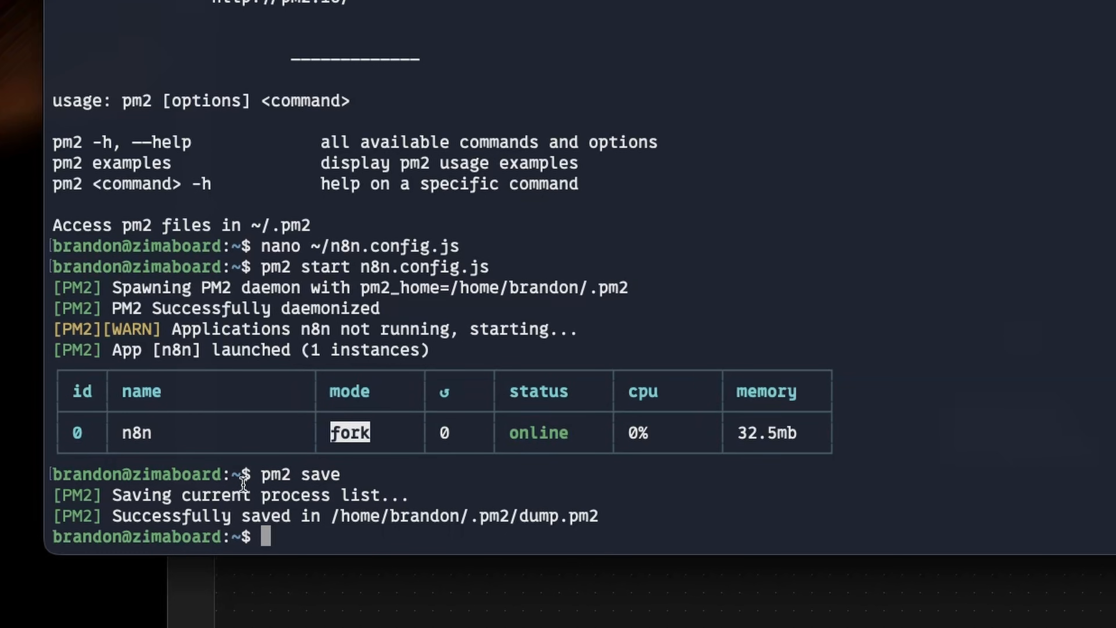
pyautogui.moveTo(711, 512)
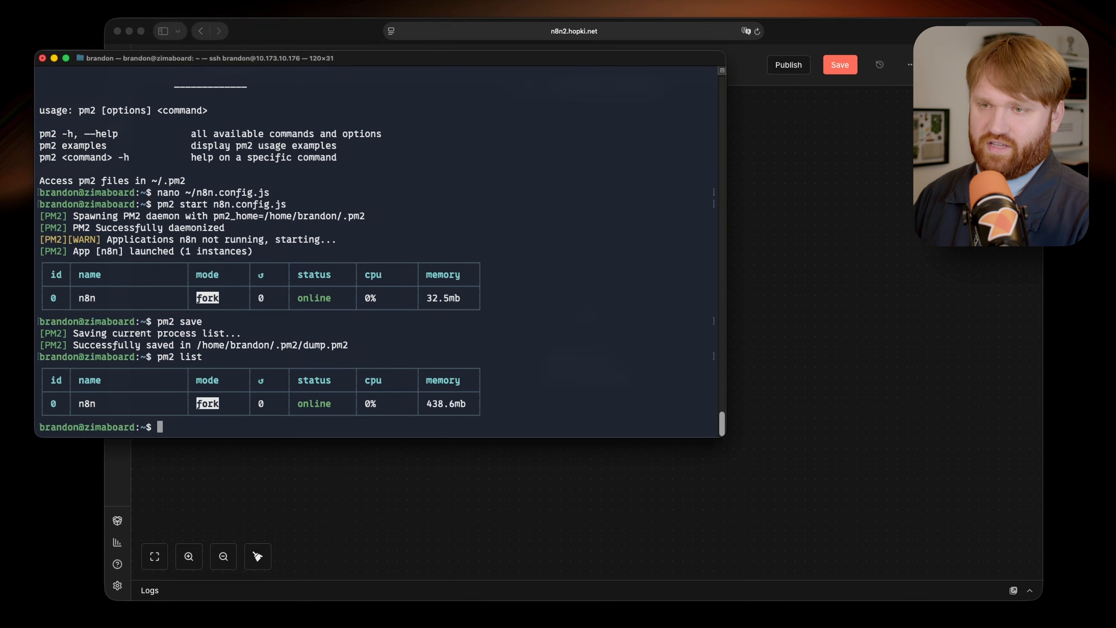
pyautogui.write('pm2 li')
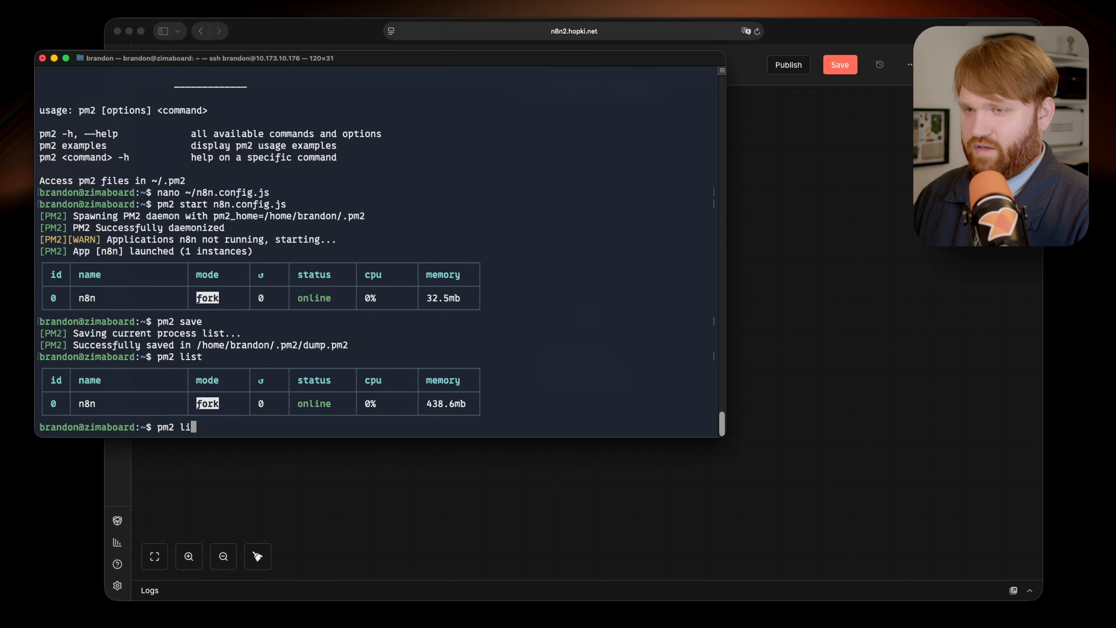